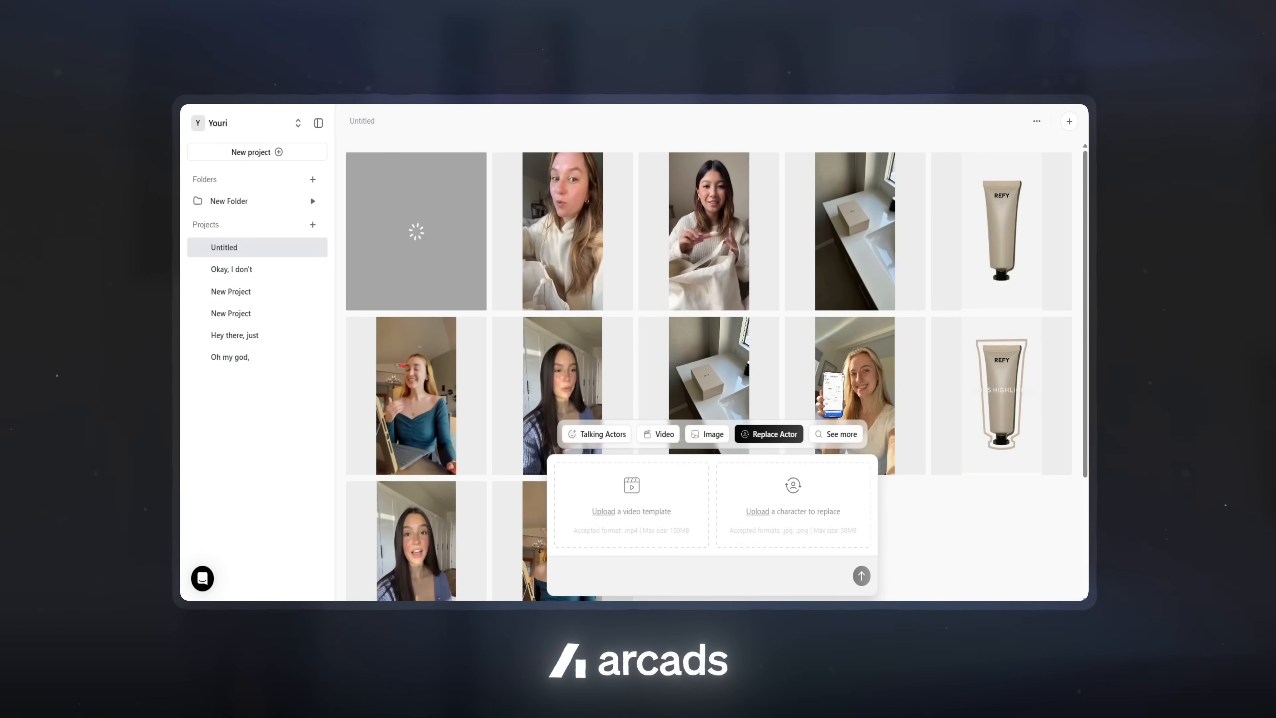
# Show the four saved projects in New Folder: This blue tin, Nobody talks about, Okay this shaker, New Project.
pyautogui.click(631, 511)
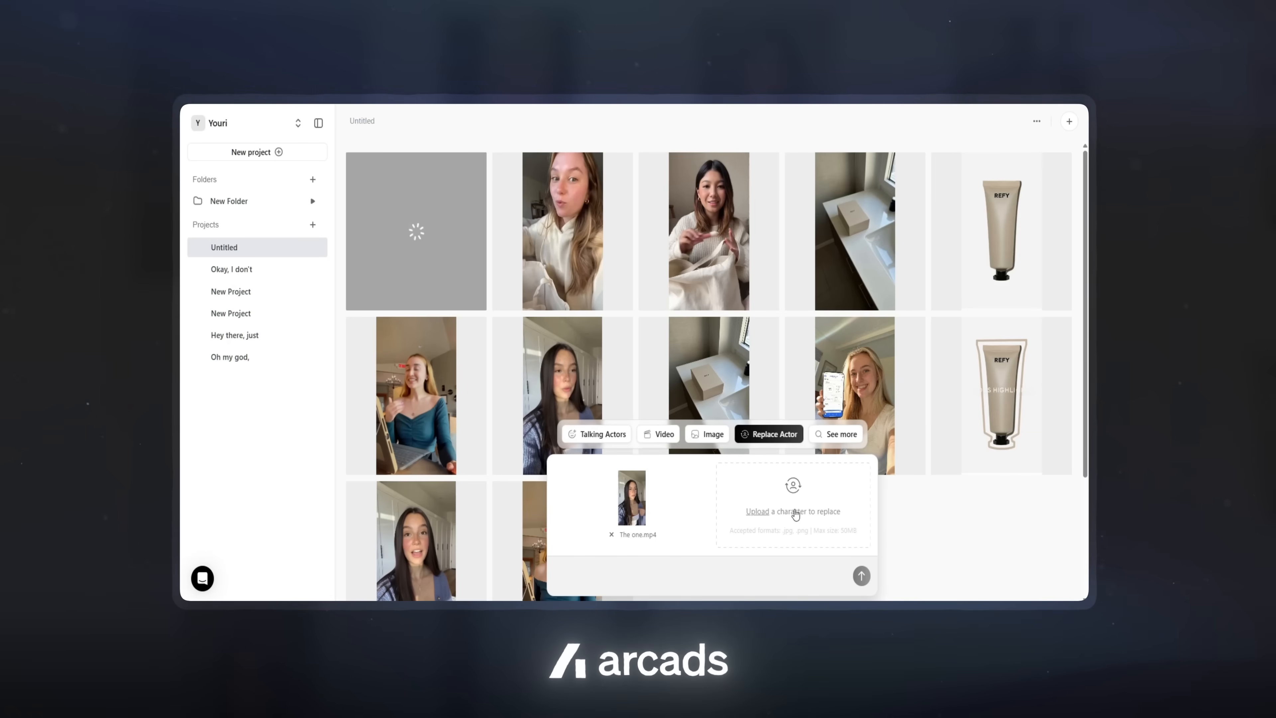
pyautogui.click(793, 511)
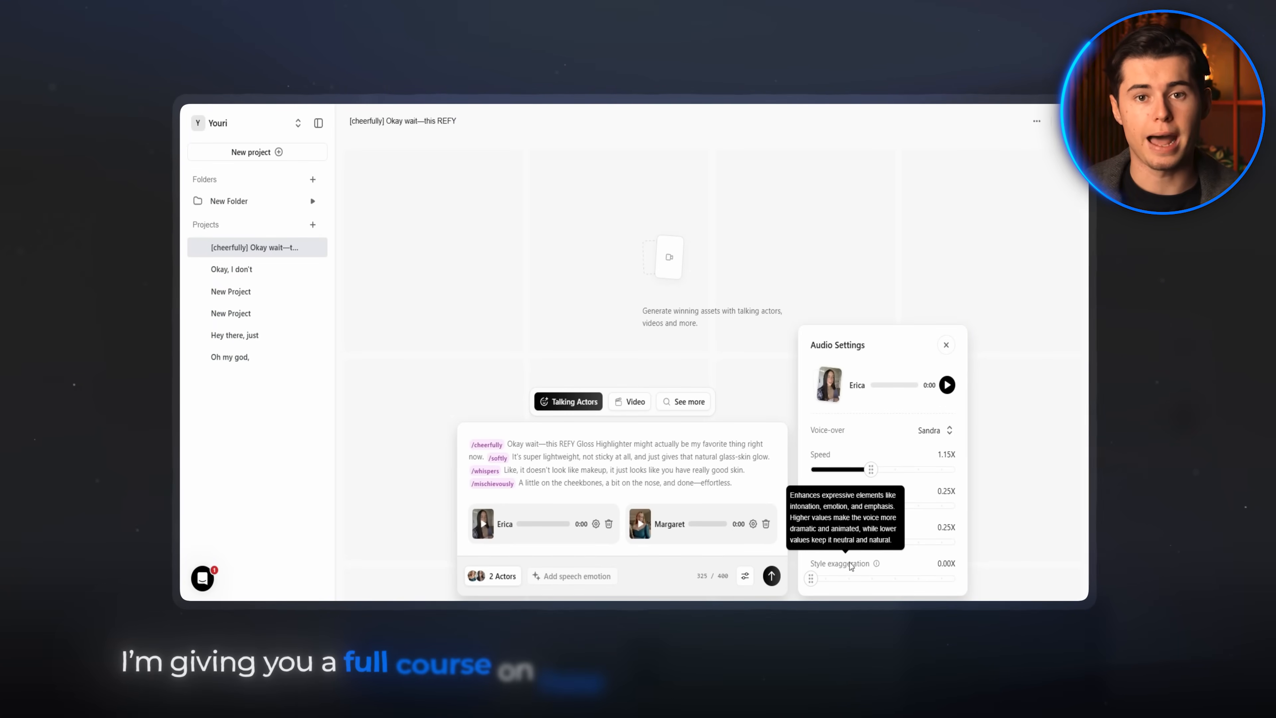
pyautogui.moveTo(811, 579); pyautogui.dragTo(840, 579)
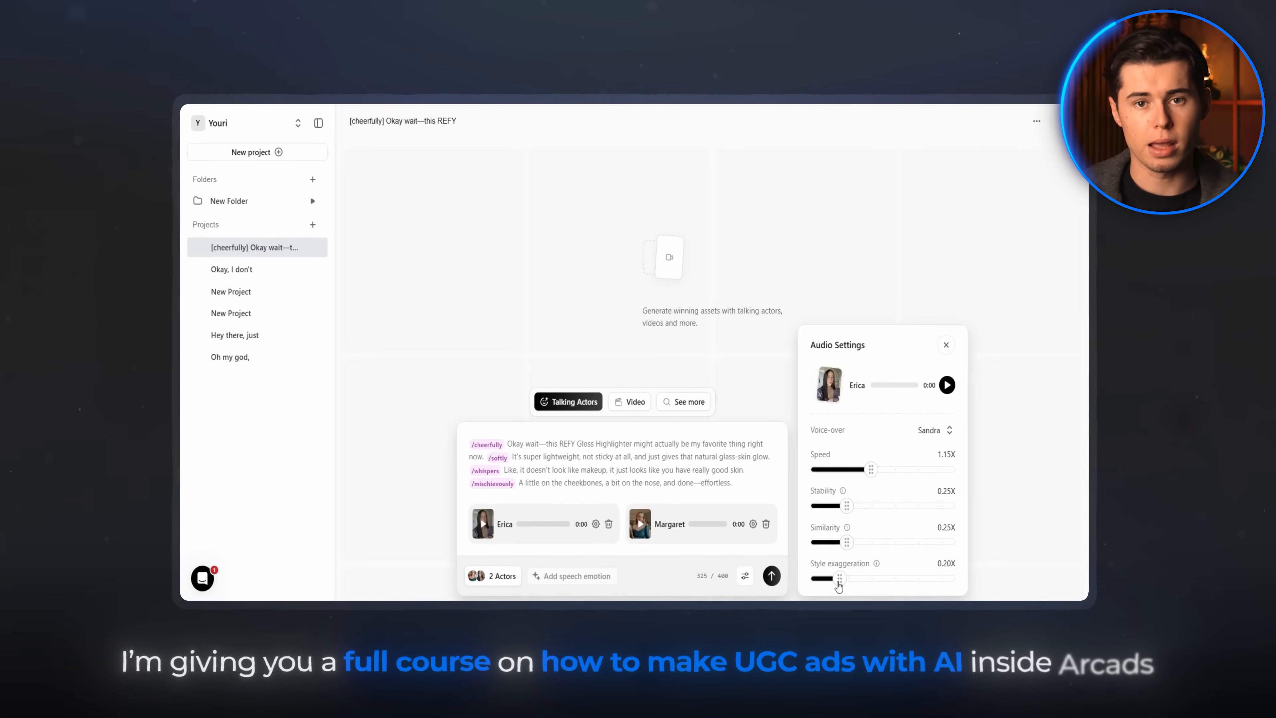
pyautogui.moveTo(838, 579); pyautogui.dragTo(869, 579)
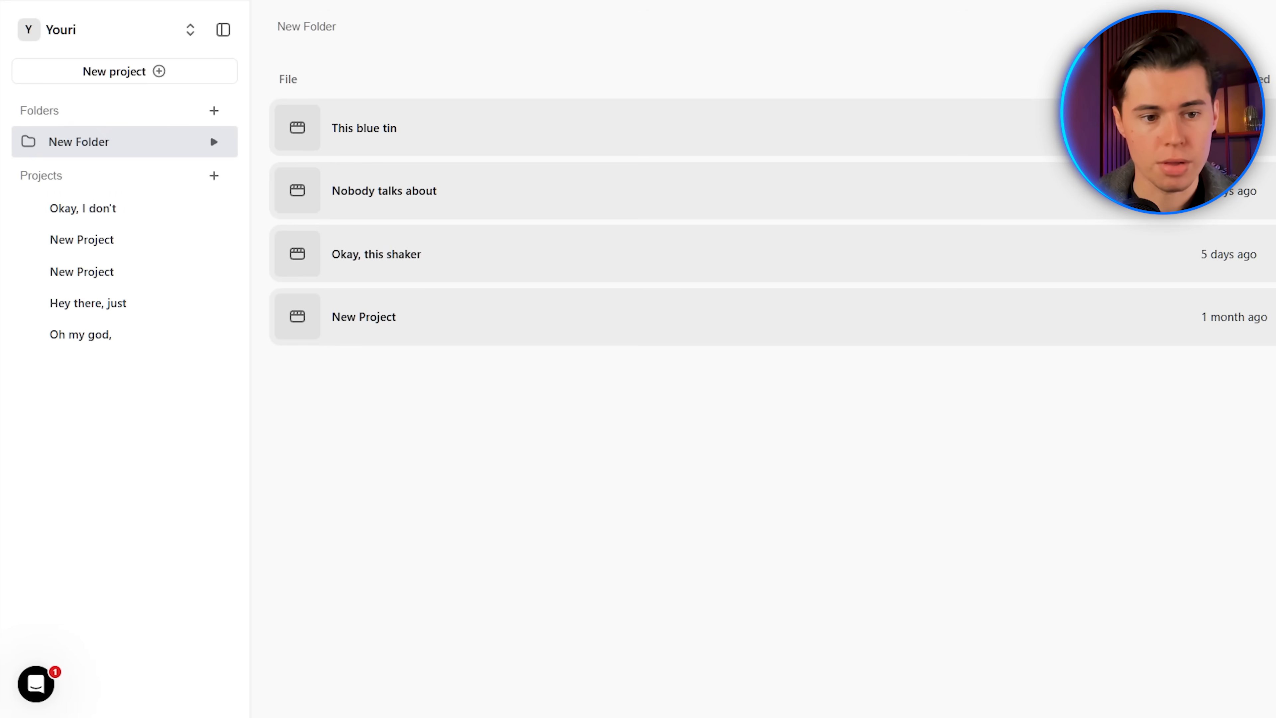
pyautogui.moveTo(1048, 592)
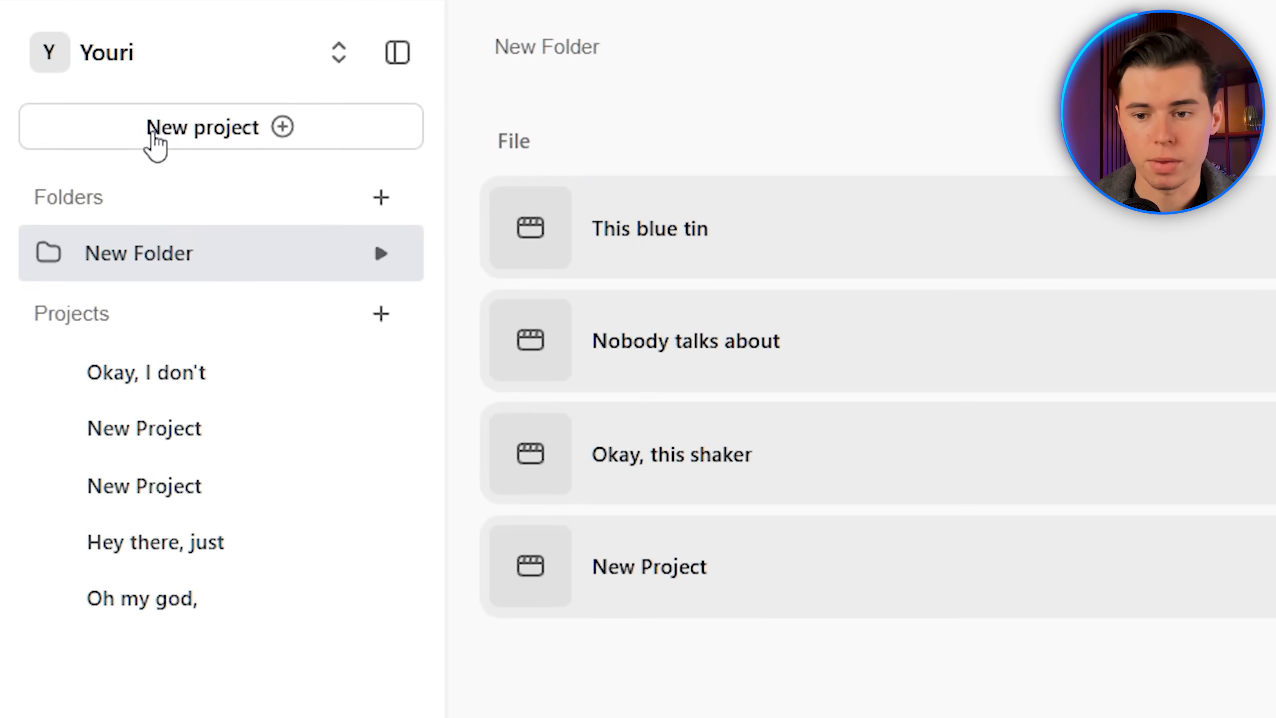
# Start a fresh blank project in Talking Actors mode with an empty script box.
pyautogui.click(202, 127)
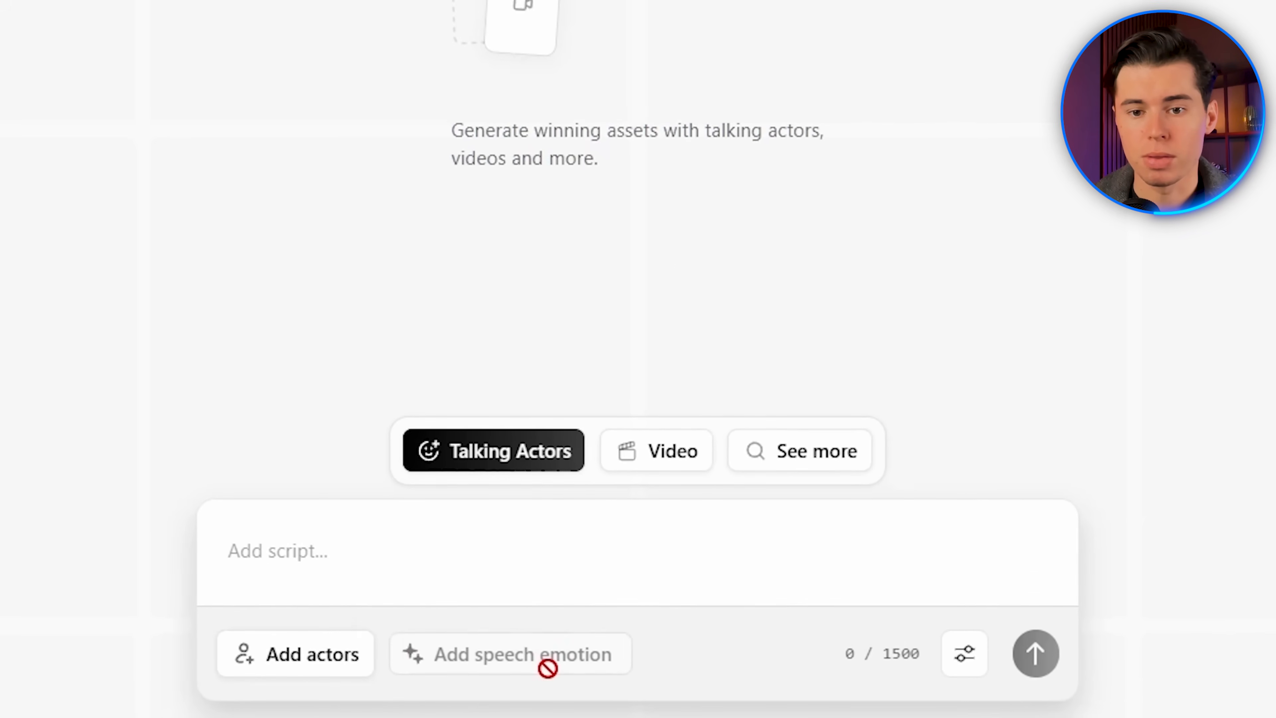
pyautogui.moveTo(519, 403)
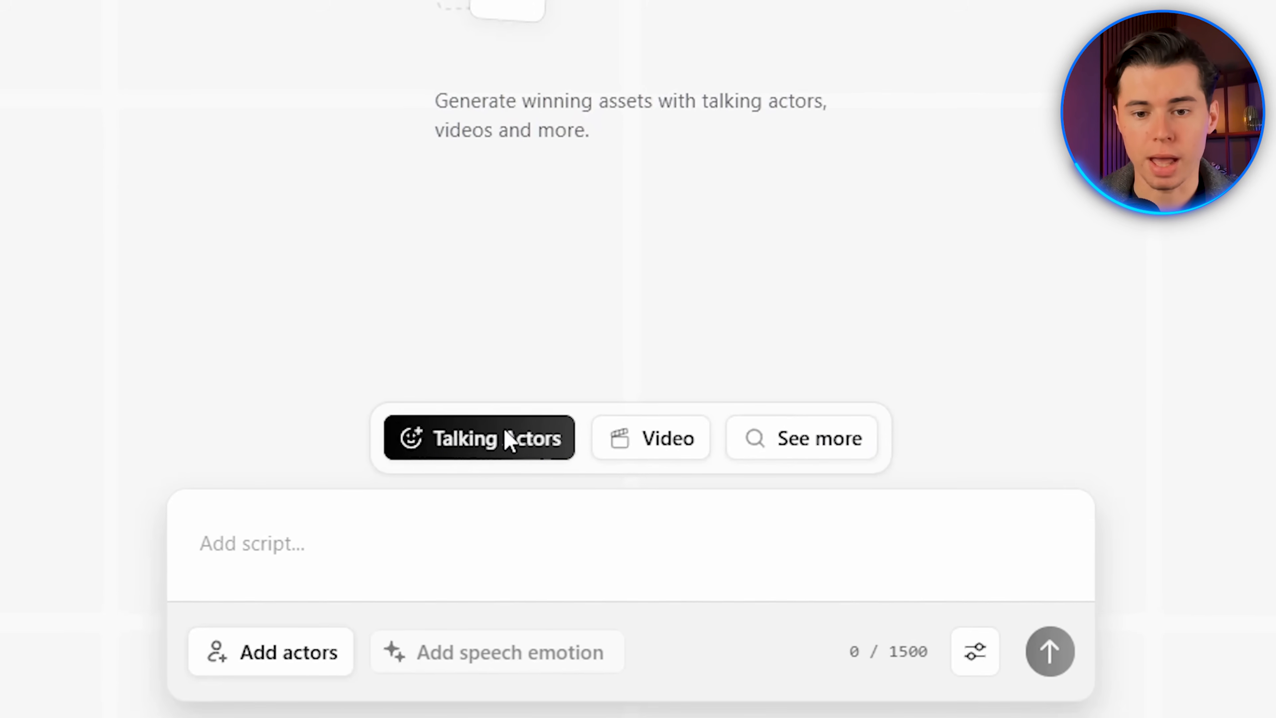
# Switch the project to Video mode with an empty video description box and presets.
pyautogui.click(664, 438)
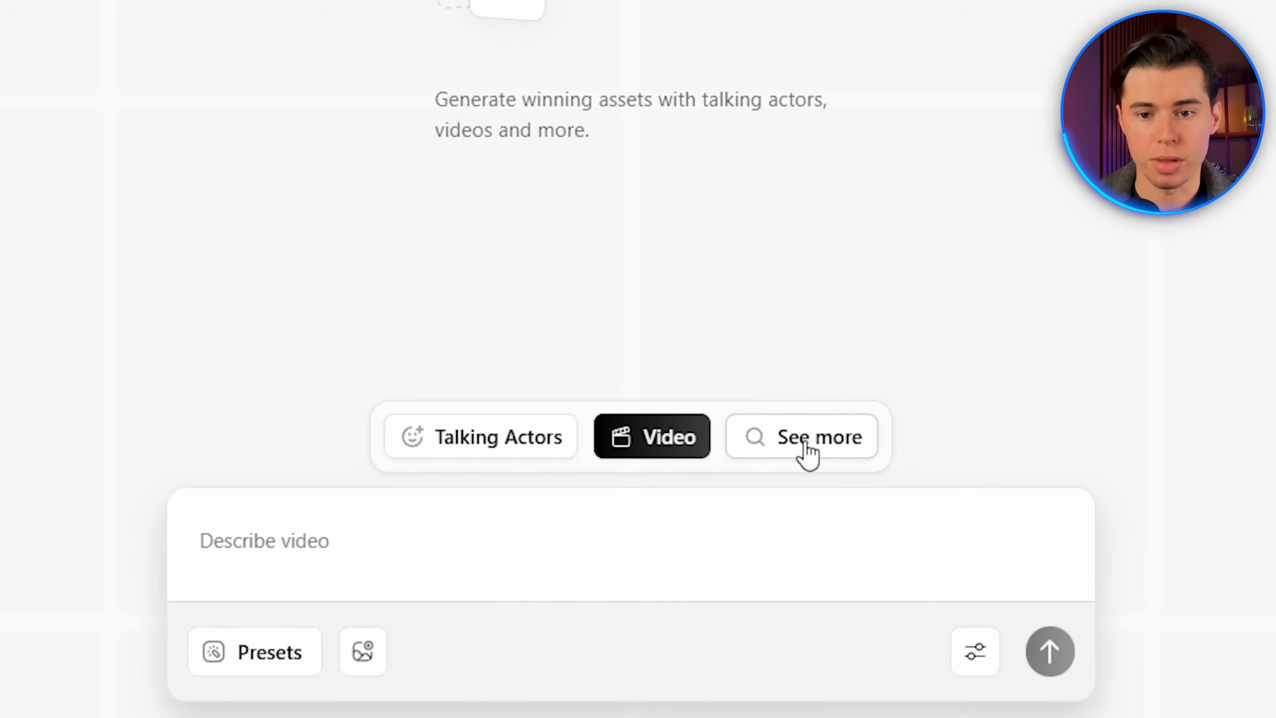
pyautogui.click(493, 437)
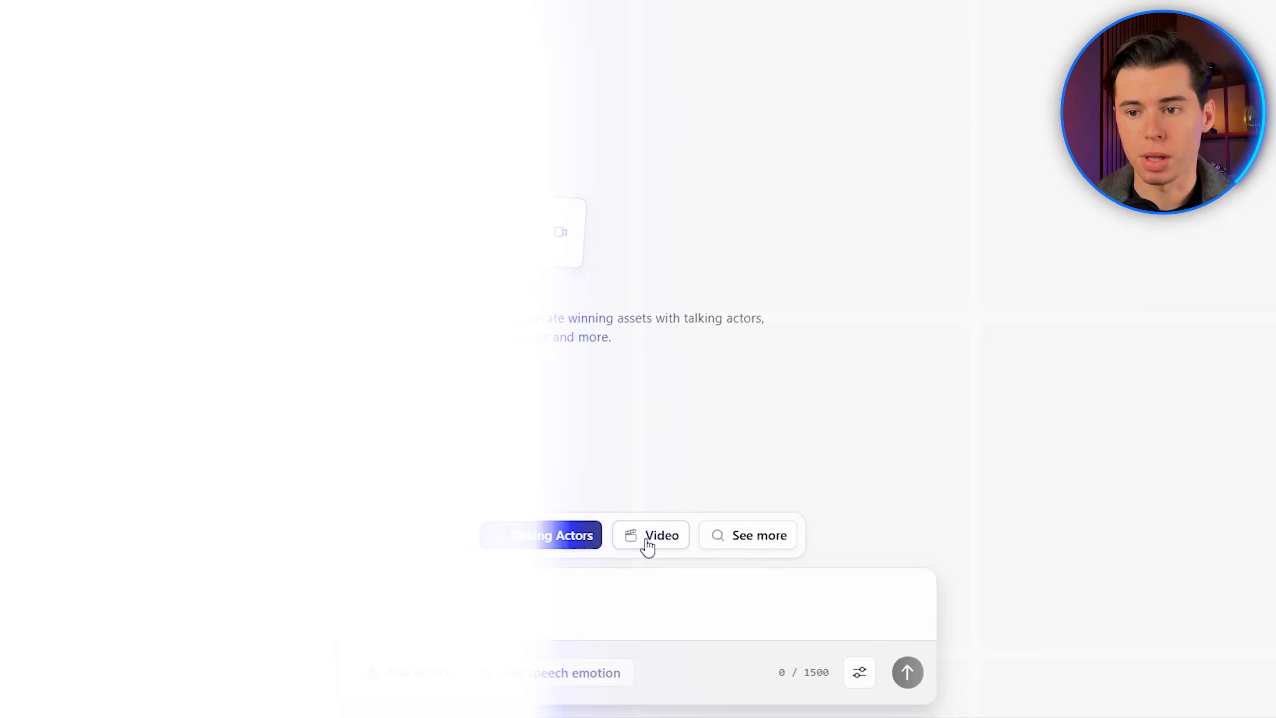
pyautogui.click(660, 535)
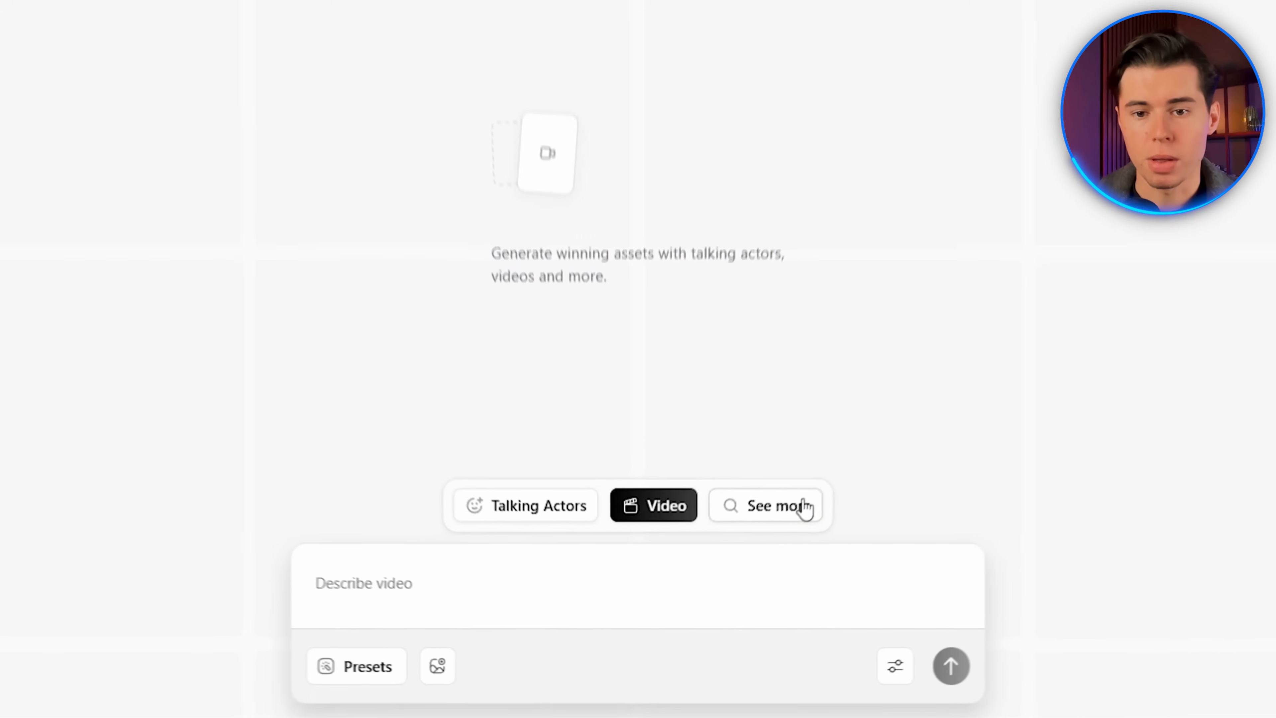
pyautogui.click(767, 506)
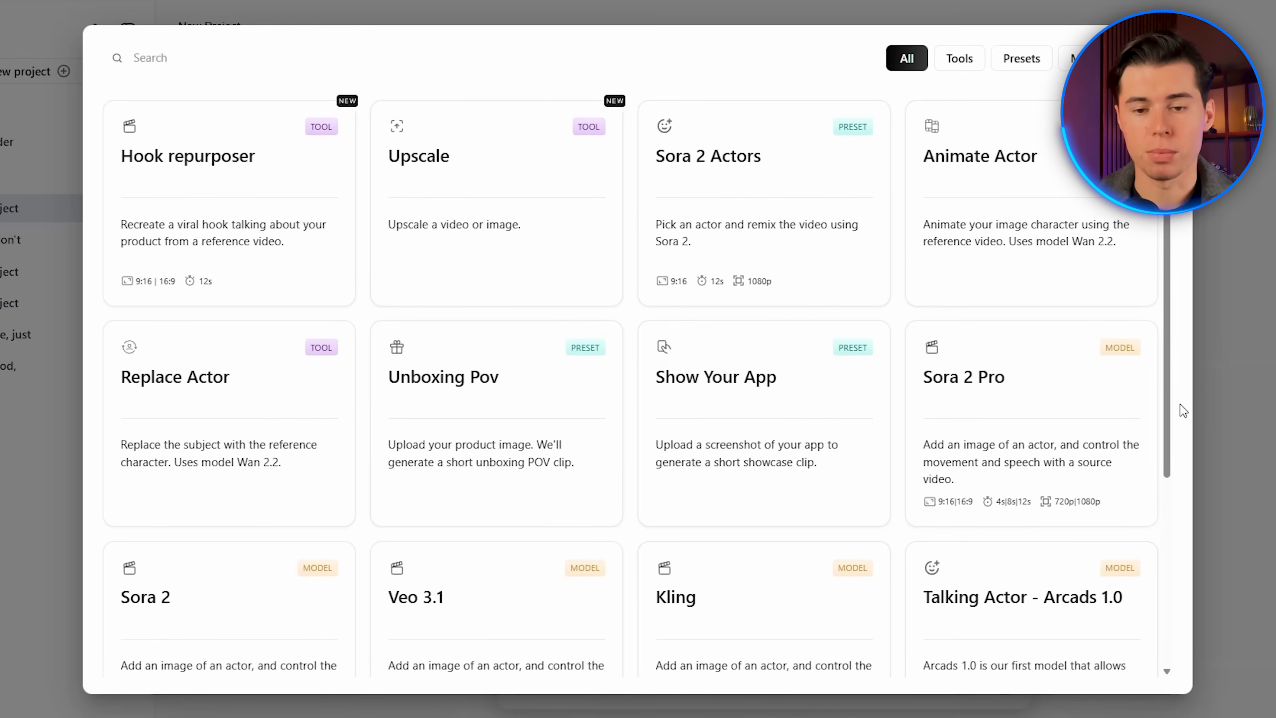
pyautogui.moveTo(1183, 391)
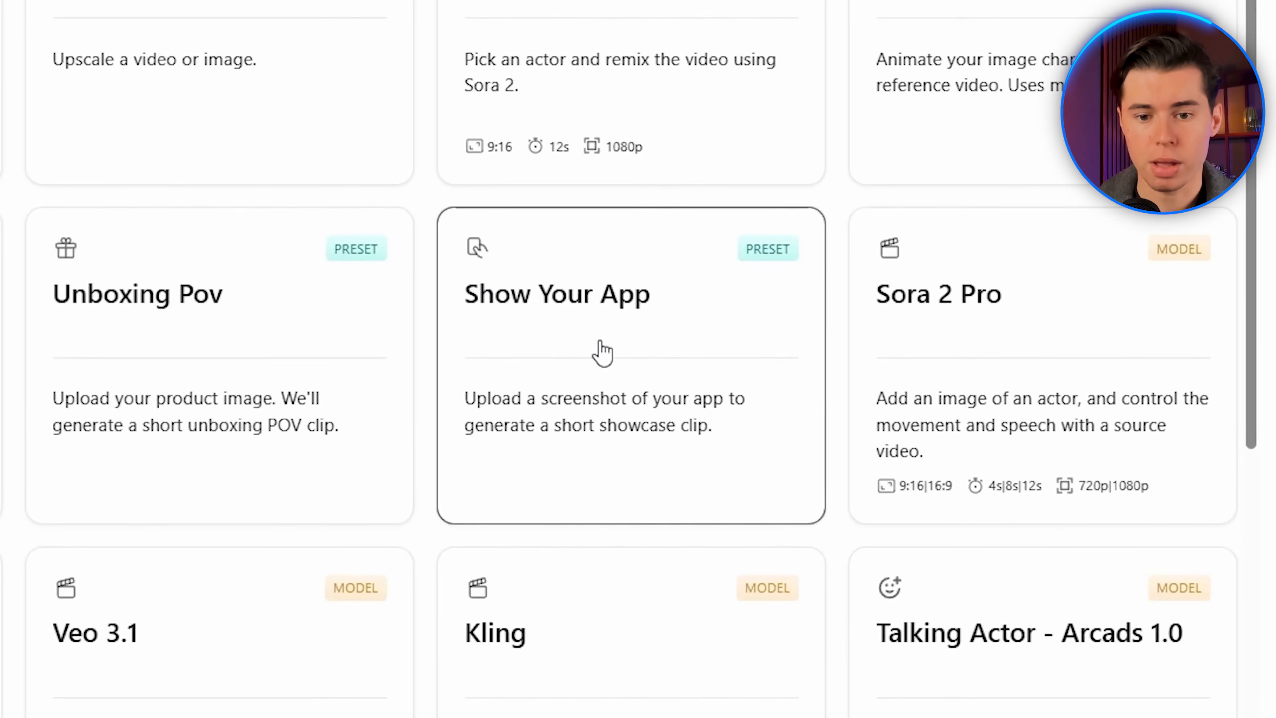
pyautogui.click(602, 352)
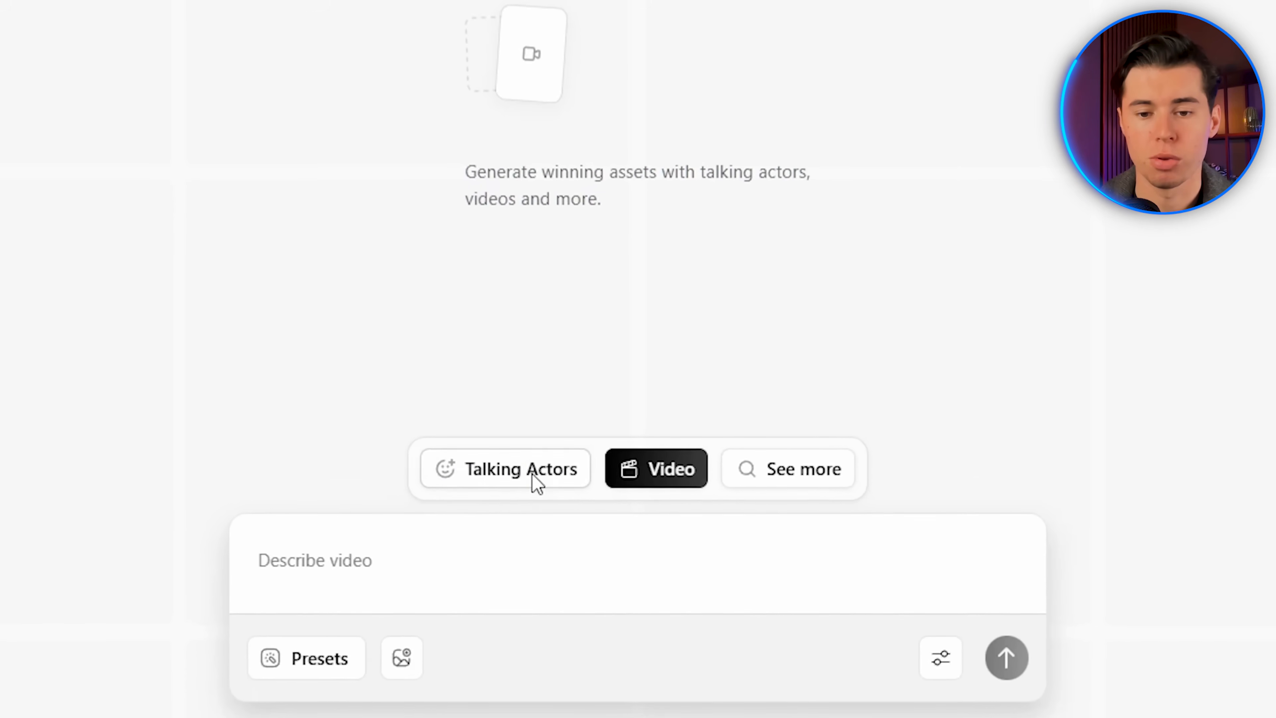
# Set Talking Actors generation to the OmniHuman 1.5 model with Text to Speech audio.
pyautogui.click(522, 469)
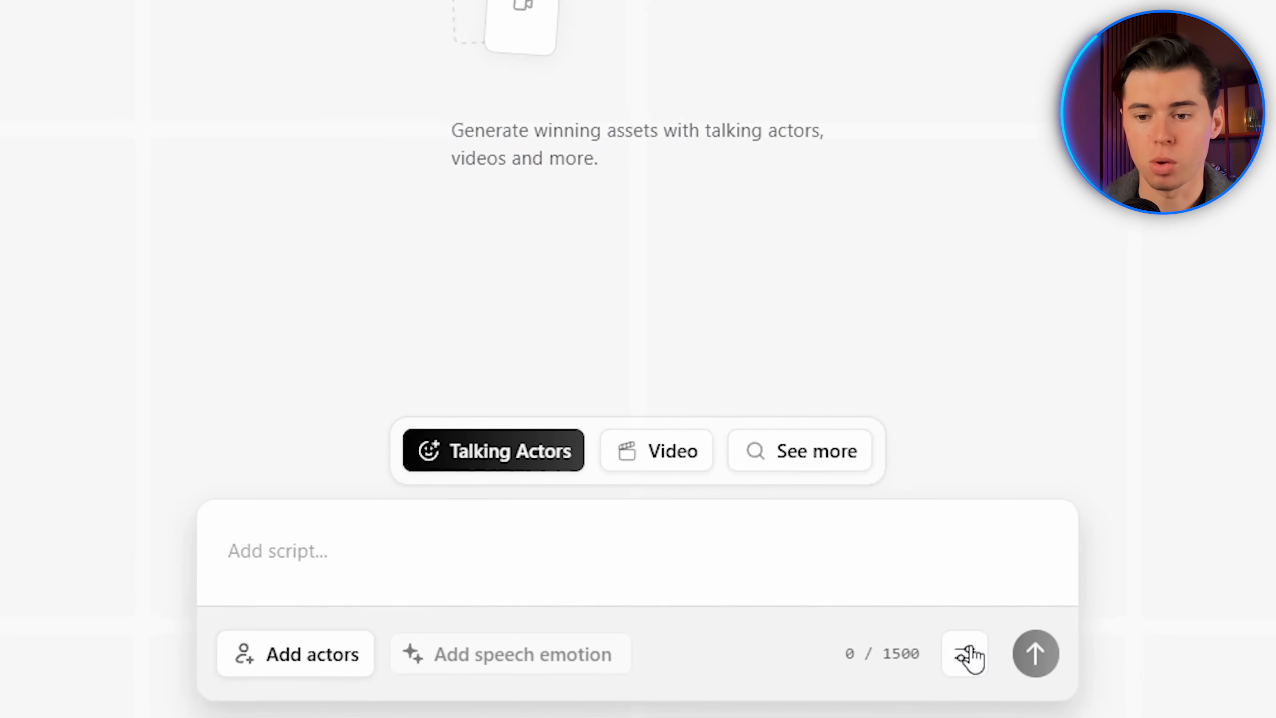
pyautogui.click(965, 656)
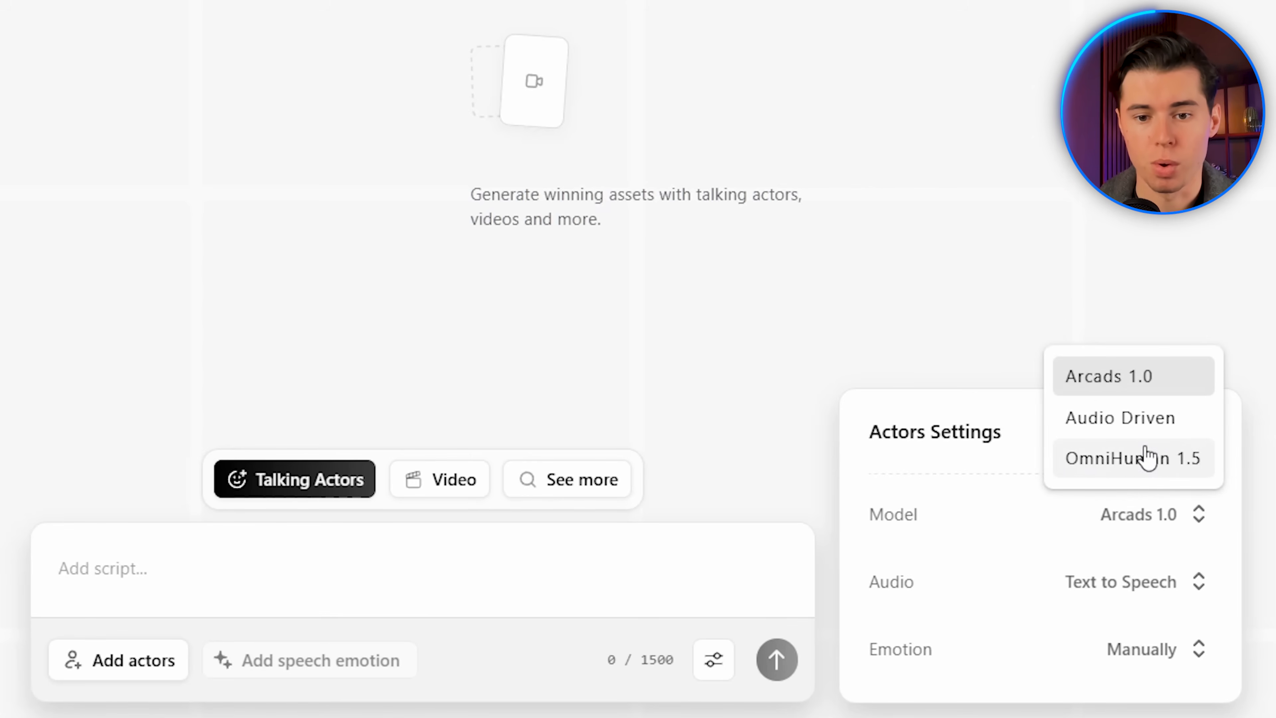
pyautogui.click(1134, 457)
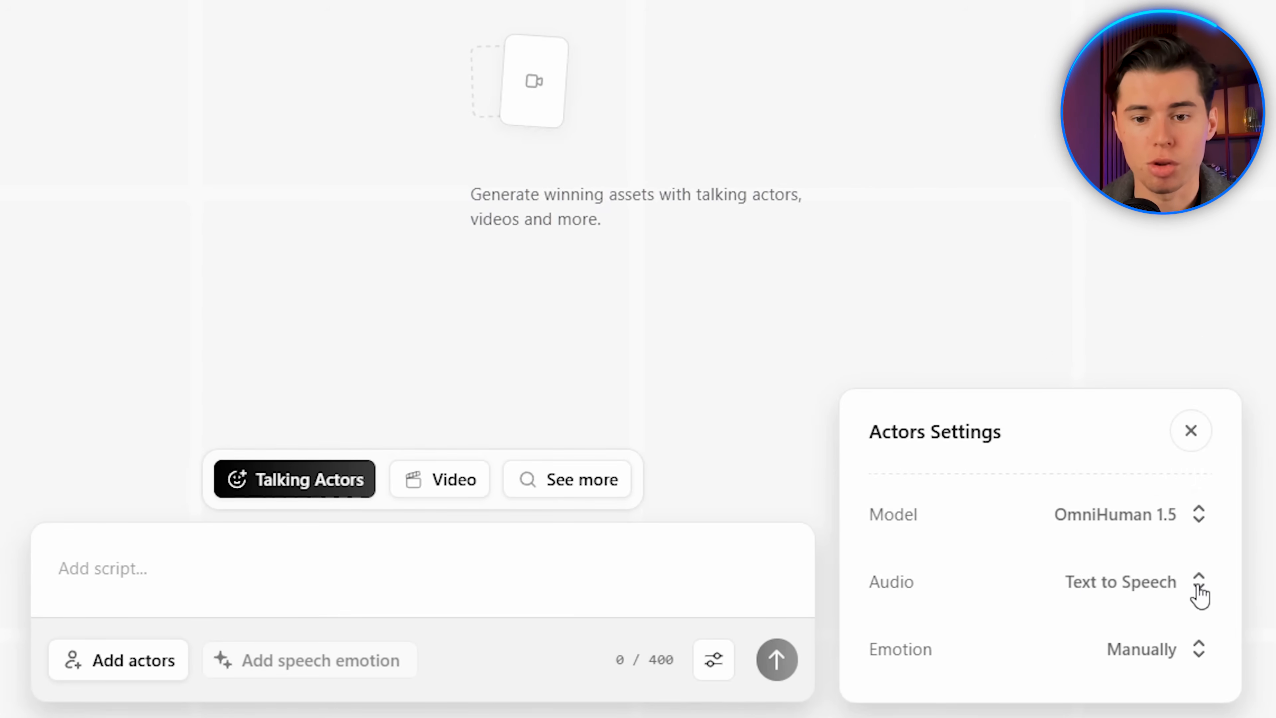
pyautogui.click(1199, 584)
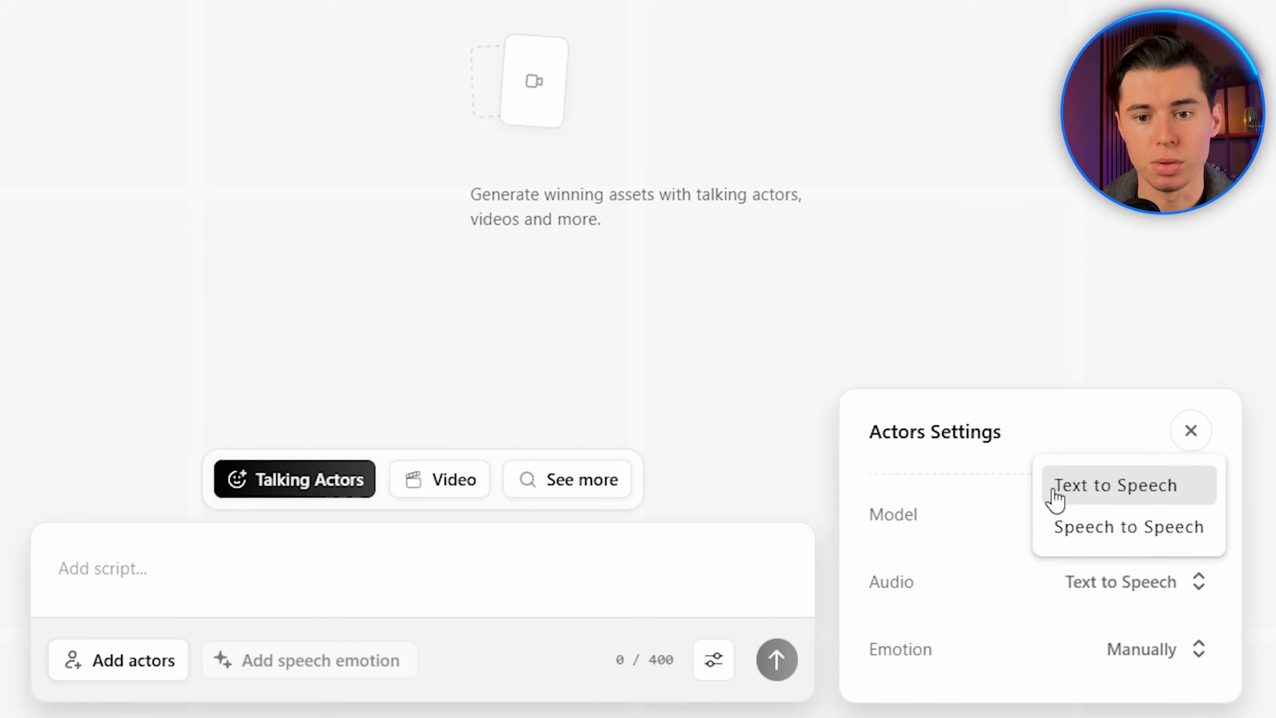
pyautogui.moveTo(1085, 539)
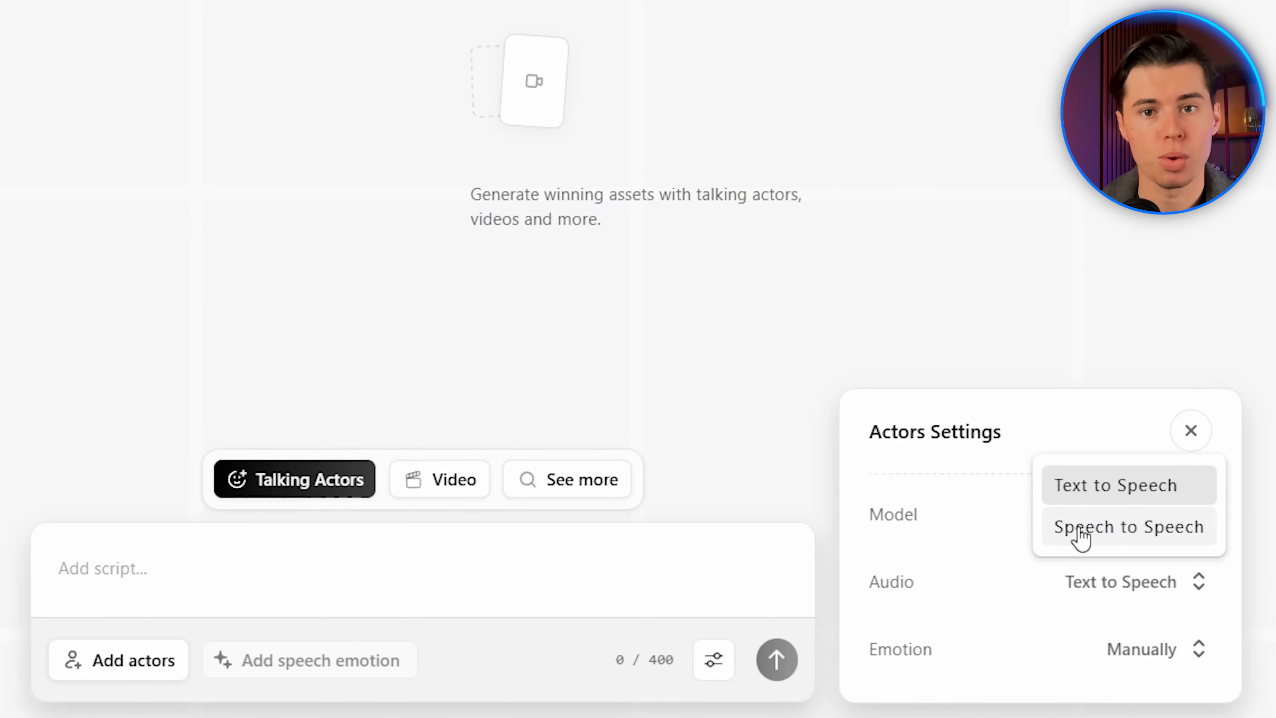
pyautogui.moveTo(1188, 548)
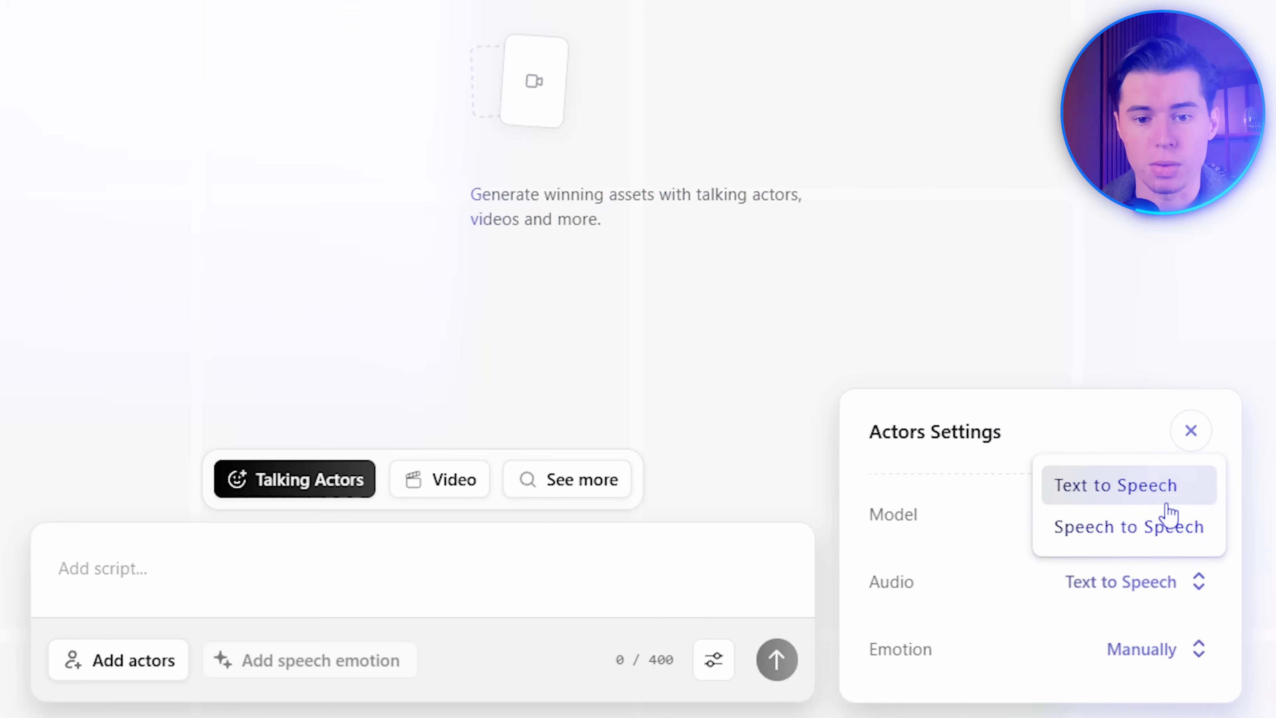
pyautogui.click(1116, 485)
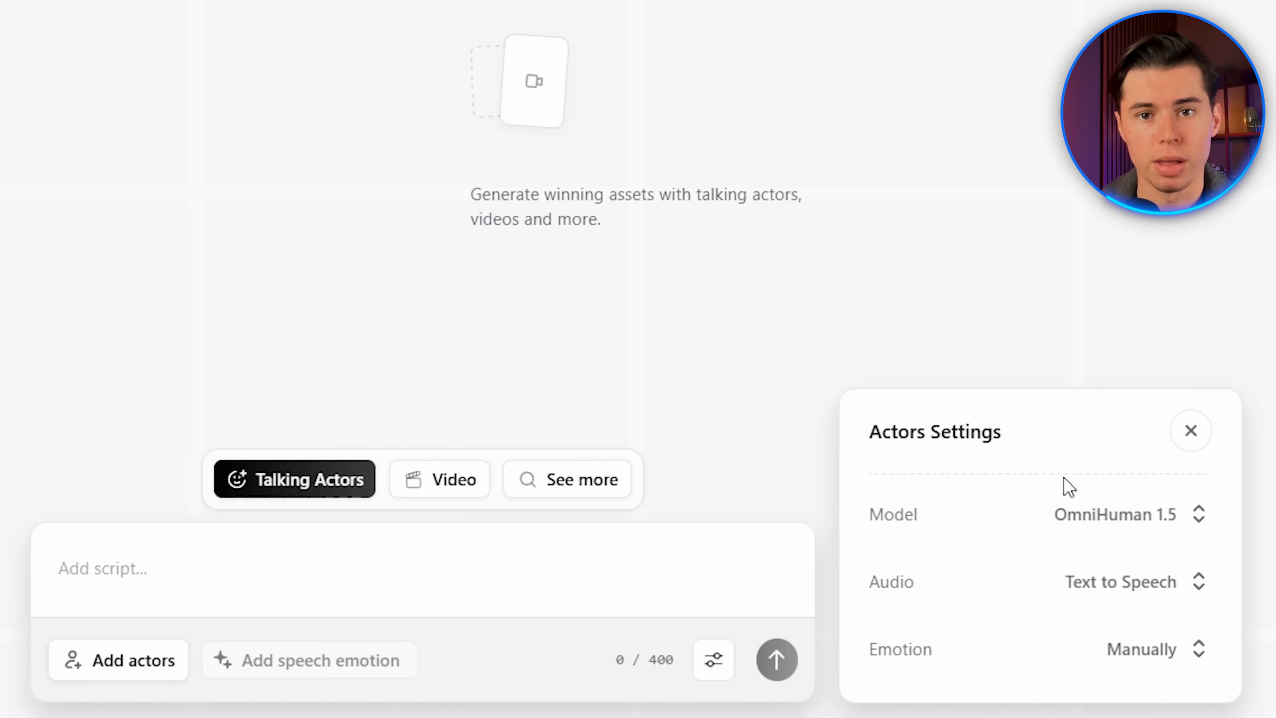
pyautogui.moveTo(1121, 688)
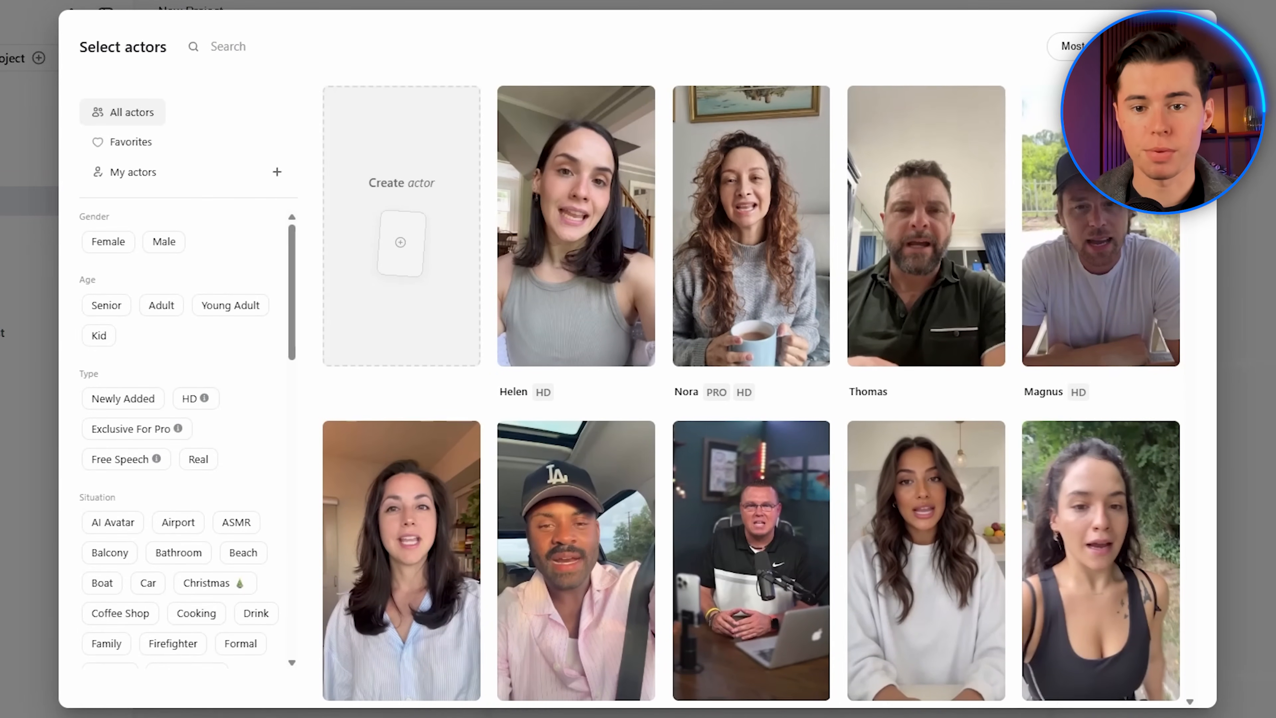
# Filter the actor library to Female, Young Adult and add two chosen actors to the project.
pyautogui.scroll(-3)
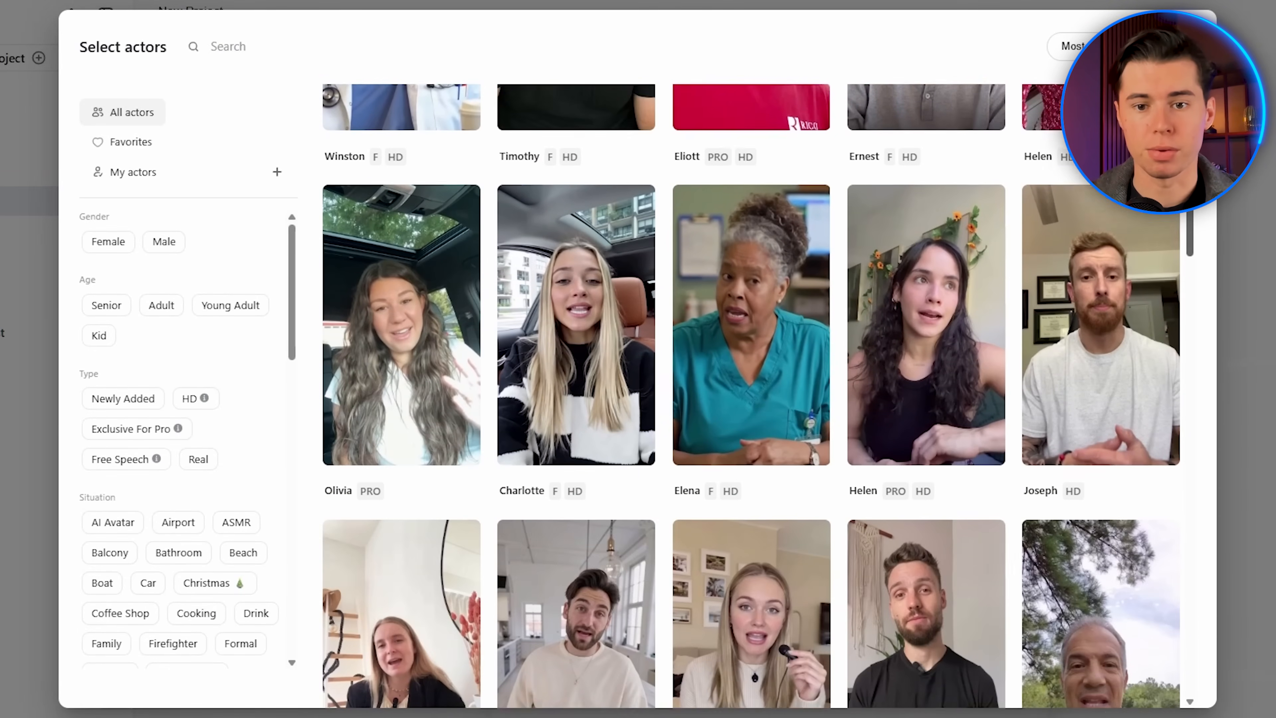
pyautogui.scroll(-3)
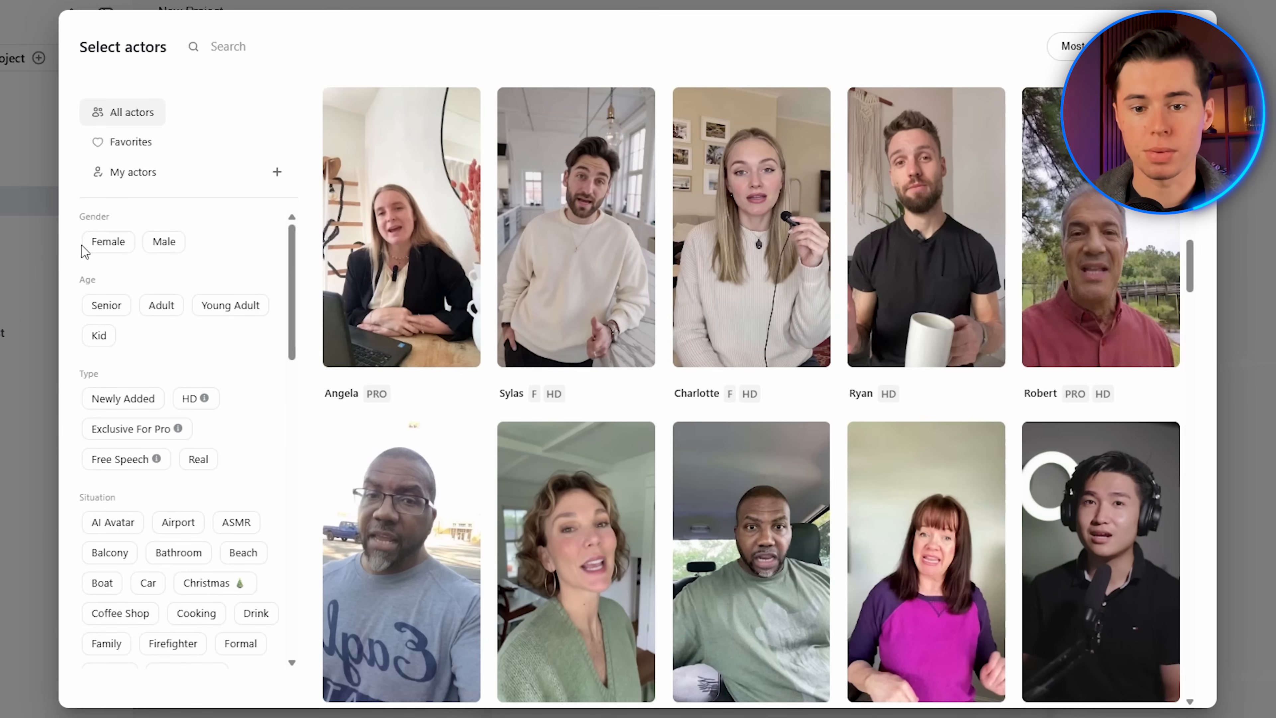
pyautogui.click(107, 242)
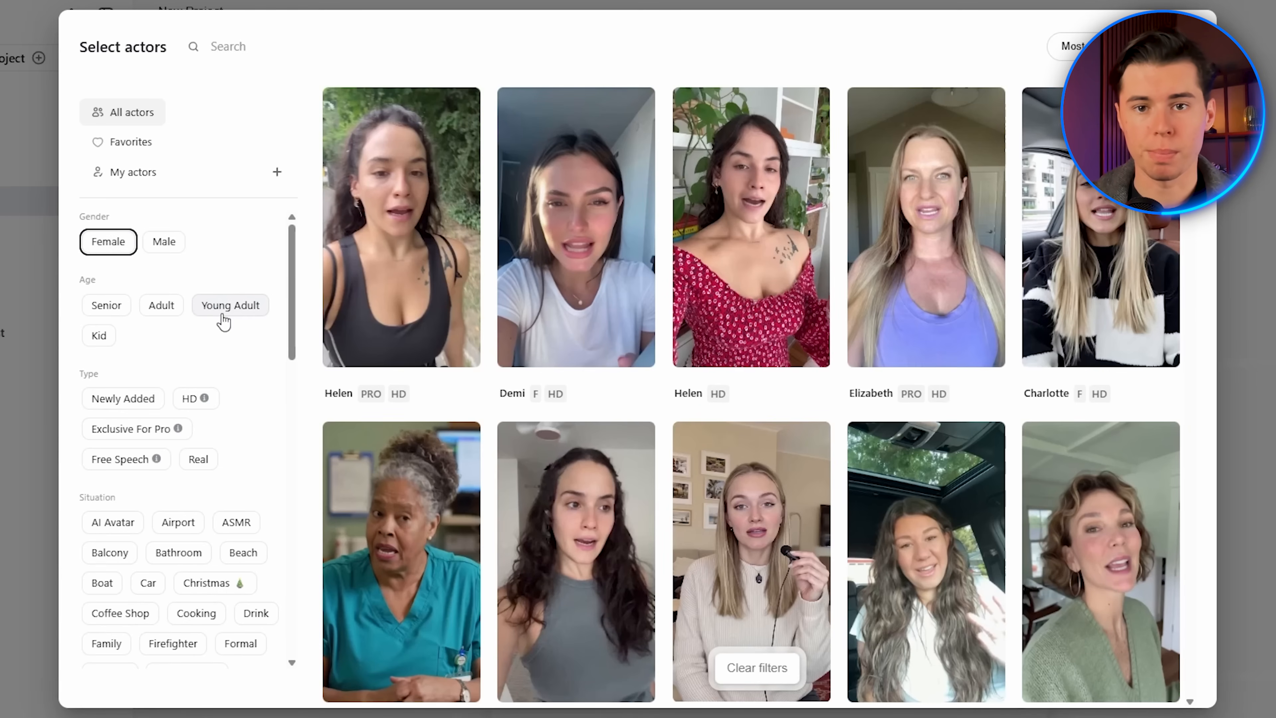
pyautogui.click(230, 305)
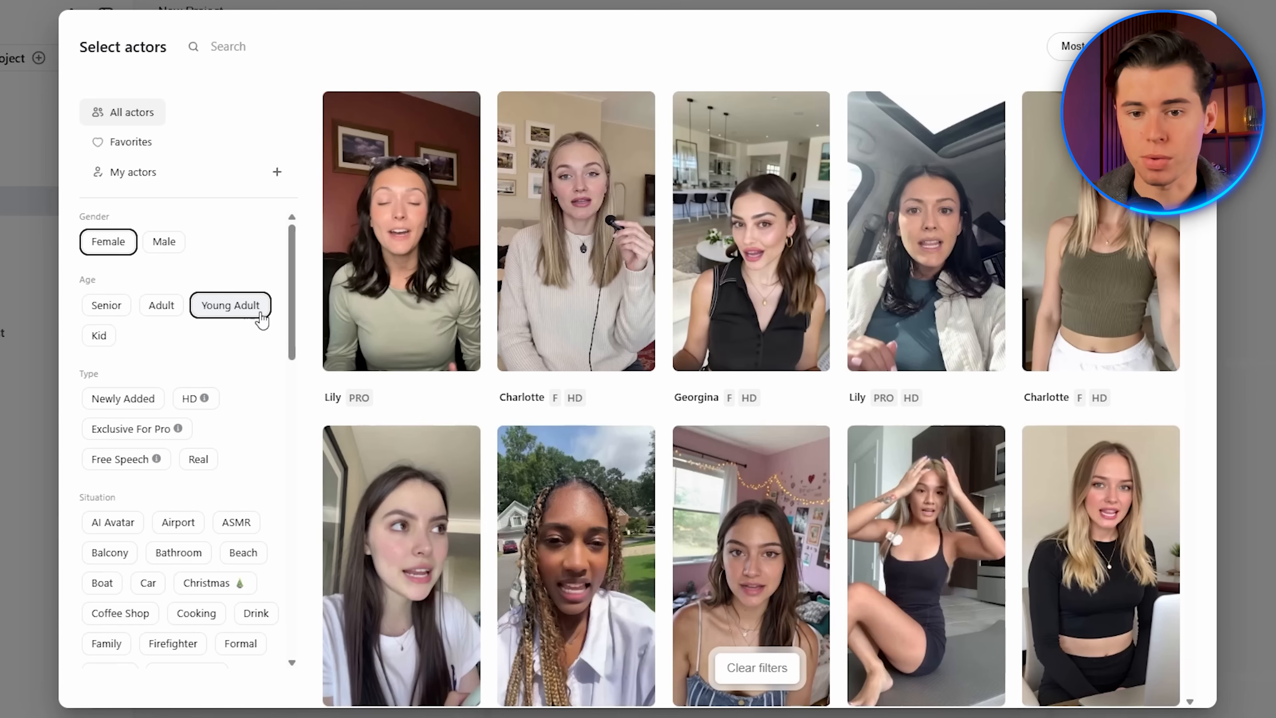
pyautogui.scroll(-3)
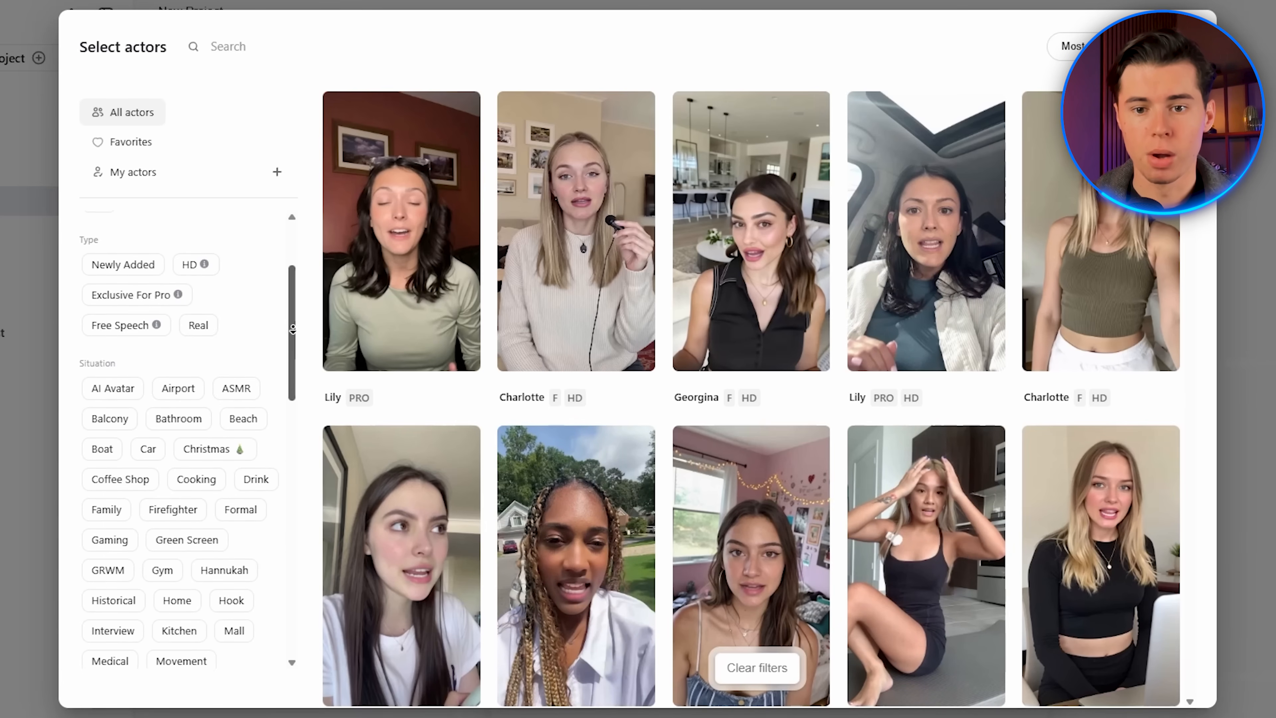
pyautogui.scroll(-3)
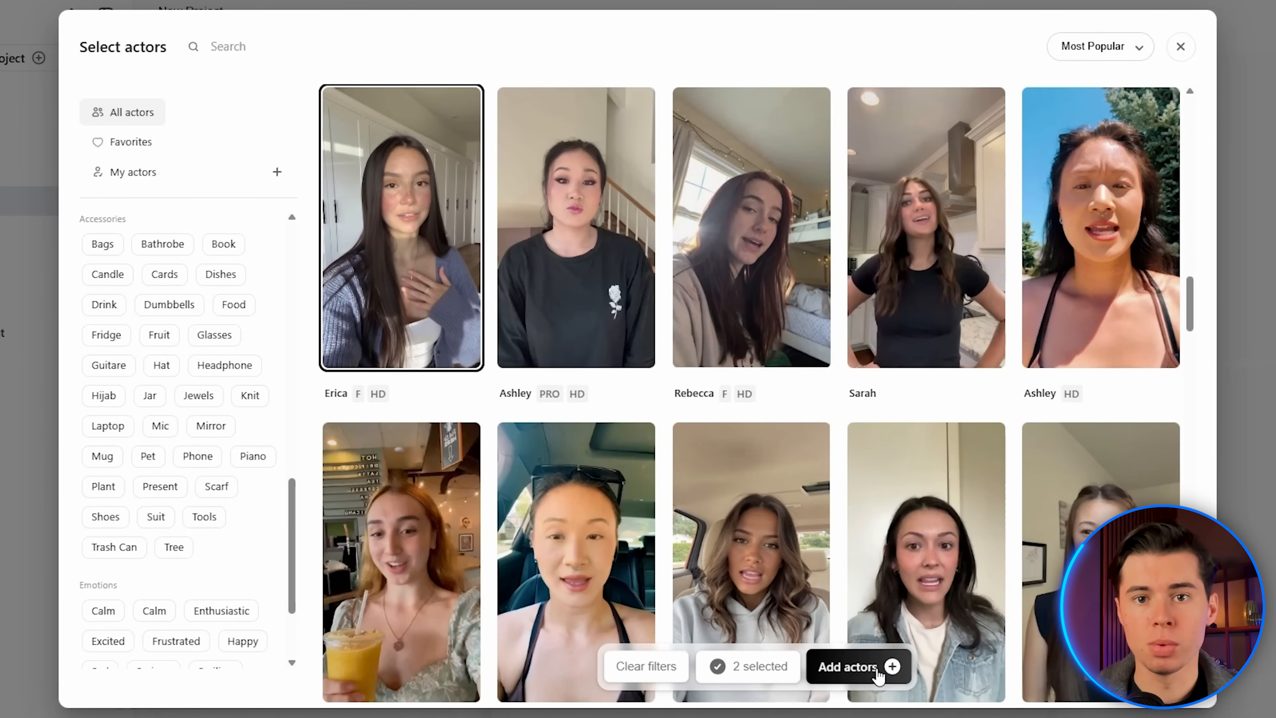
pyautogui.click(855, 667)
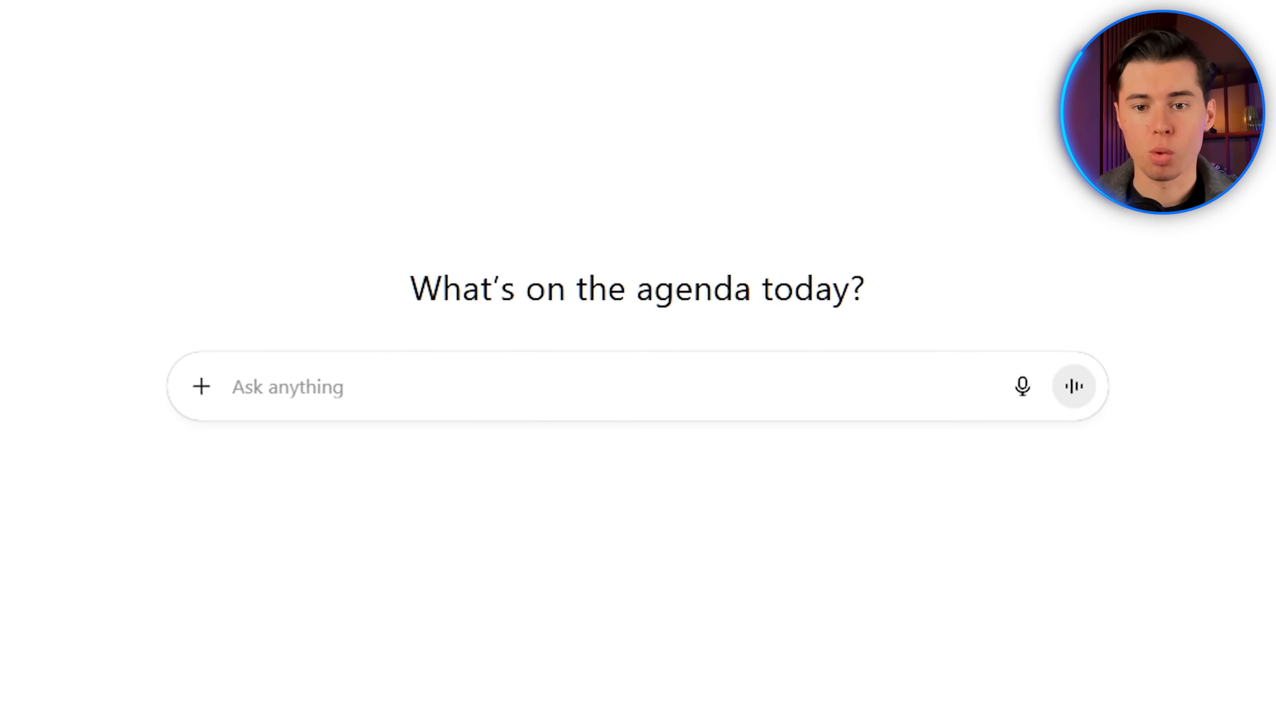
# Send ChatGPT the brief 'Write a gen z UGC ad script fo...' for the REFY gloss highlighter.
pyautogui.write('Write a gen z UGC ad script fo')
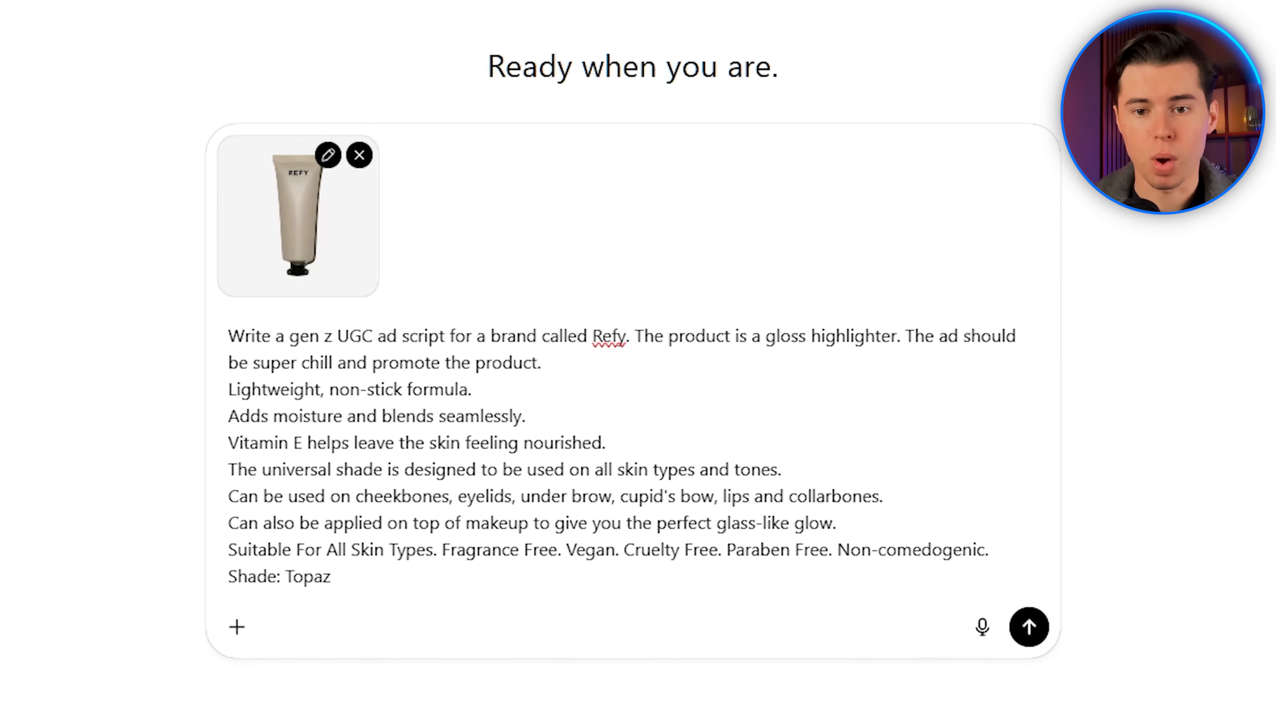
pyautogui.click(1029, 628)
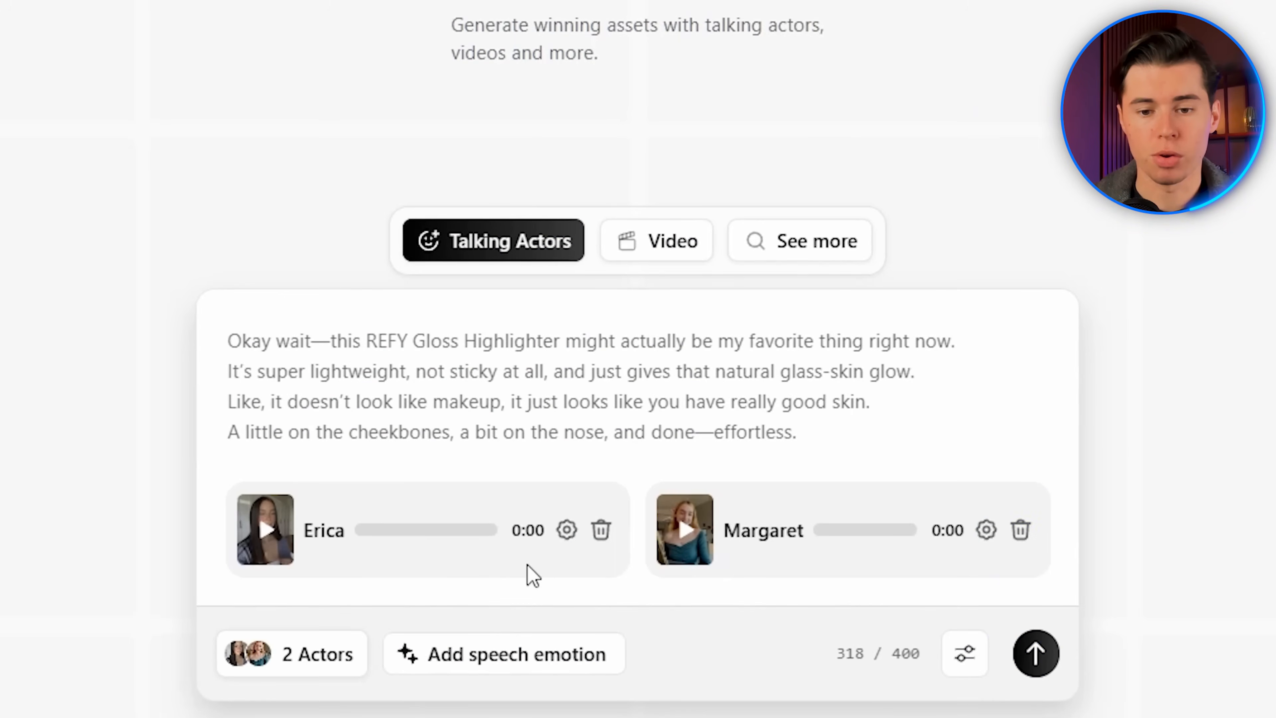
# Auto-add speech emotions, then tag the script's opening line as Cheerfully via the / menu.
pyautogui.click(496, 656)
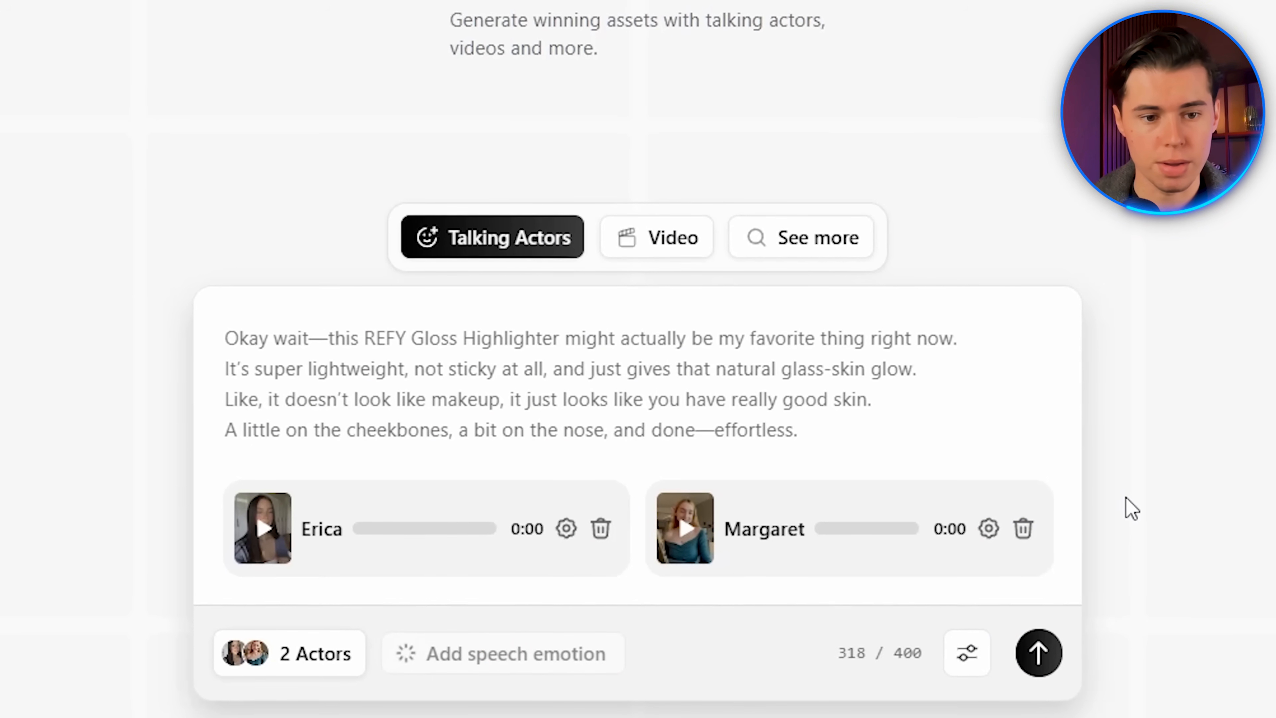
pyautogui.click(498, 659)
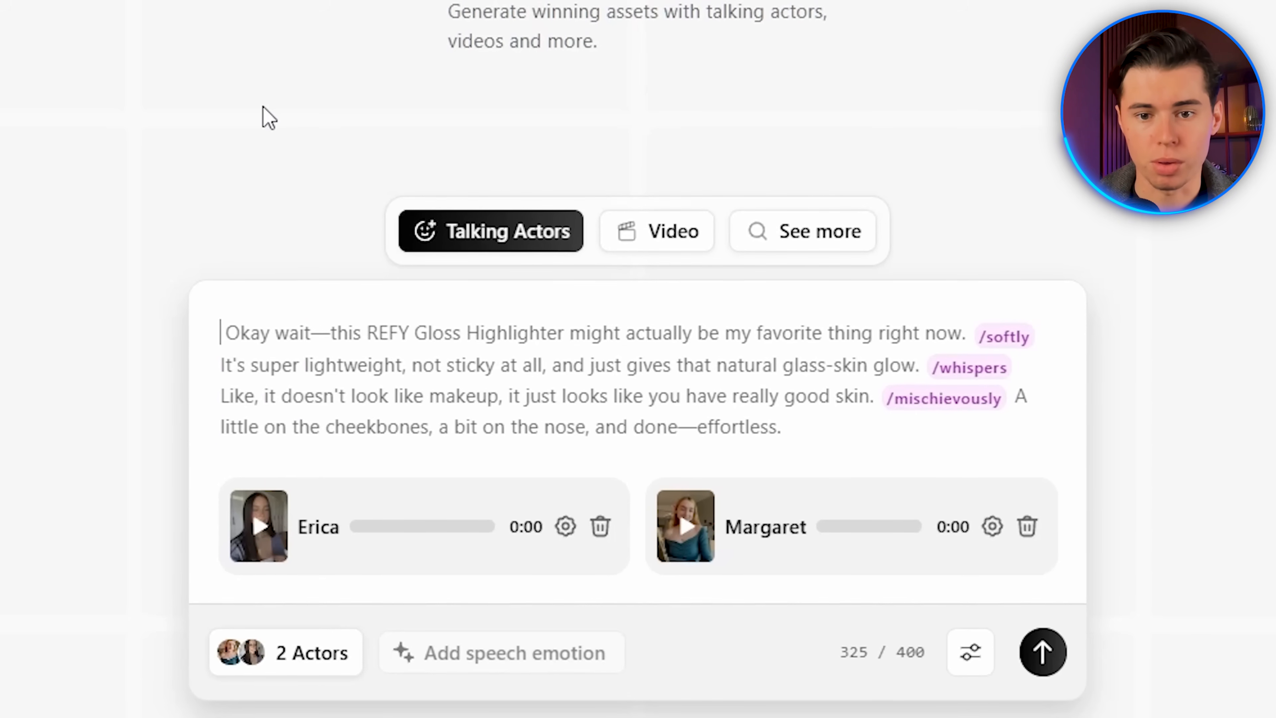
pyautogui.write('/')
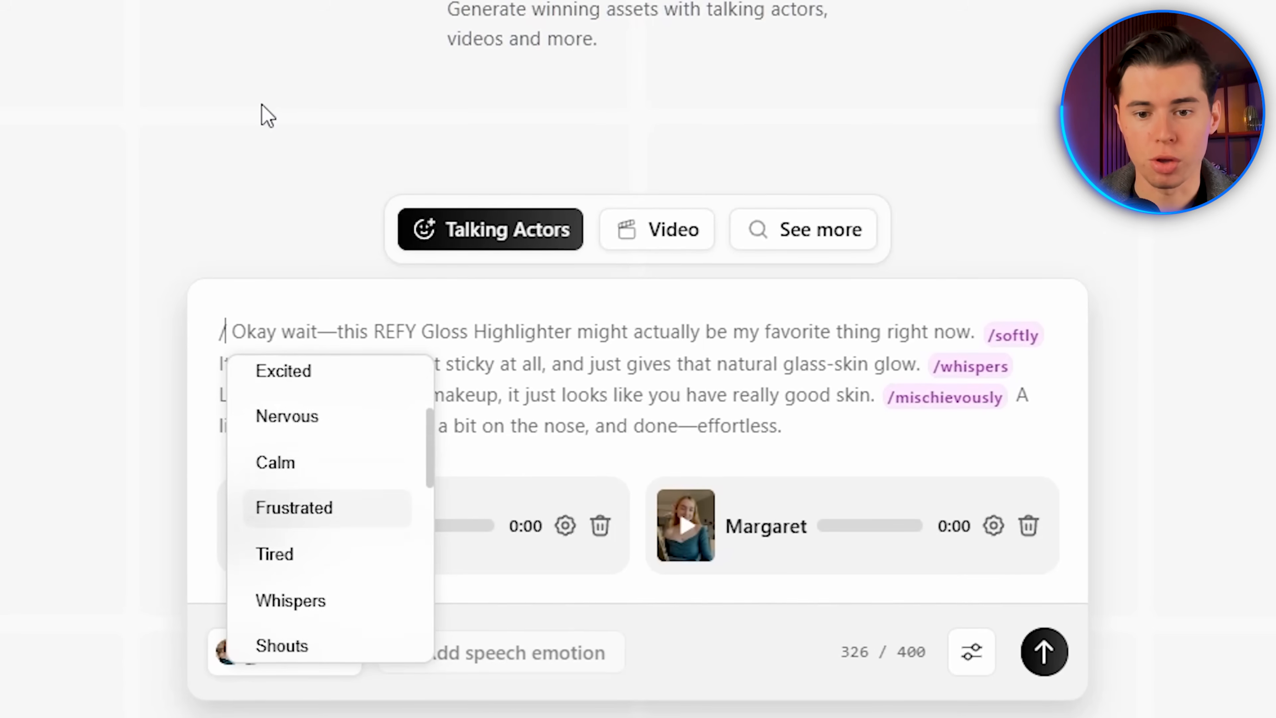
pyautogui.scroll(-3)
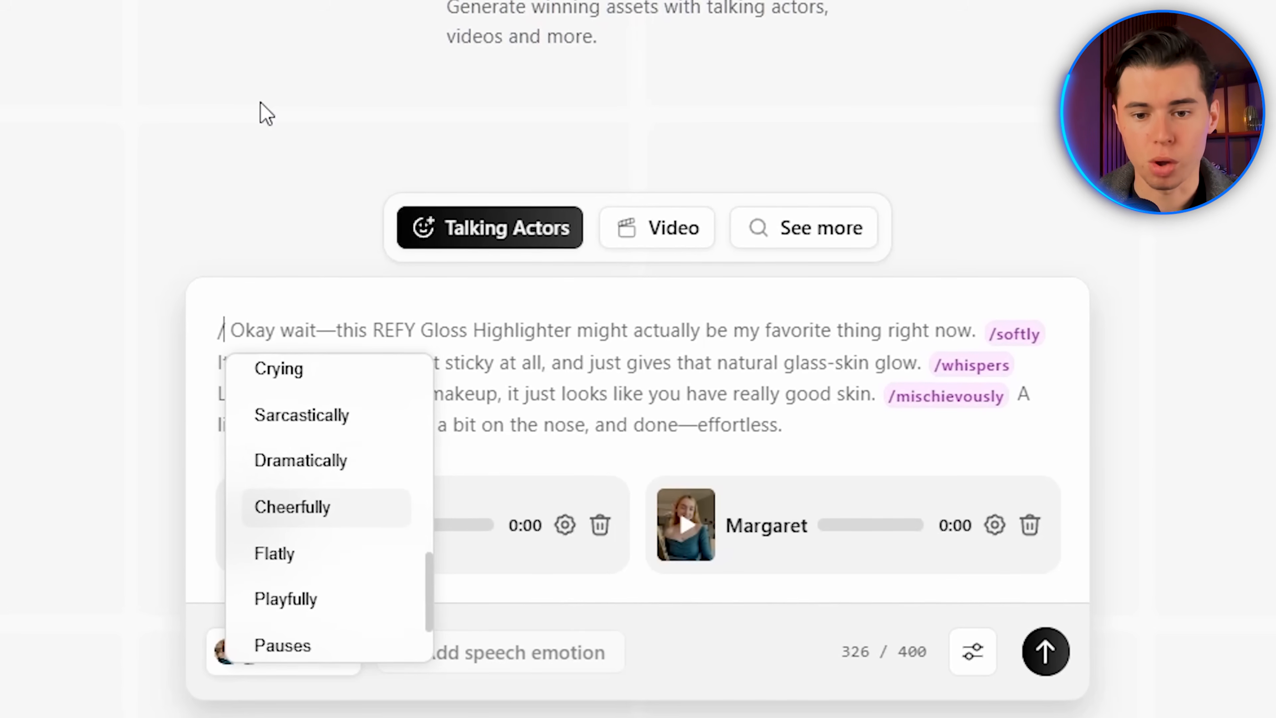
pyautogui.click(291, 507)
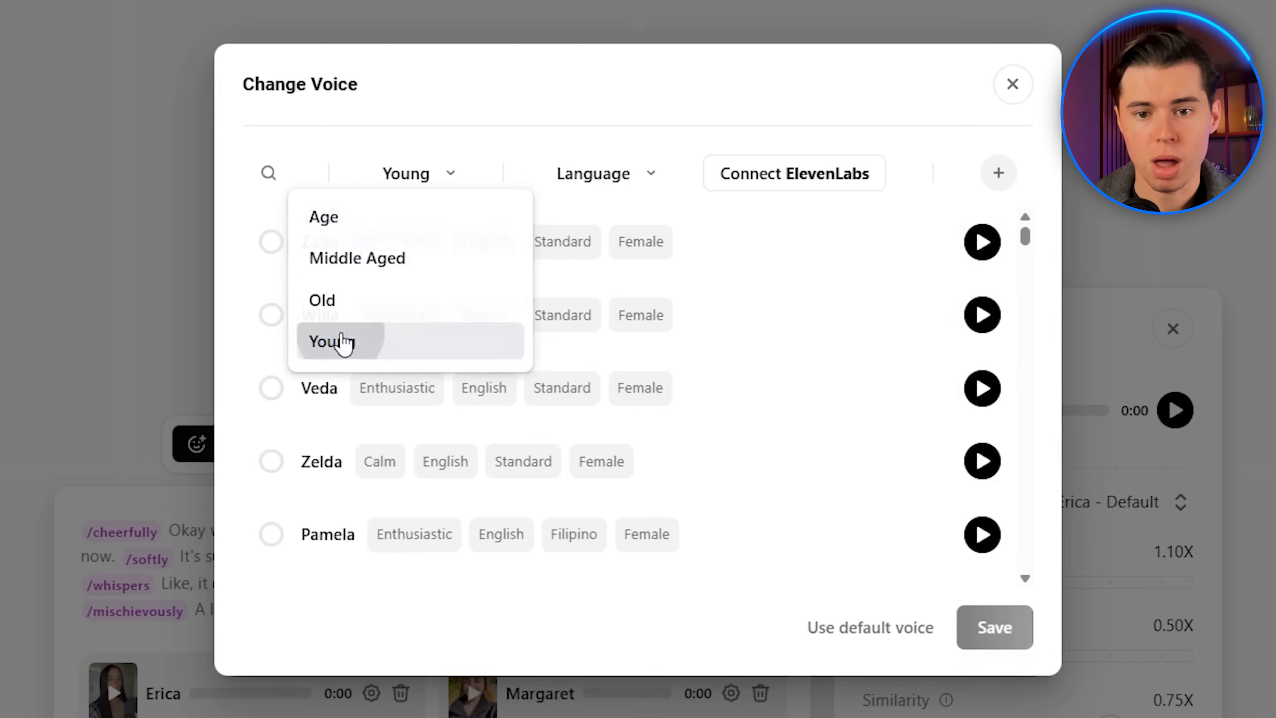
# Narrow the Change Voice list to Young, English voices with an American accent.
pyautogui.click(594, 173)
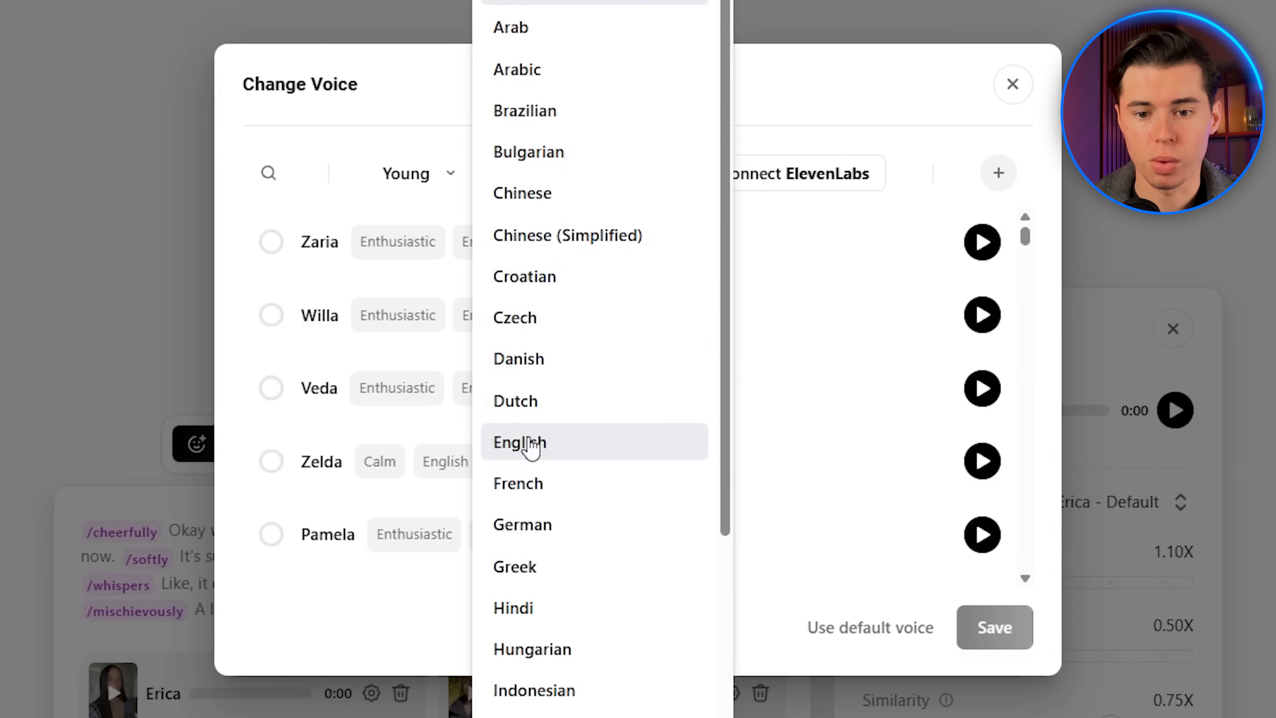
pyautogui.click(519, 443)
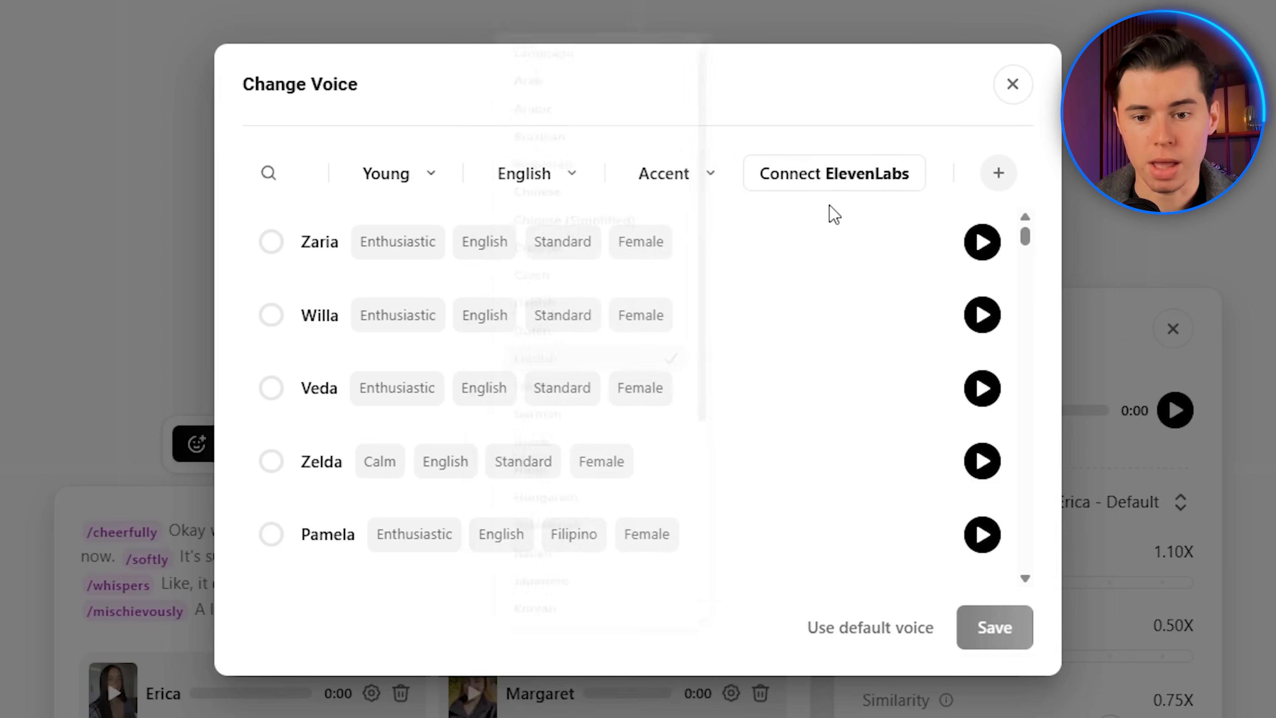
pyautogui.click(663, 174)
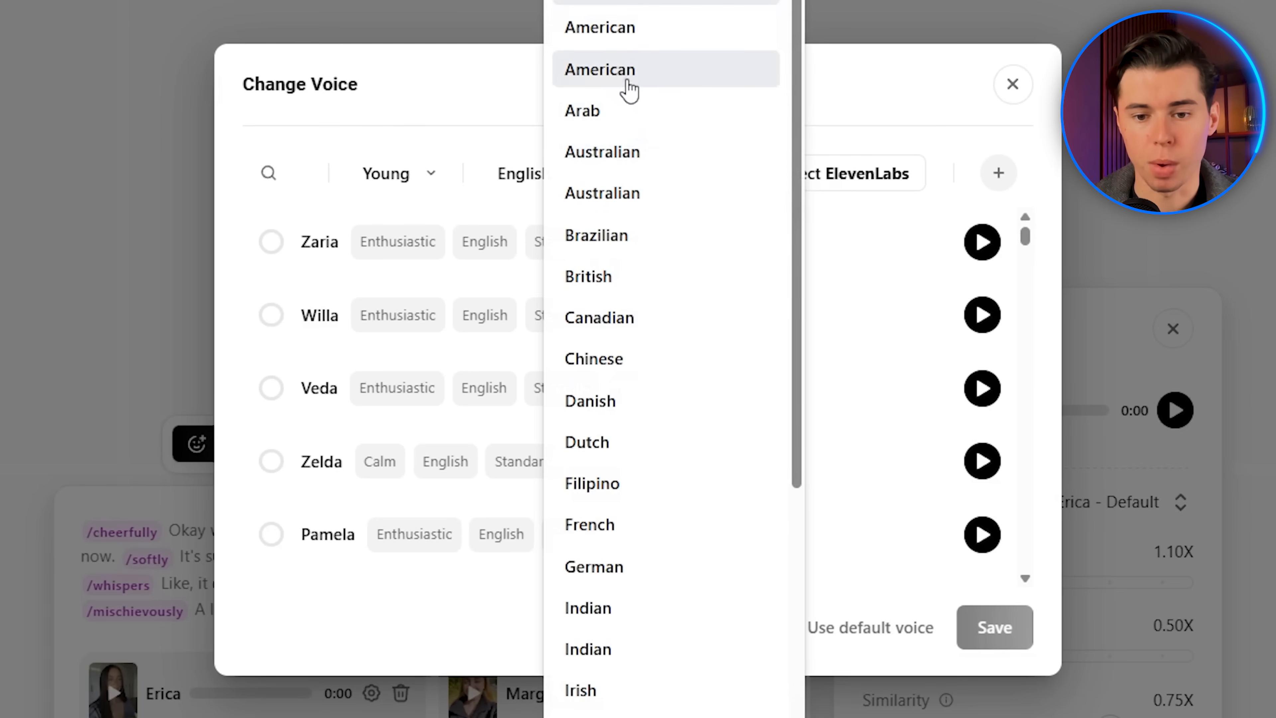
pyautogui.click(600, 70)
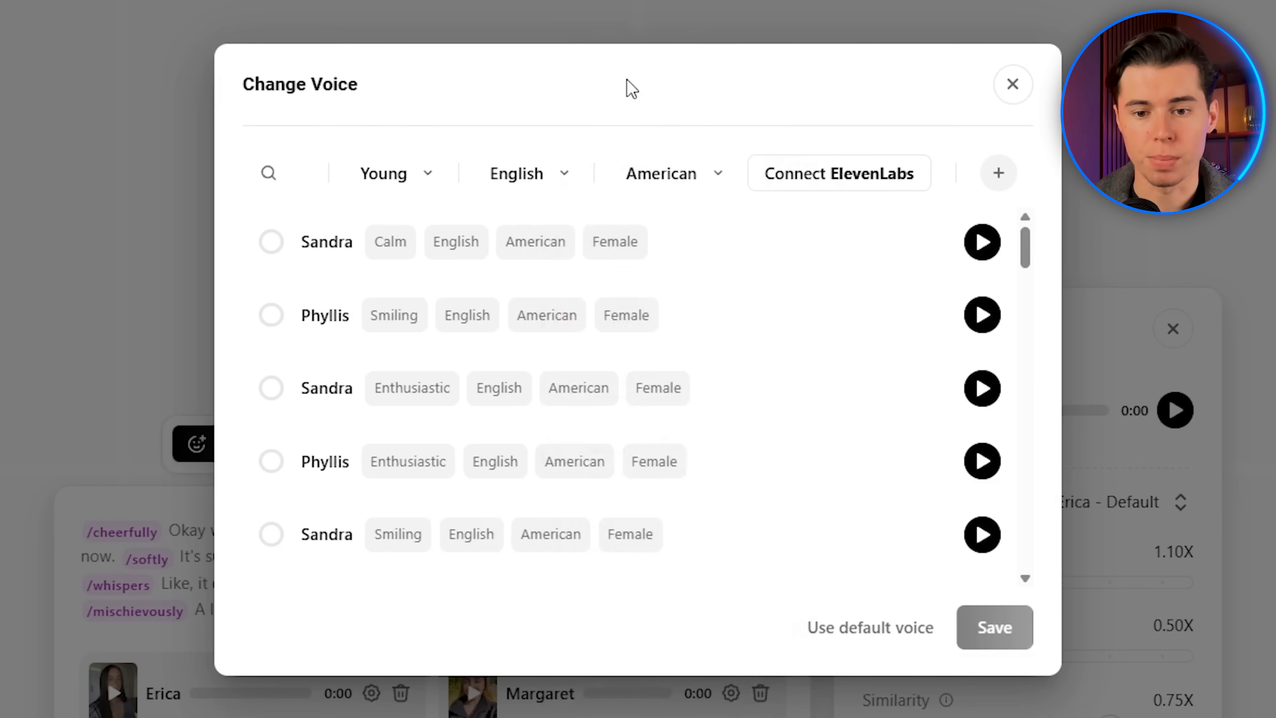
pyautogui.moveTo(663, 127)
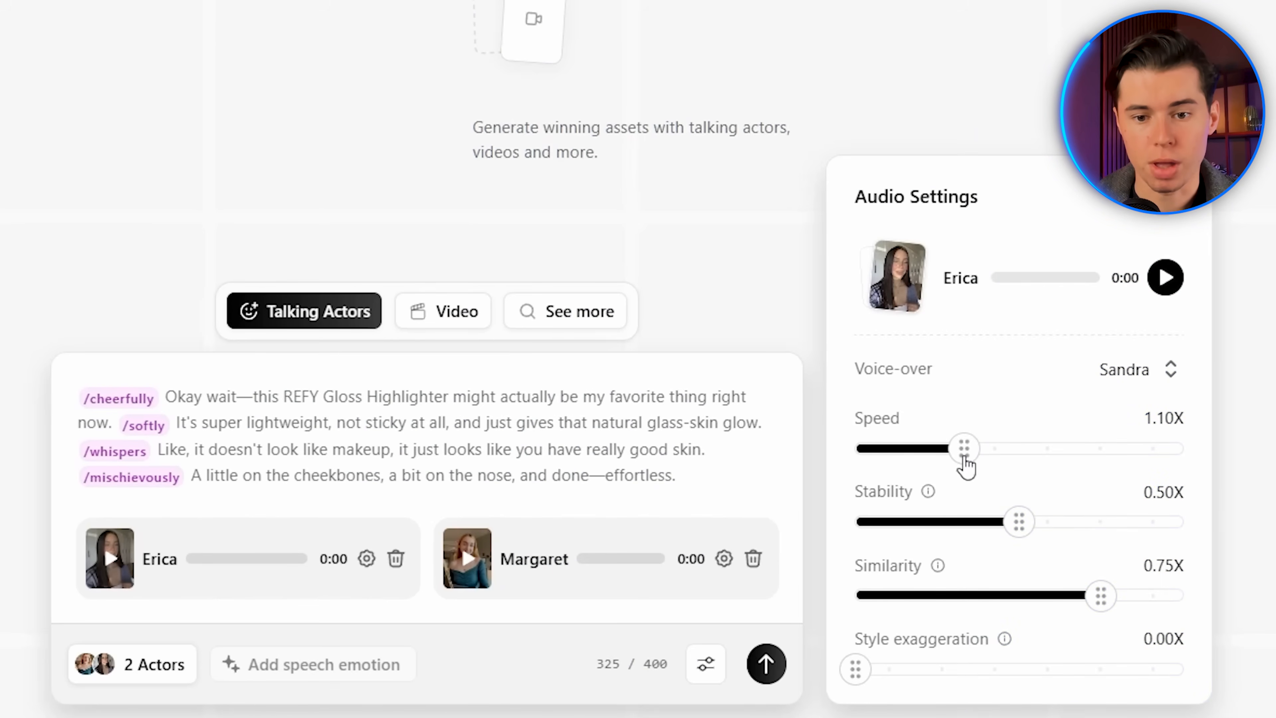
# Set Erica's voice to 1.15X speed, 0.25X stability and 0.25X similarity.
pyautogui.moveTo(964, 449); pyautogui.dragTo(992, 449)
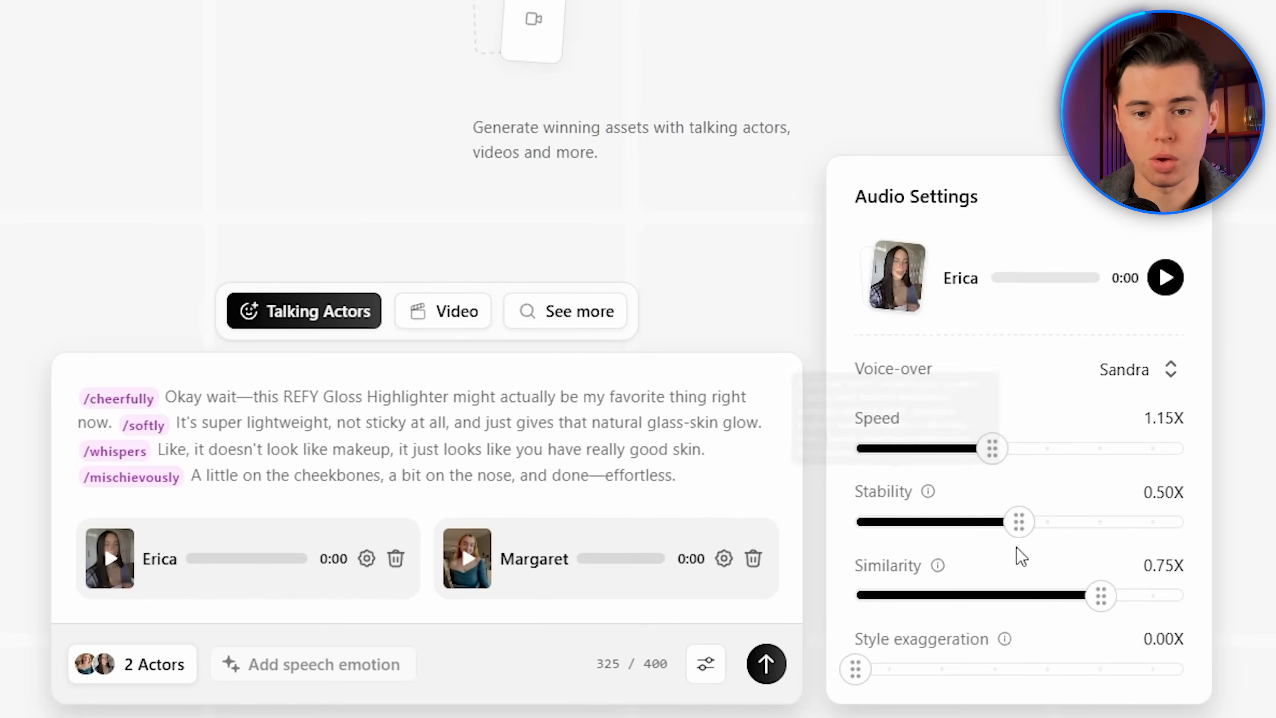
pyautogui.moveTo(1018, 522); pyautogui.dragTo(936, 522)
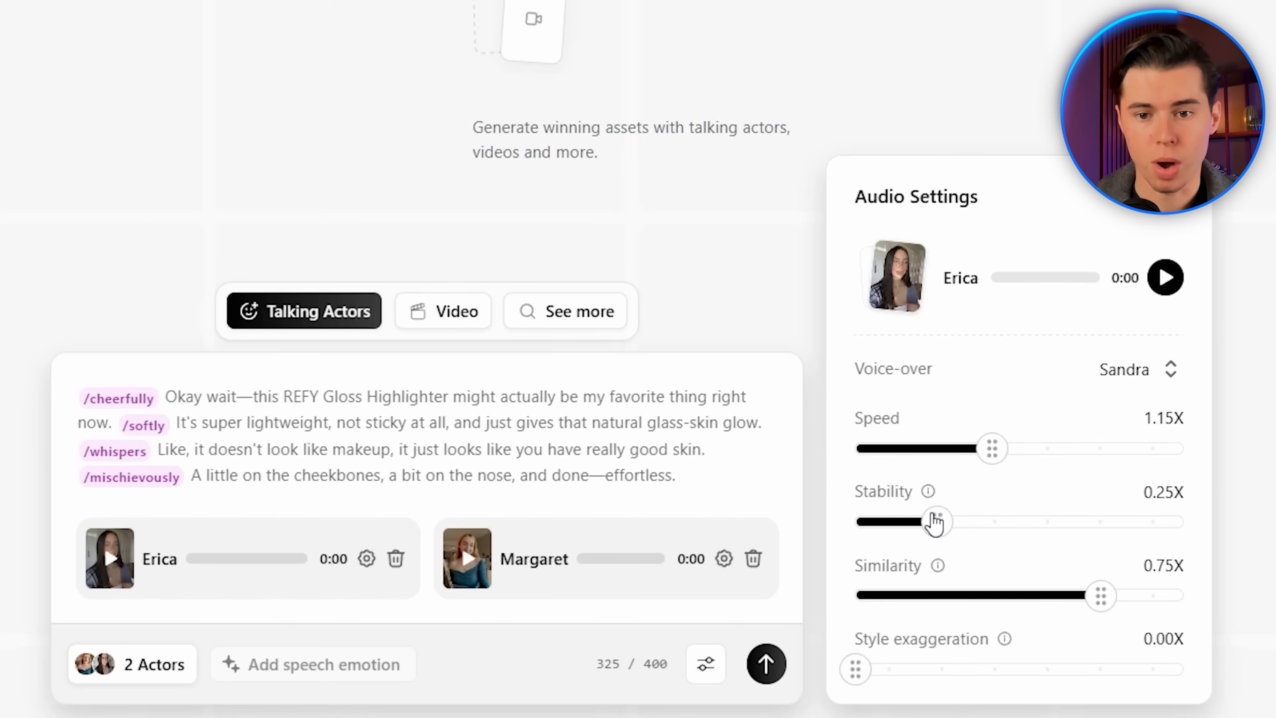
pyautogui.moveTo(938, 521); pyautogui.dragTo(1083, 522)
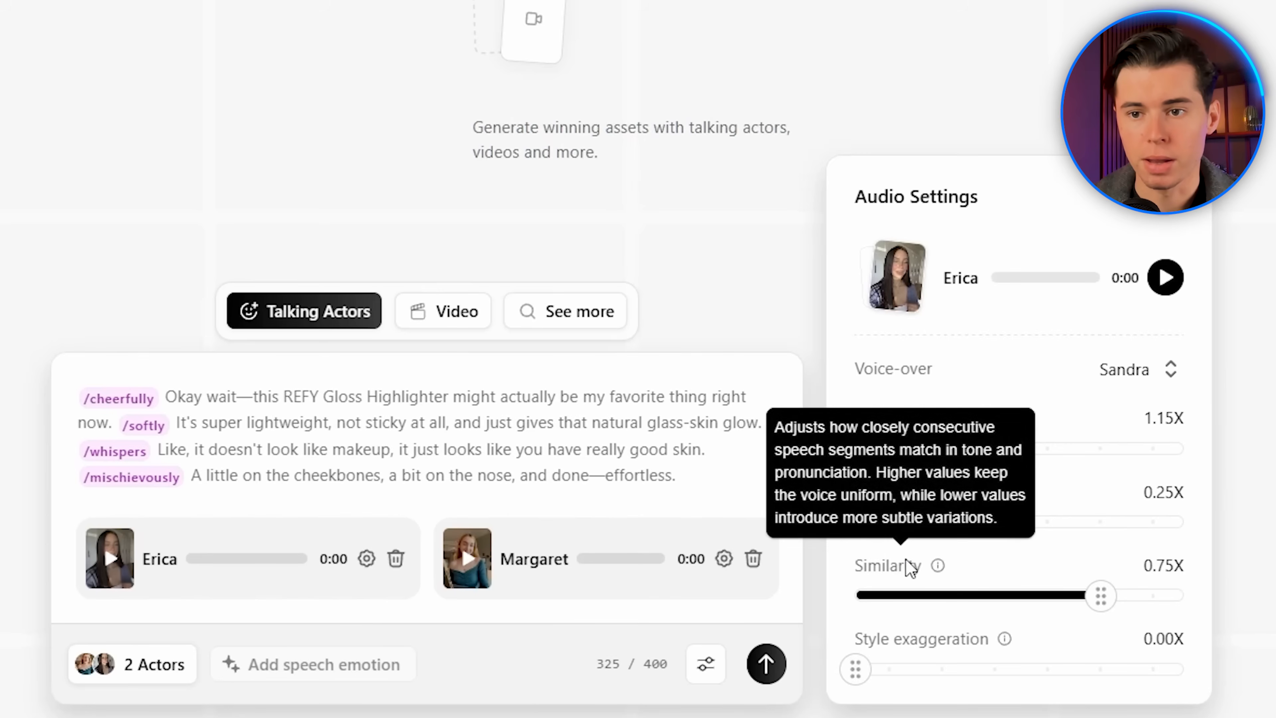
pyautogui.moveTo(877, 570)
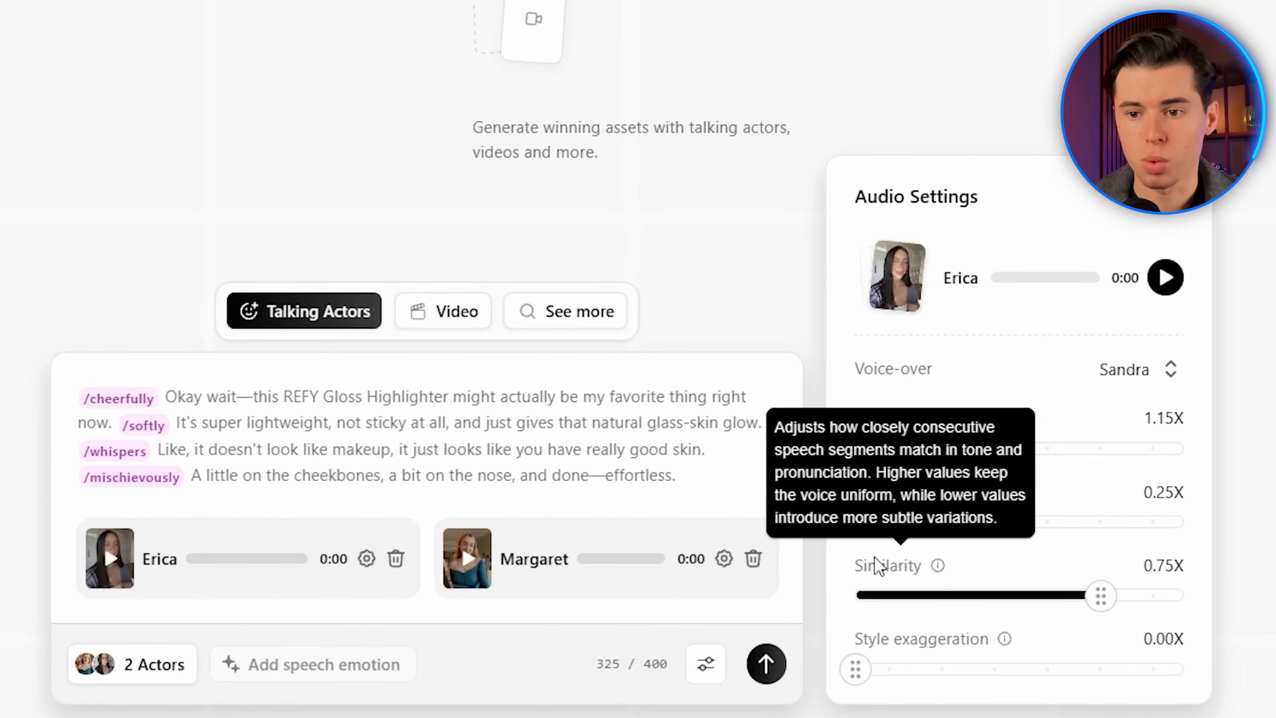
pyautogui.moveTo(1100, 595); pyautogui.dragTo(984, 594)
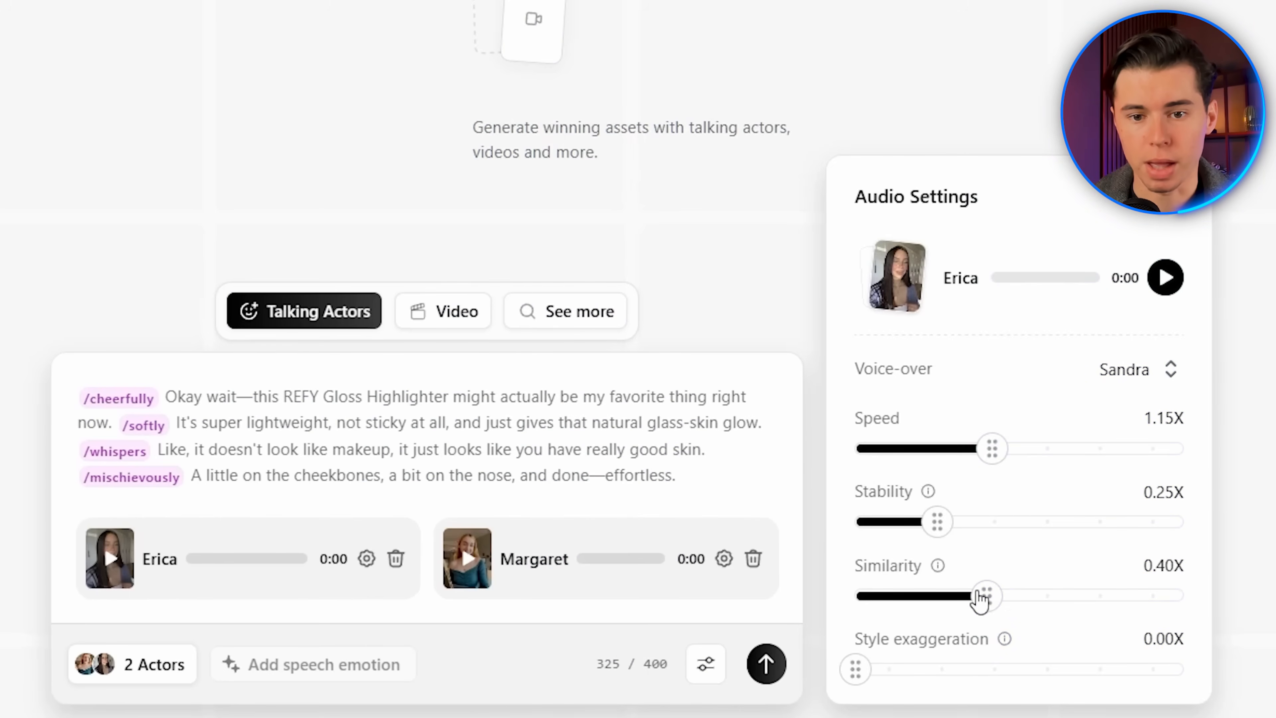
pyautogui.moveTo(985, 595); pyautogui.dragTo(936, 595)
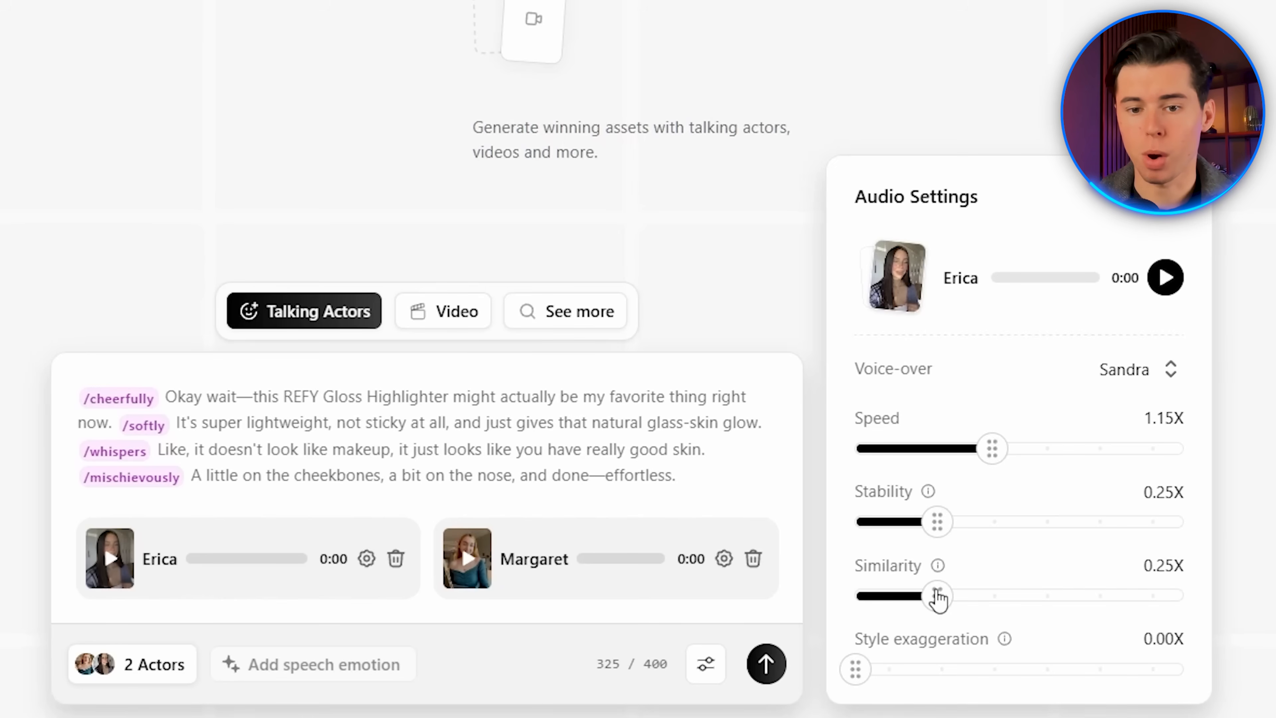
pyautogui.moveTo(1005, 648)
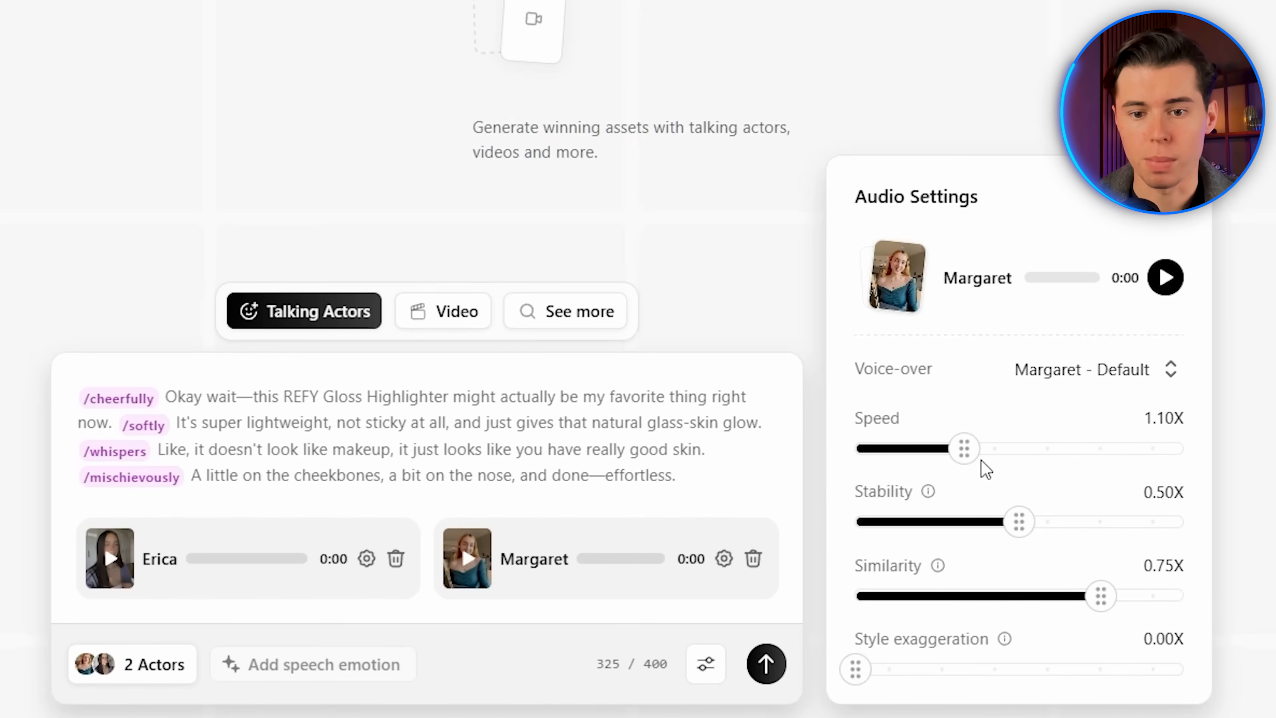
# Set Margaret's voice to 1.05X speed with 0.25X style exaggeration.
pyautogui.moveTo(964, 449); pyautogui.dragTo(936, 449)
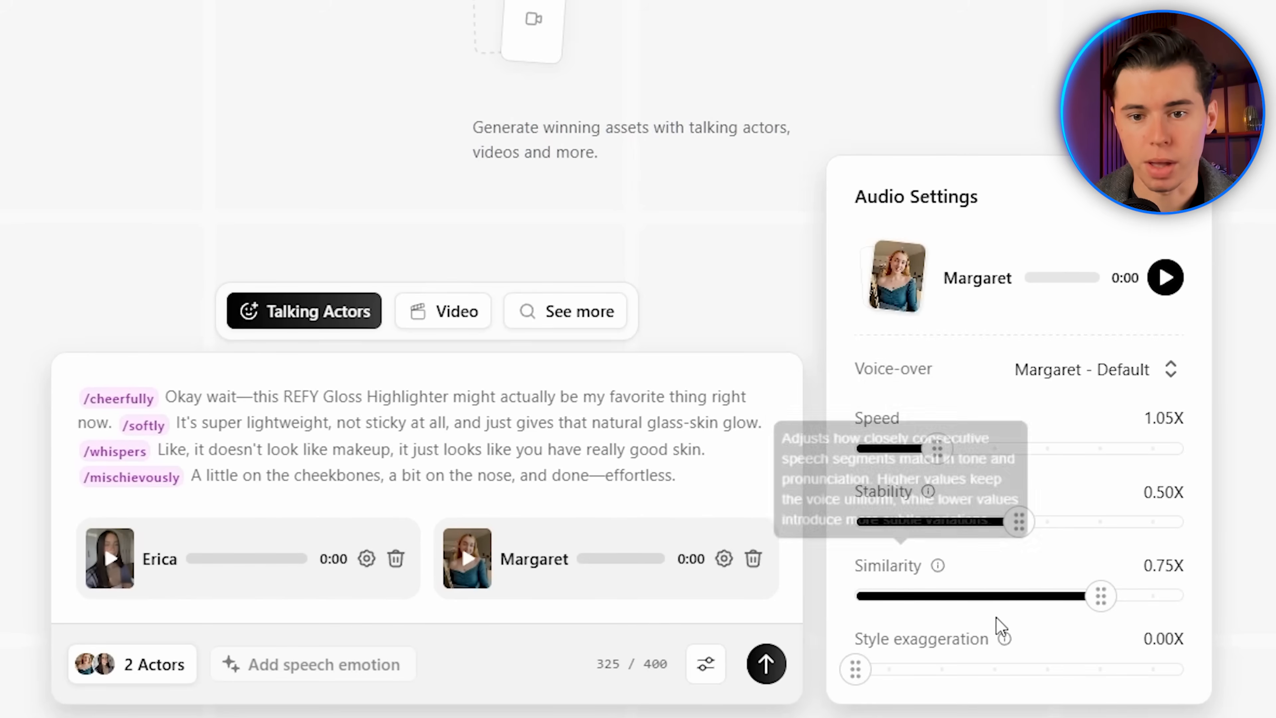
pyautogui.moveTo(855, 669); pyautogui.dragTo(937, 669)
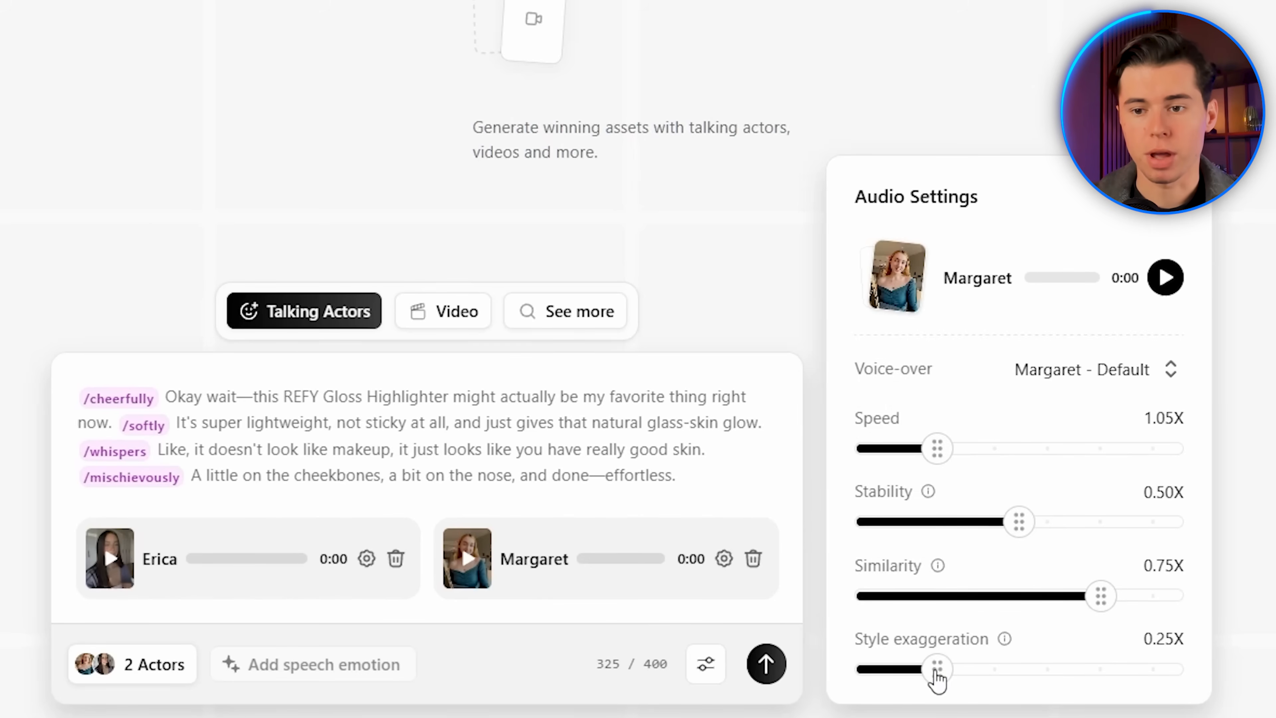
pyautogui.moveTo(936, 669); pyautogui.dragTo(1018, 670)
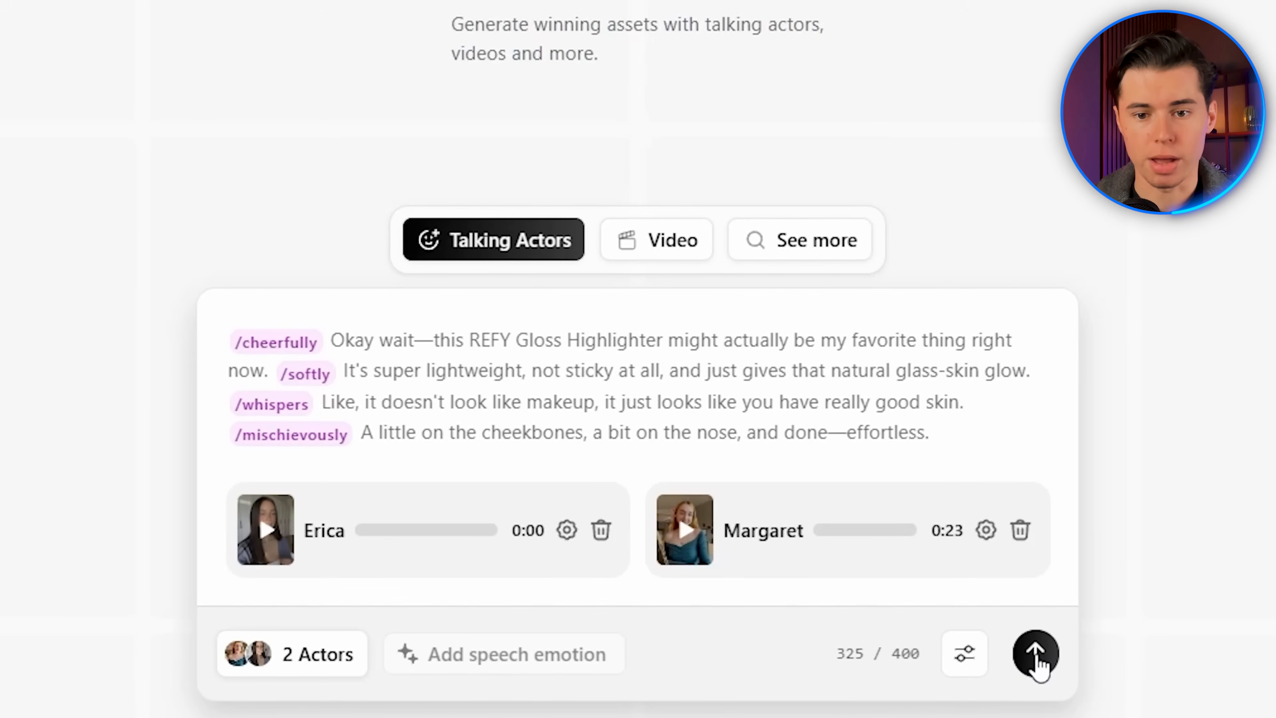
# Generate the Talking Actors videos from the tagged script for both actors.
pyautogui.click(1035, 656)
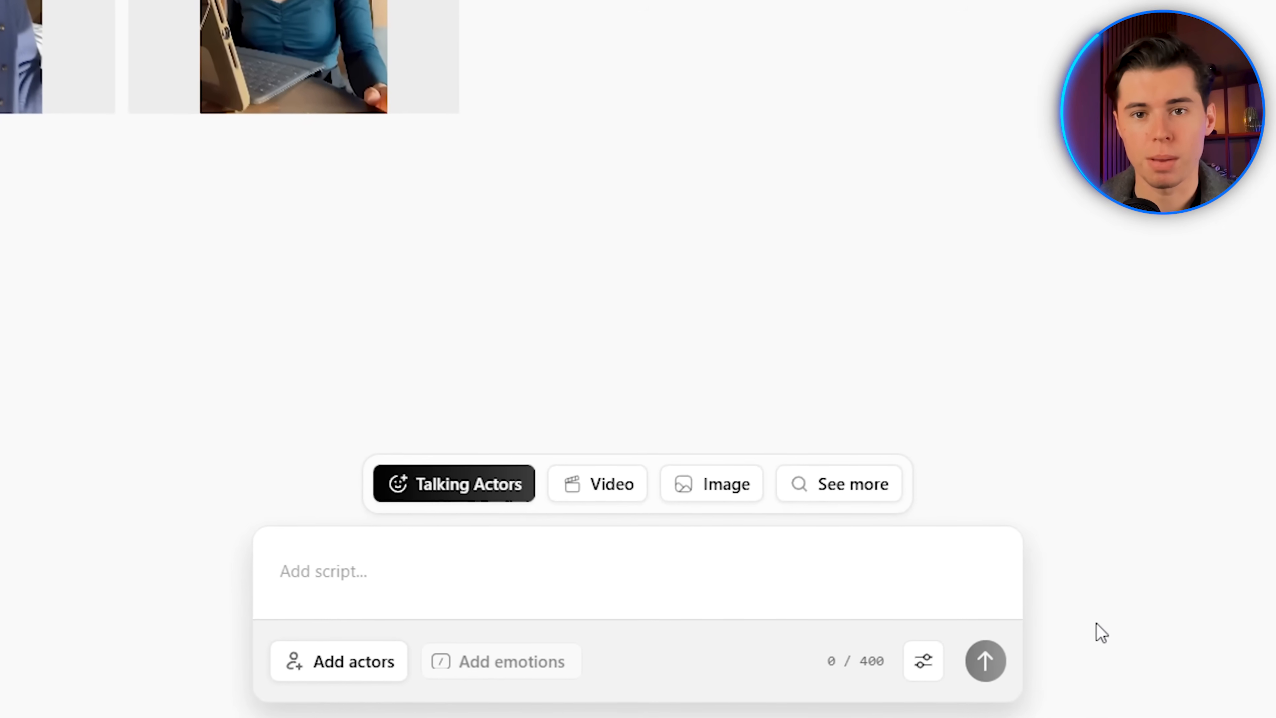
# Switch to Video generation and set the clip length to 12 seconds for Sora 2 Pro.
pyautogui.click(606, 484)
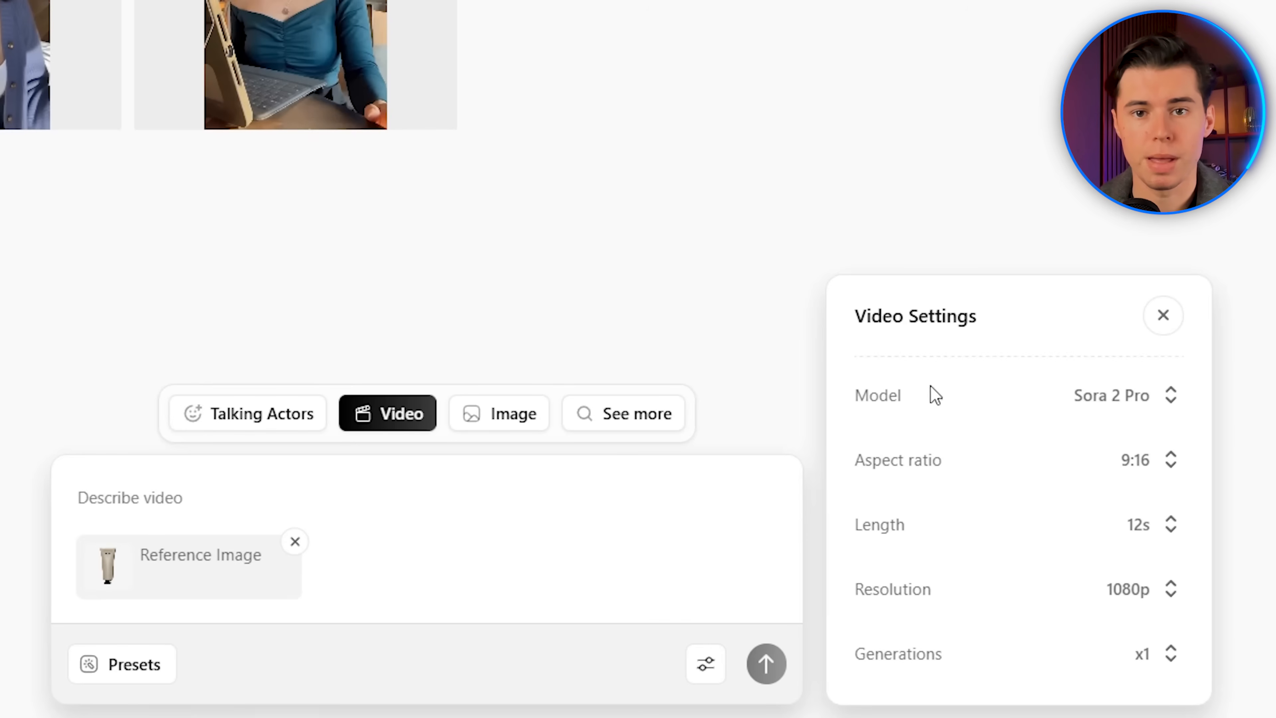
pyautogui.click(1171, 525)
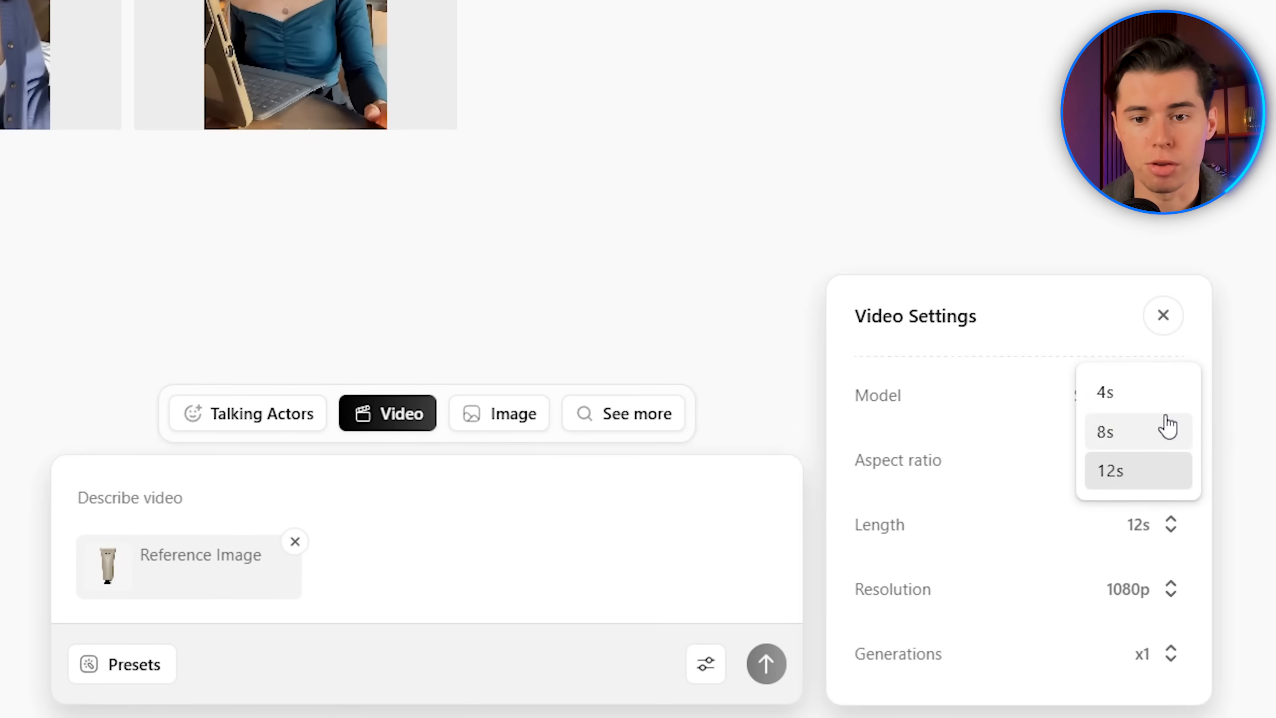
pyautogui.click(1105, 430)
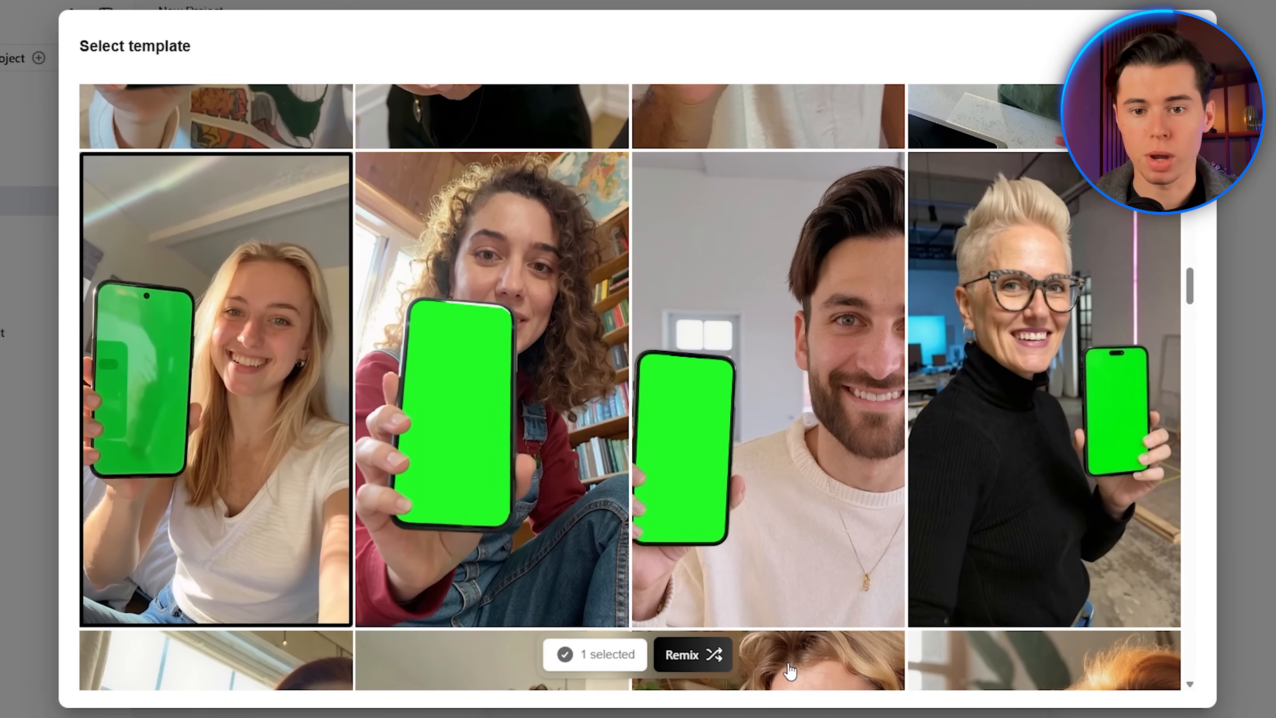
# Remix the green-screen phone-holding template as a Show App clip and start the app screenshot upload.
pyautogui.click(691, 655)
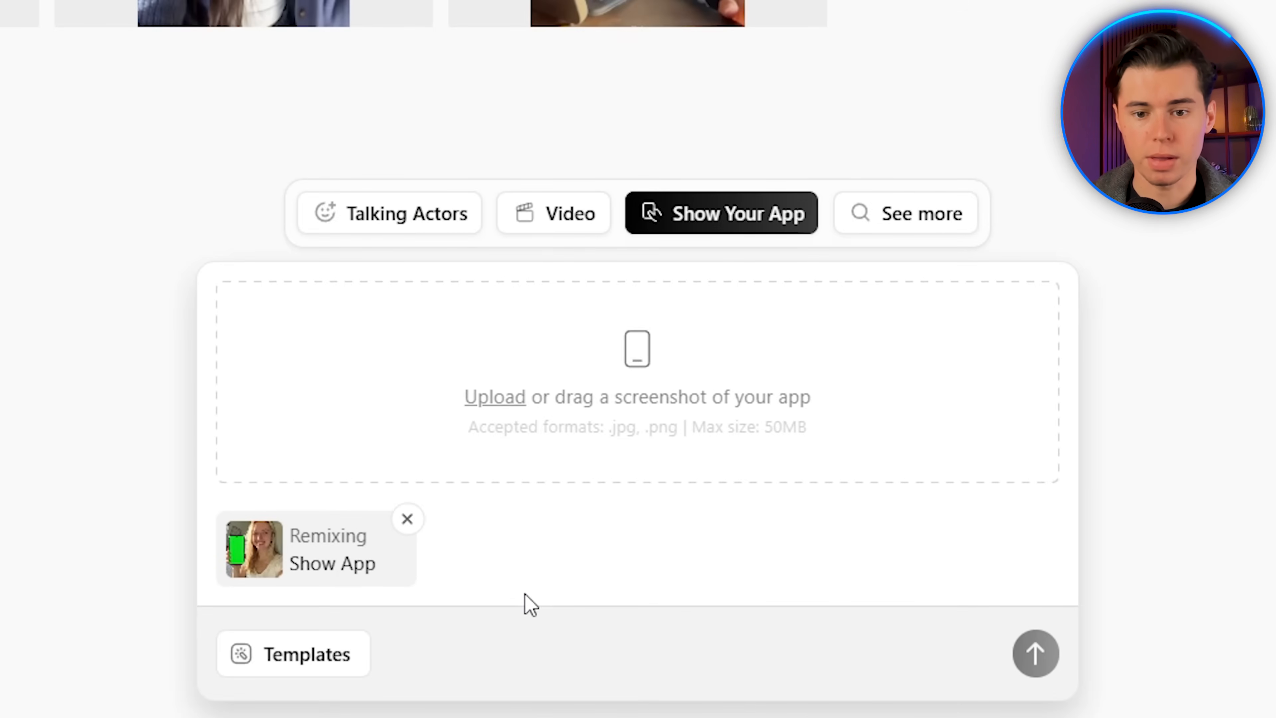
pyautogui.moveTo(661, 397)
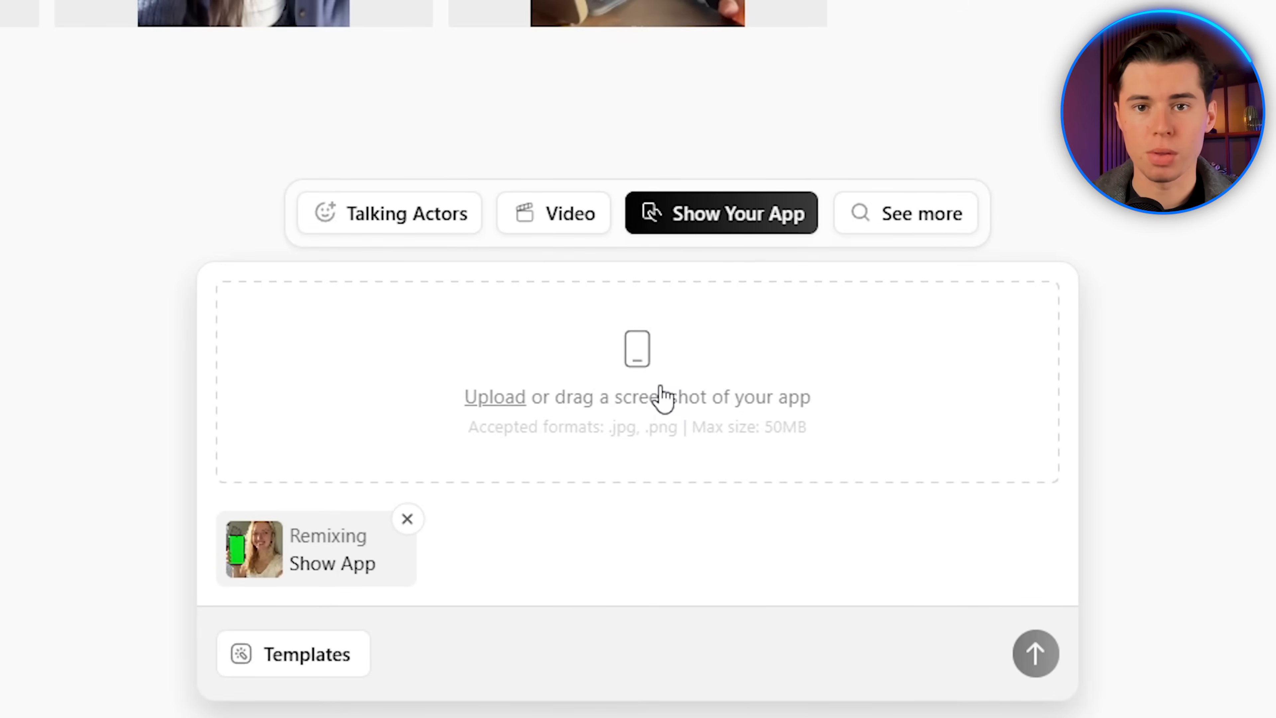
pyautogui.click(495, 397)
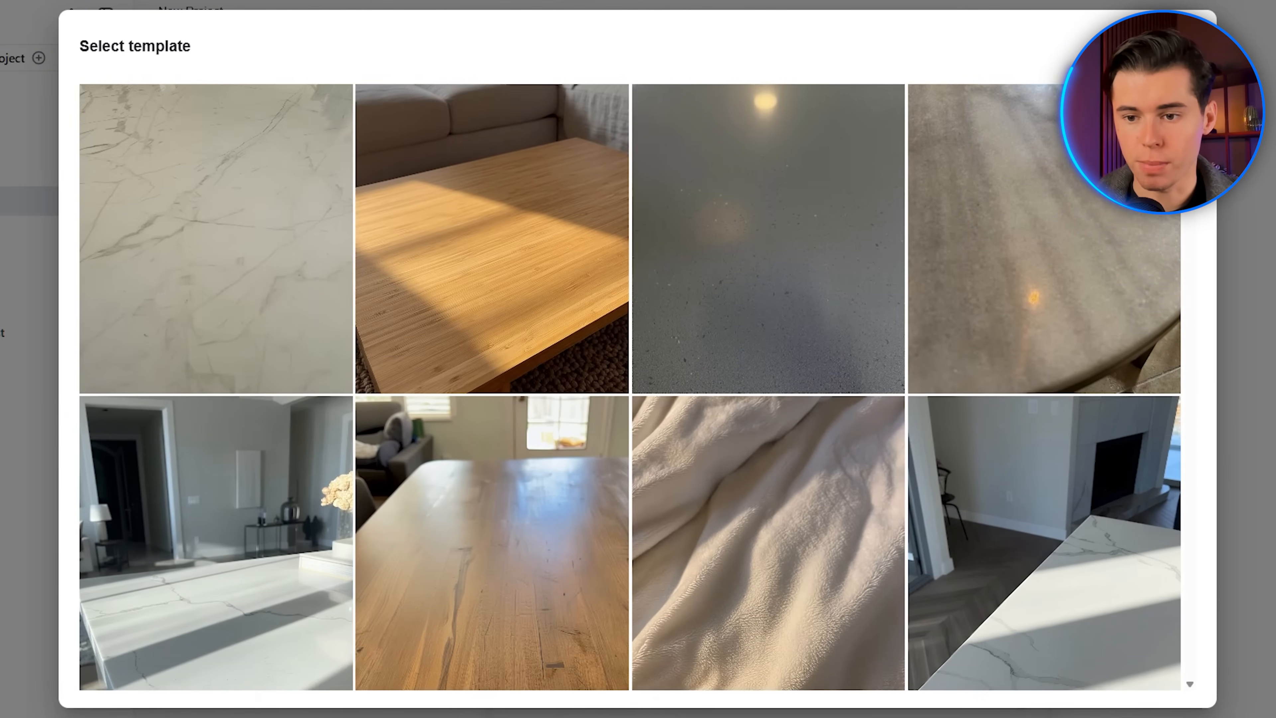
# Browse down the template gallery to the bathroom-counter unboxing clip with the white box.
pyautogui.scroll(-3)
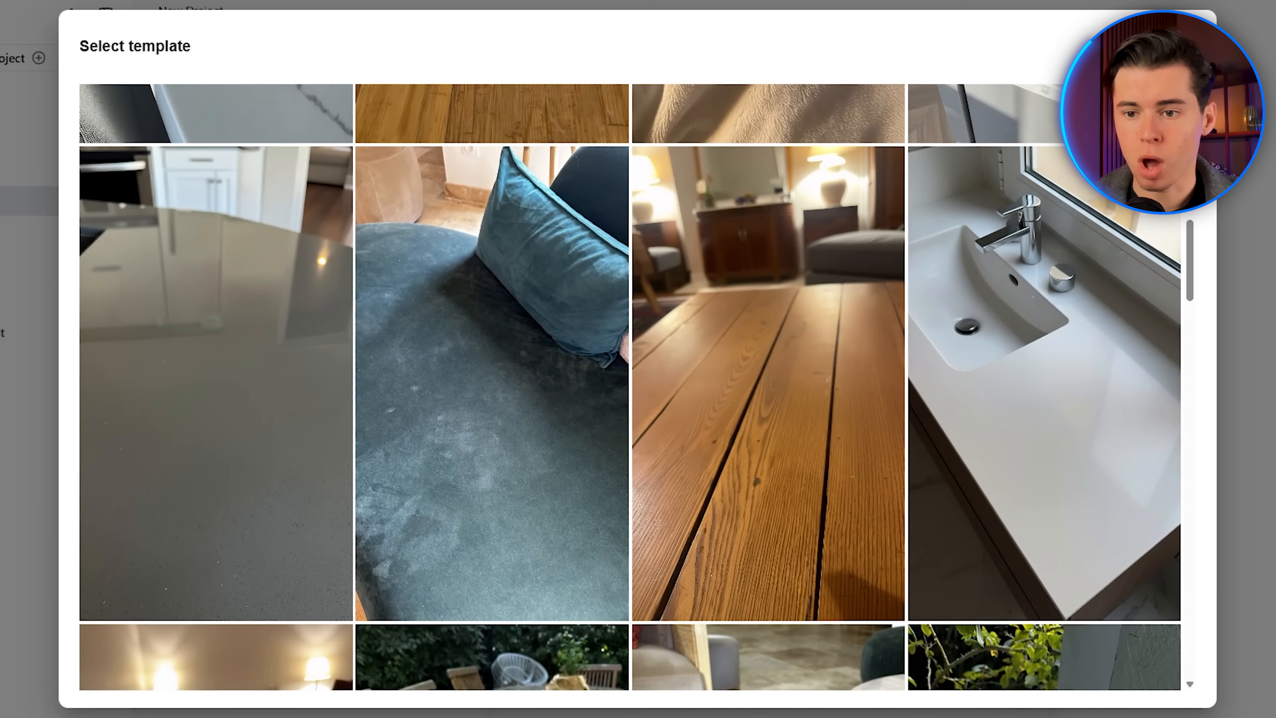
pyautogui.scroll(-3)
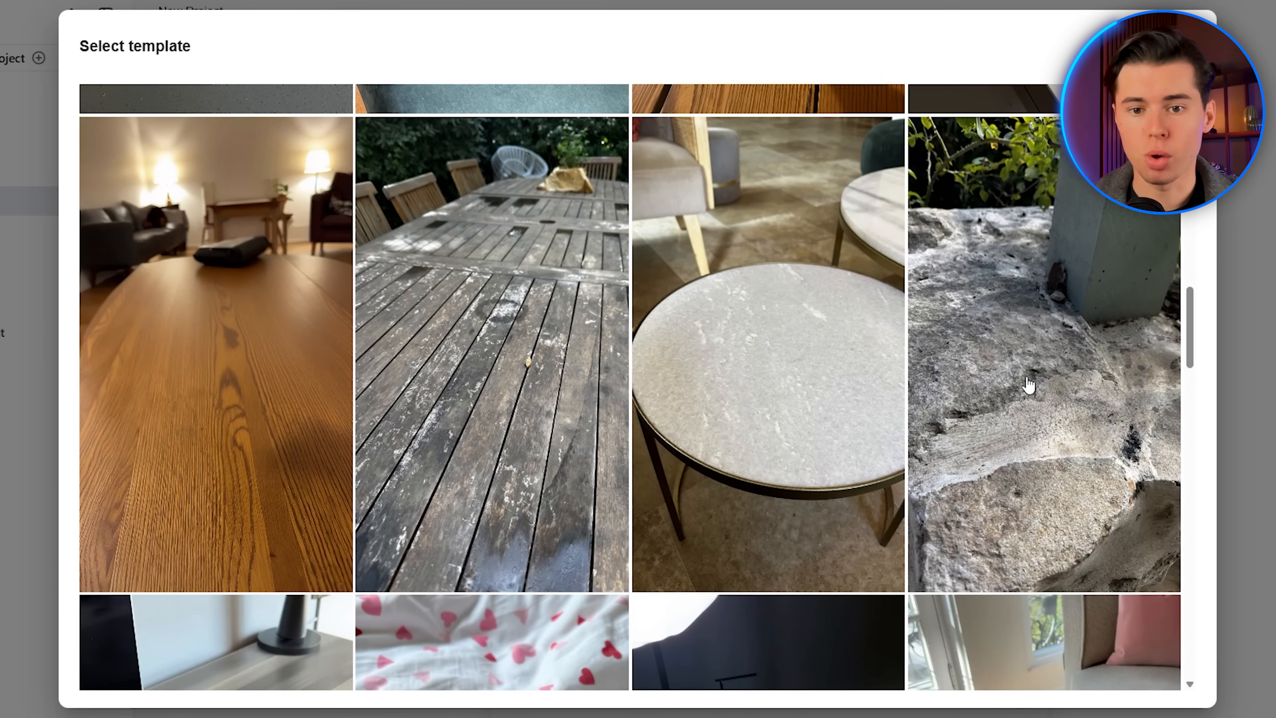
pyautogui.scroll(-3)
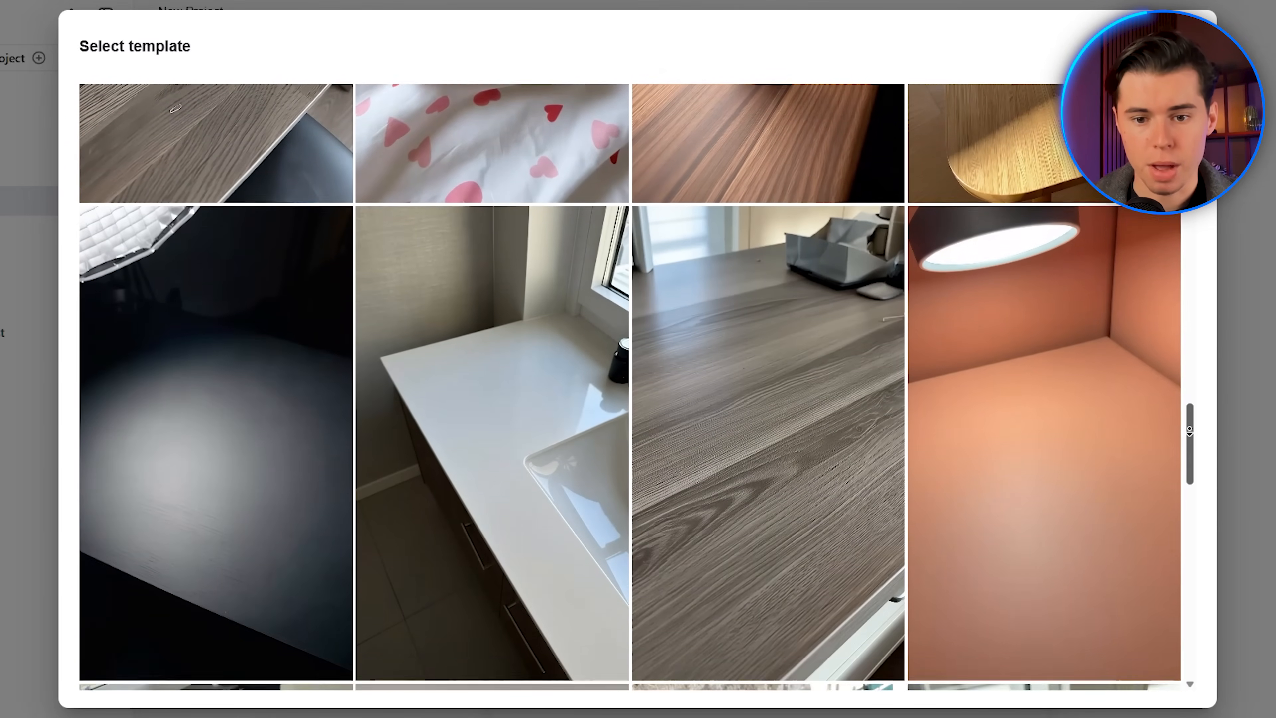
pyautogui.scroll(-3)
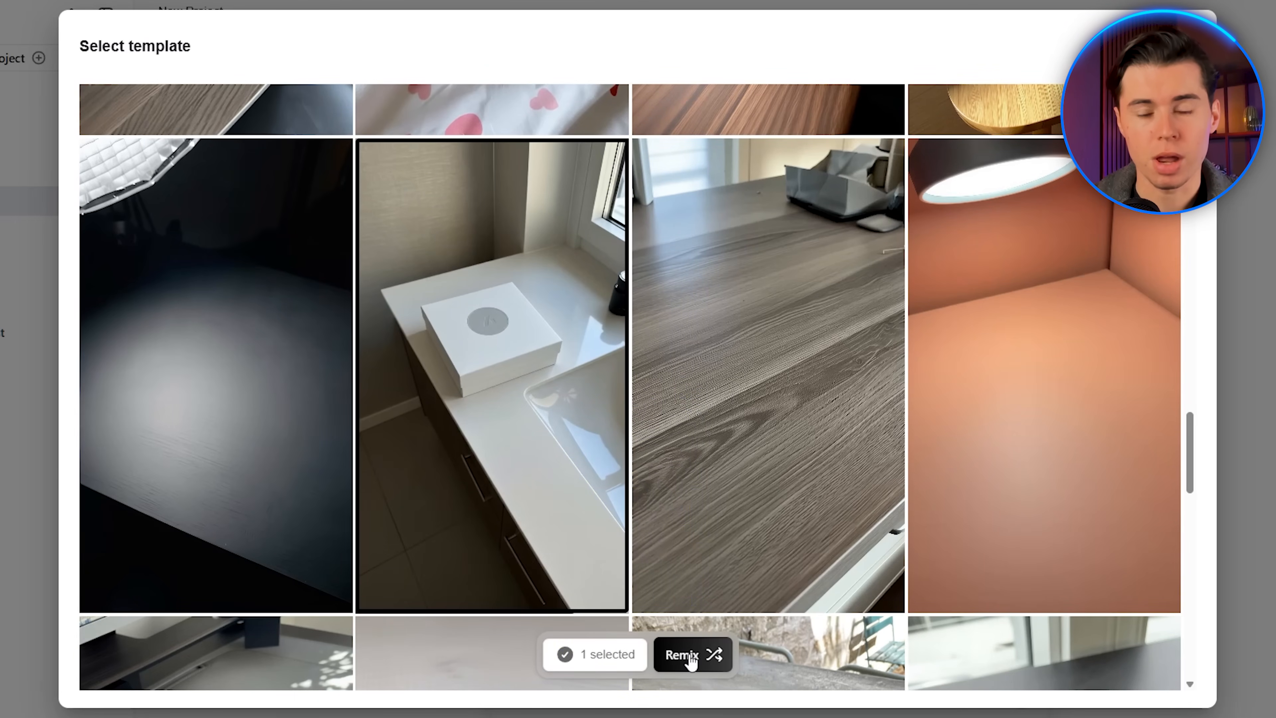
# Remix the unboxing template with refy_resized.png as the product image and submit it.
pyautogui.click(694, 655)
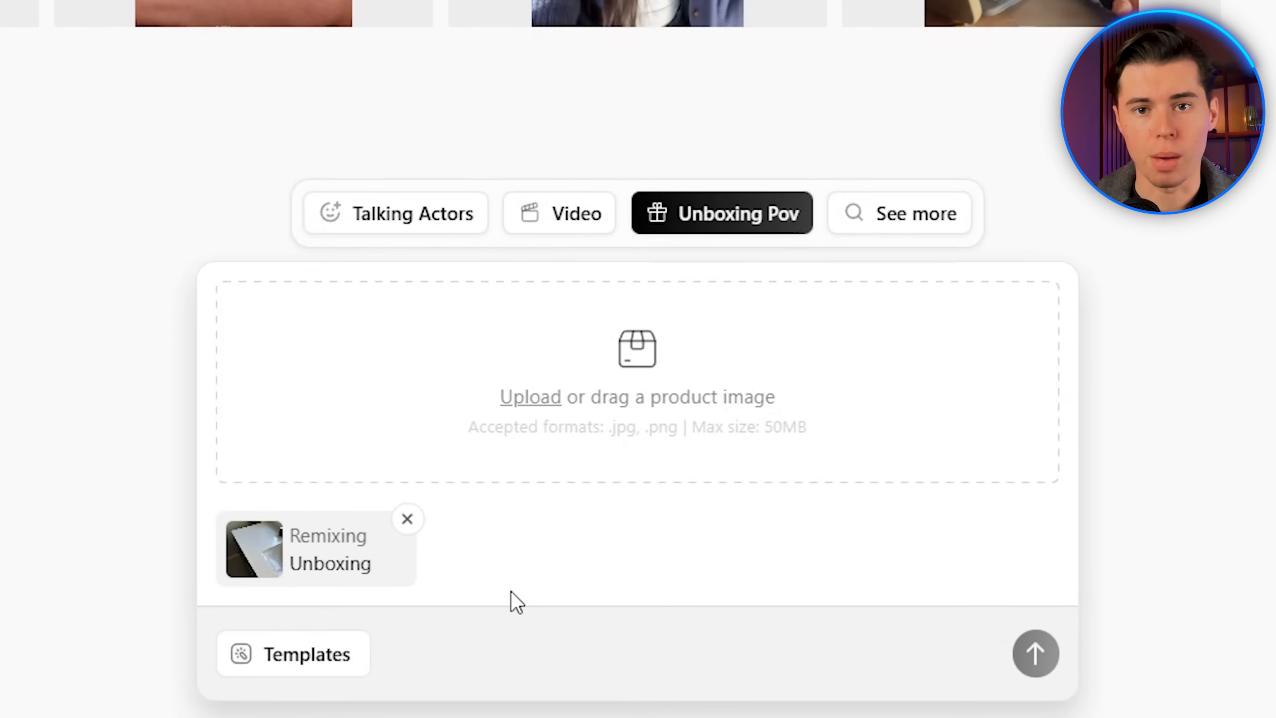
pyautogui.click(530, 397)
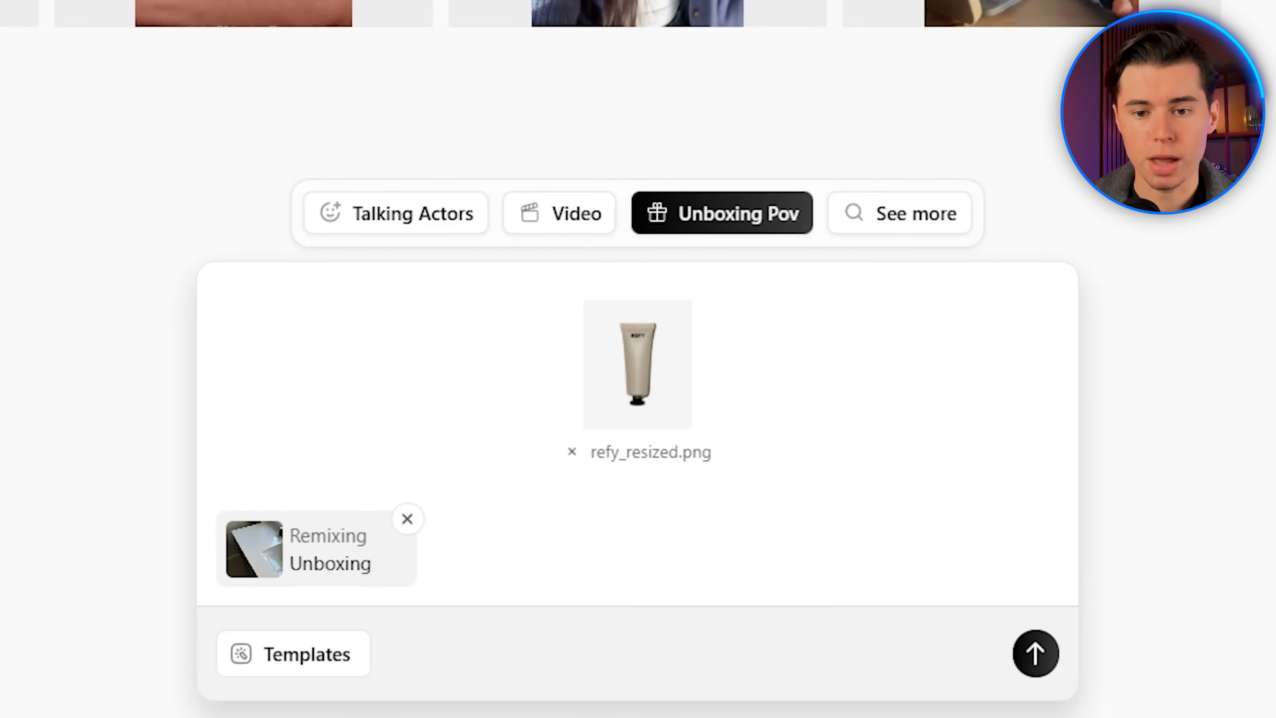
pyautogui.click(1035, 658)
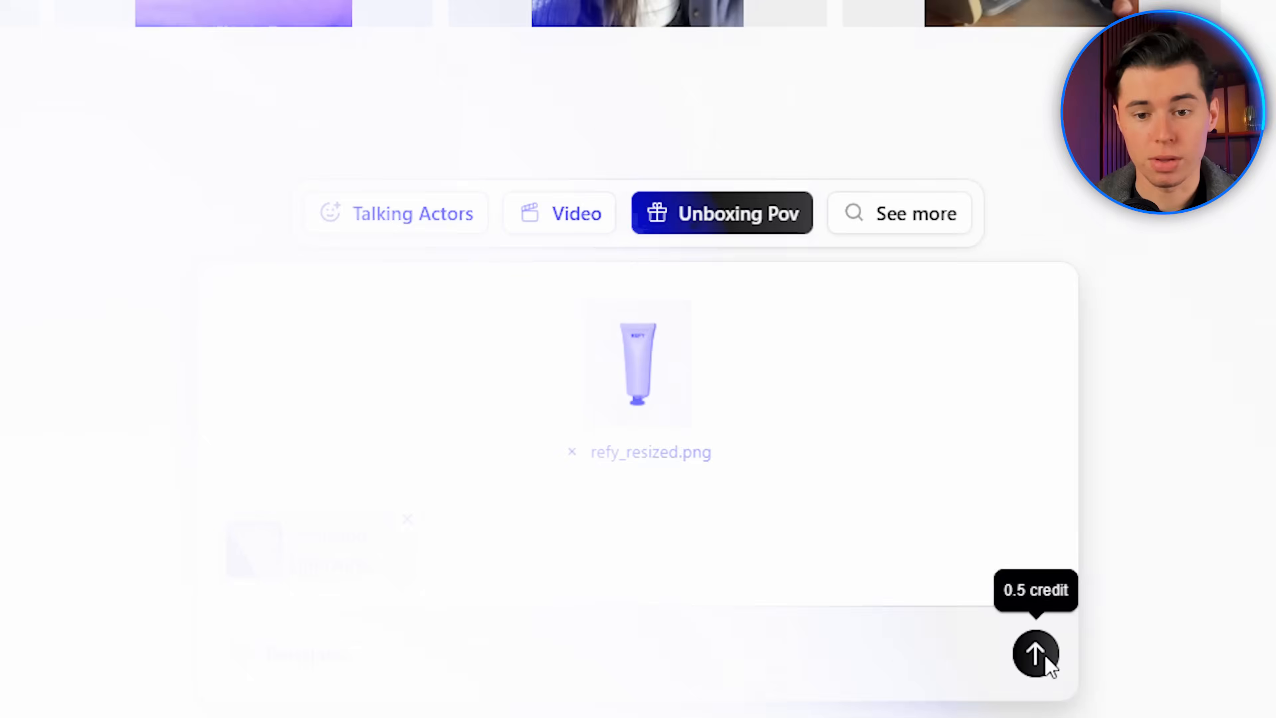
pyautogui.click(1037, 655)
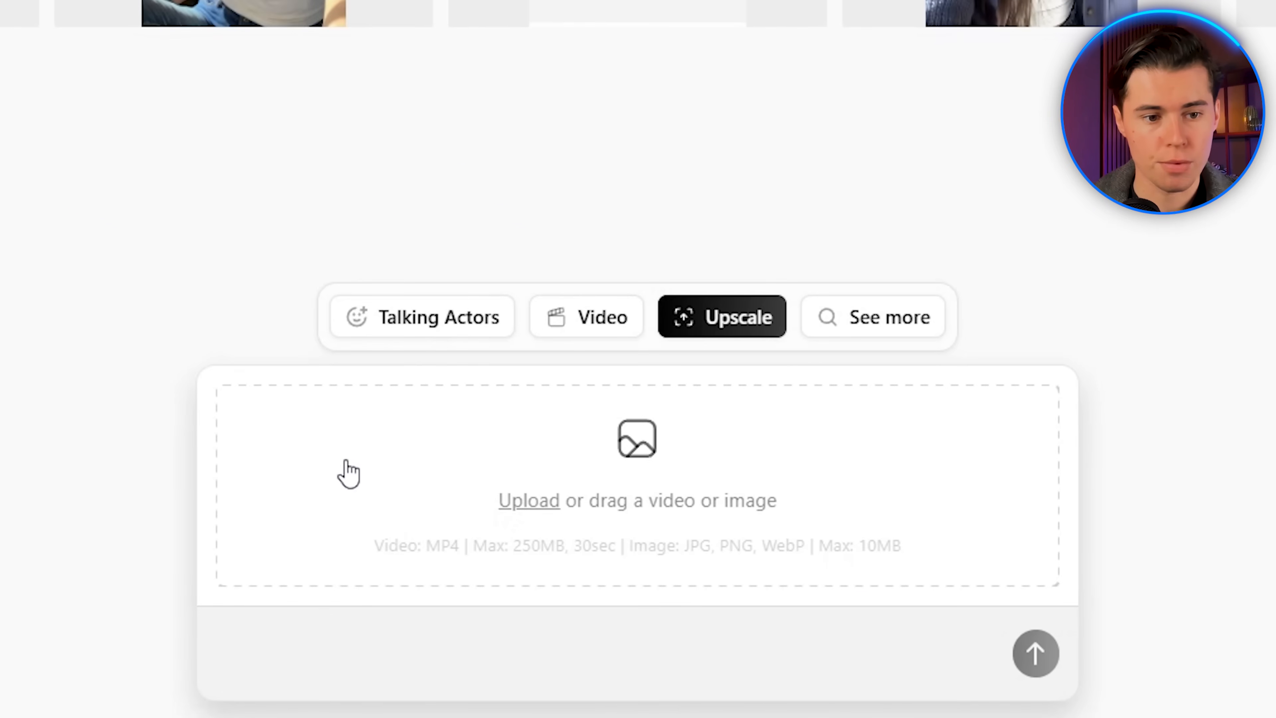
# Start uploading a video or image into the Upscale drop area.
pyautogui.click(528, 499)
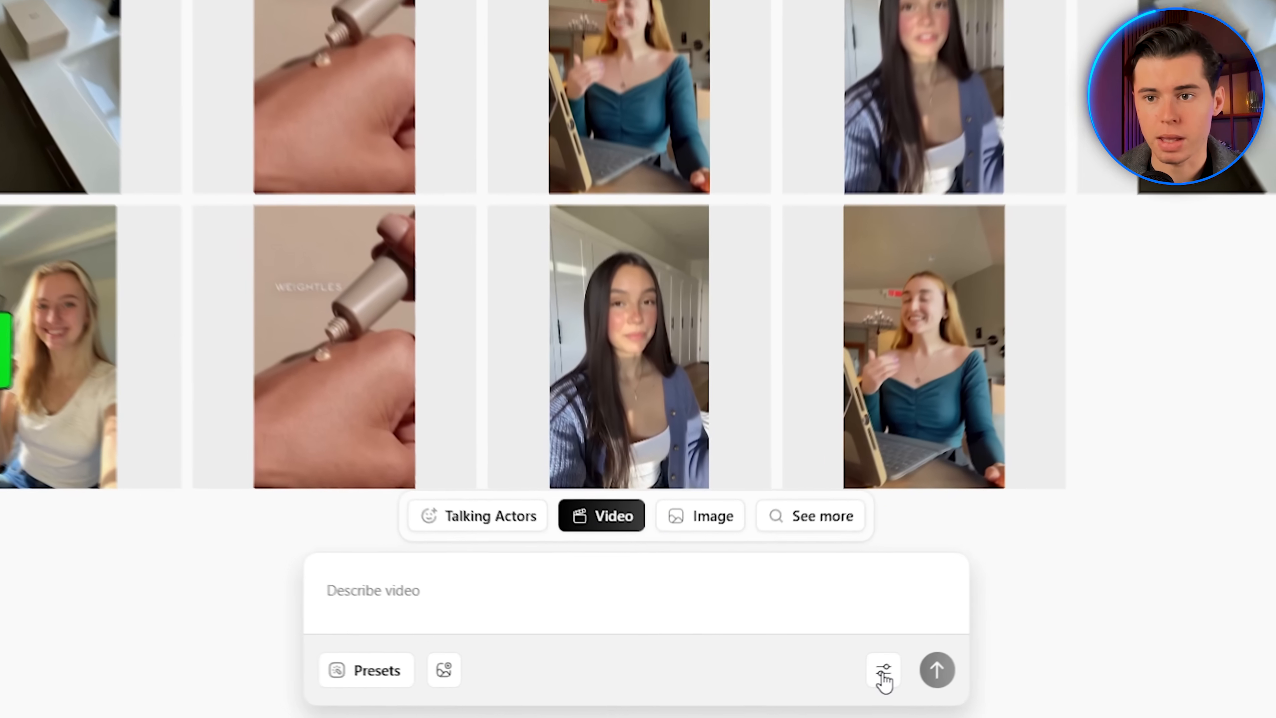
# Set video generation to Sora 2 Pro, 9:16, 12s length and 1080p resolution.
pyautogui.click(882, 672)
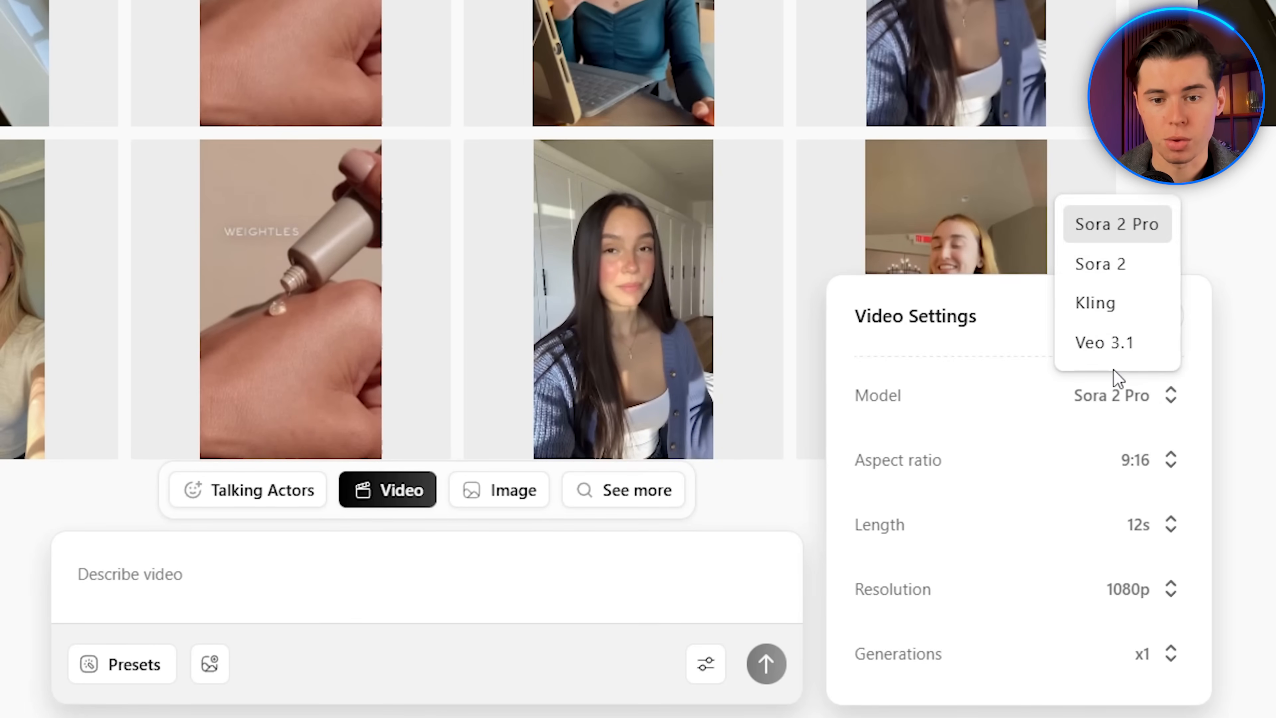
pyautogui.moveTo(1112, 242)
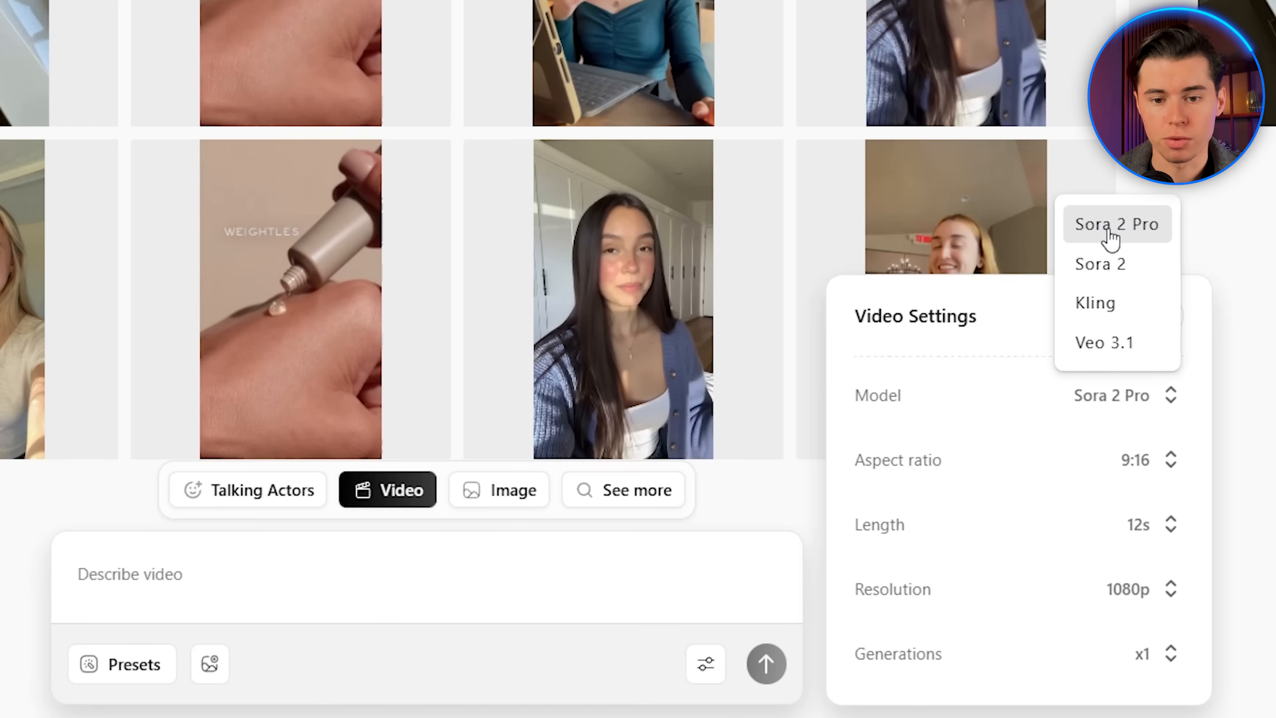
pyautogui.click(1116, 225)
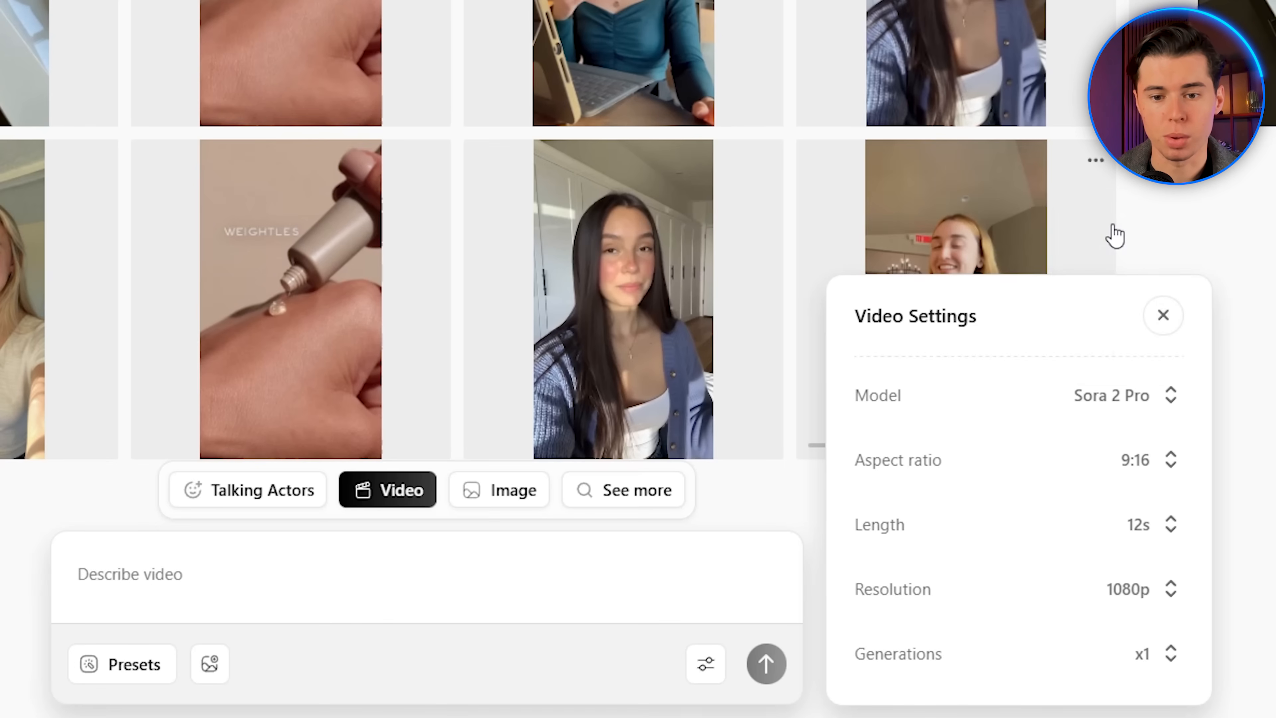
pyautogui.click(1170, 523)
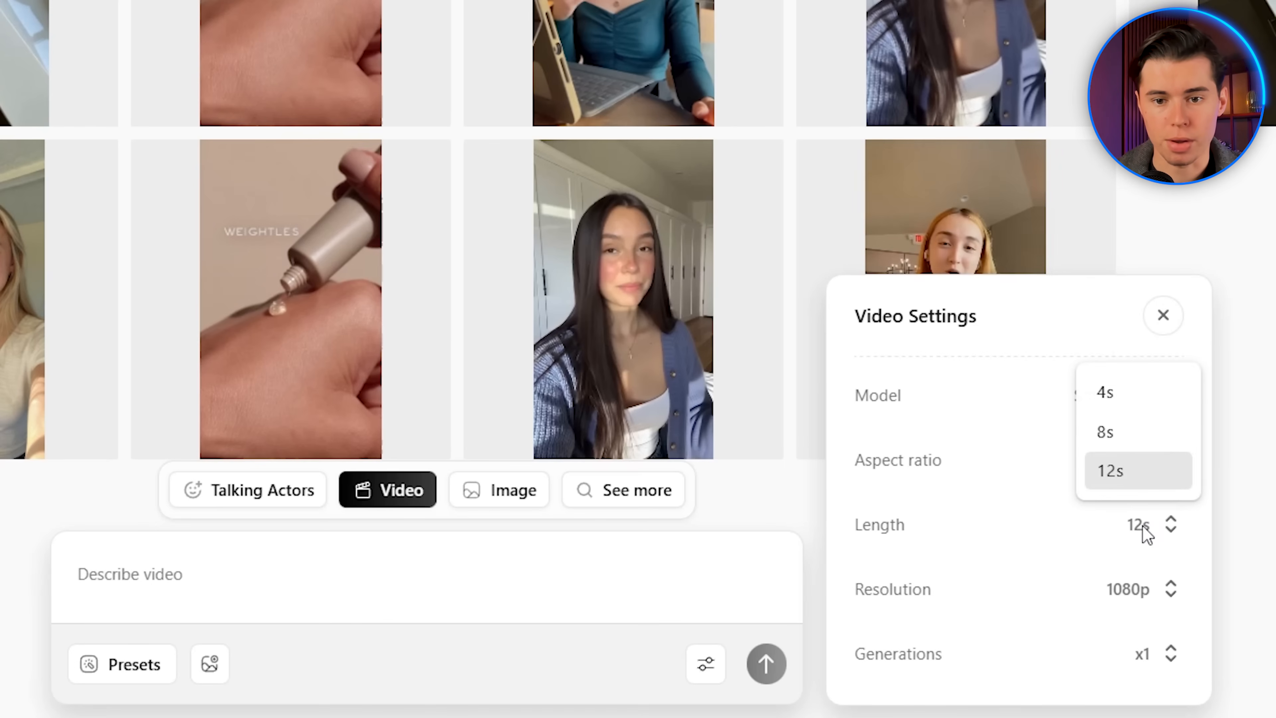
pyautogui.moveTo(1110, 477)
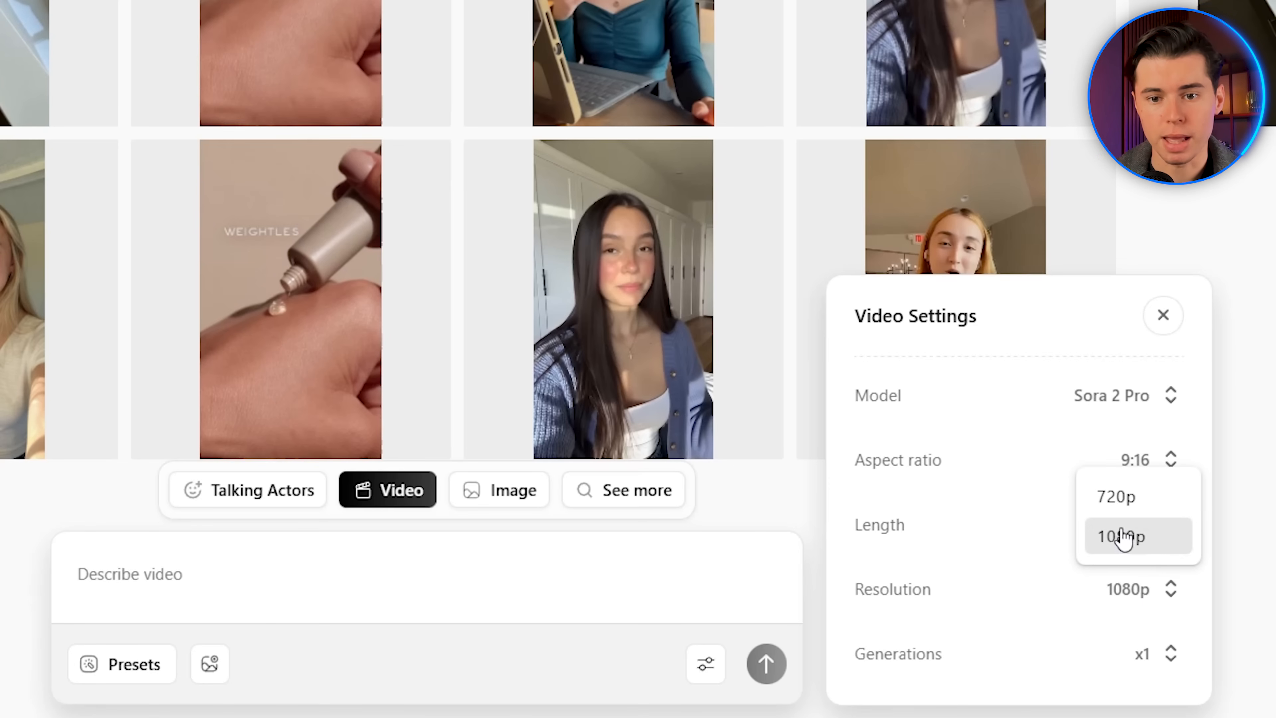
pyautogui.click(1163, 315)
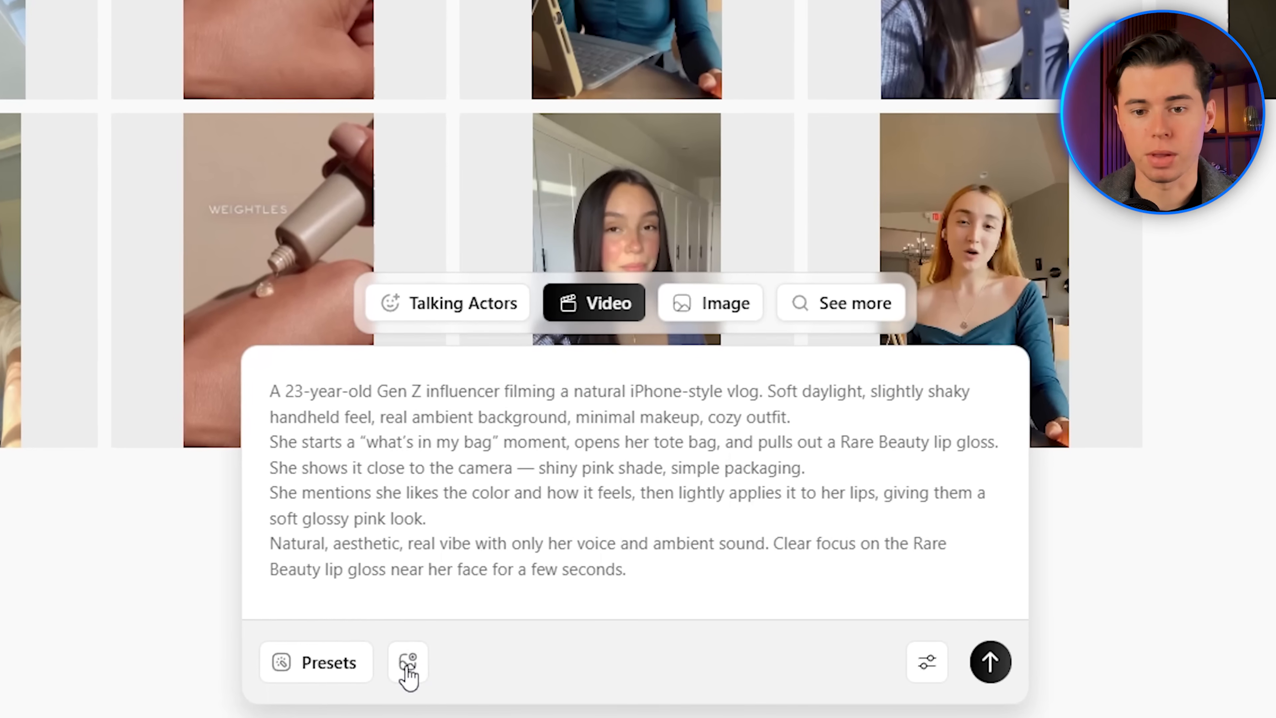
# Attach a reference image and submit the Rare Beauty lip gloss vlog prompt for 1 credit.
pyautogui.click(408, 661)
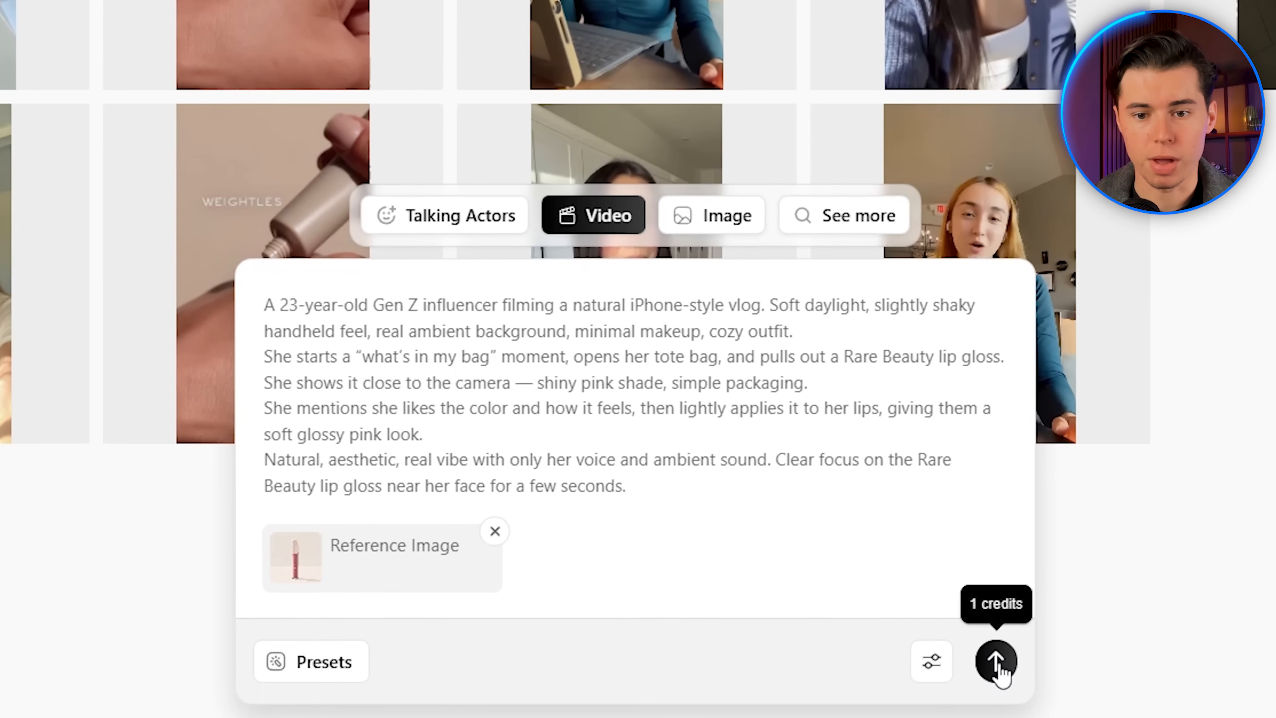
pyautogui.click(996, 661)
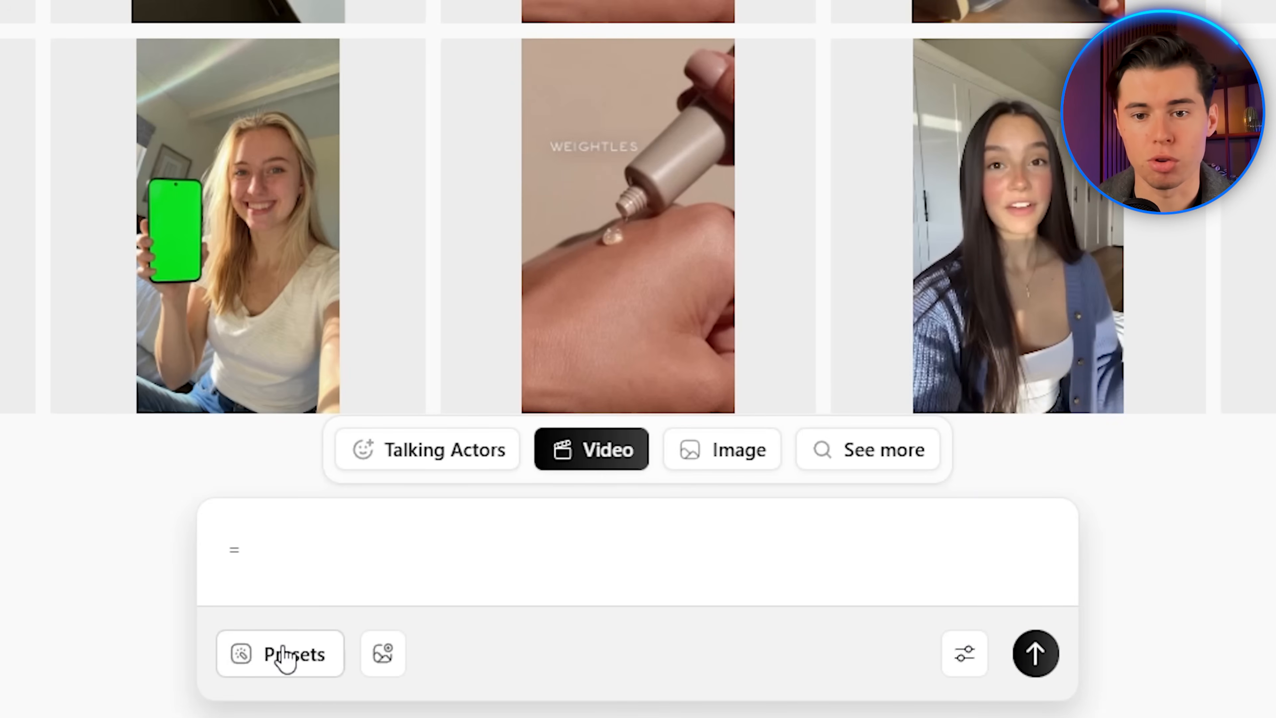
# Browse the Presets template gallery through the actor clips.
pyautogui.click(279, 655)
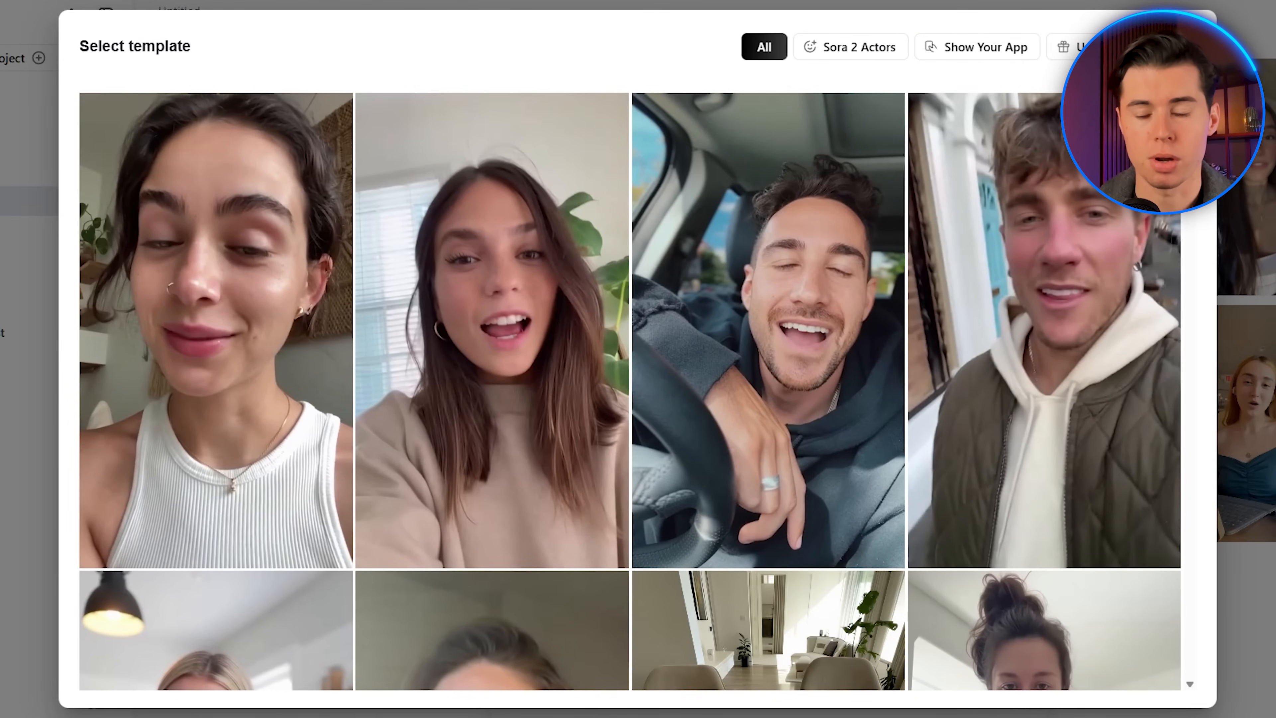
pyautogui.scroll(-3)
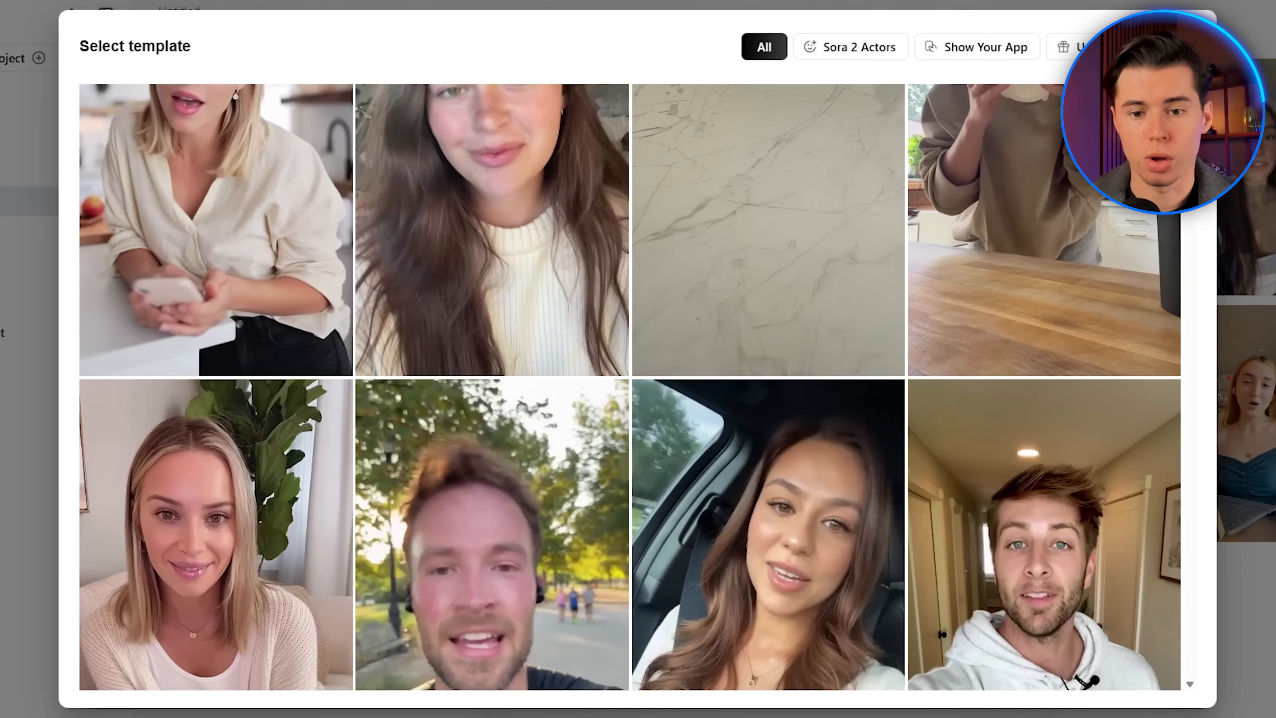
pyautogui.scroll(-3)
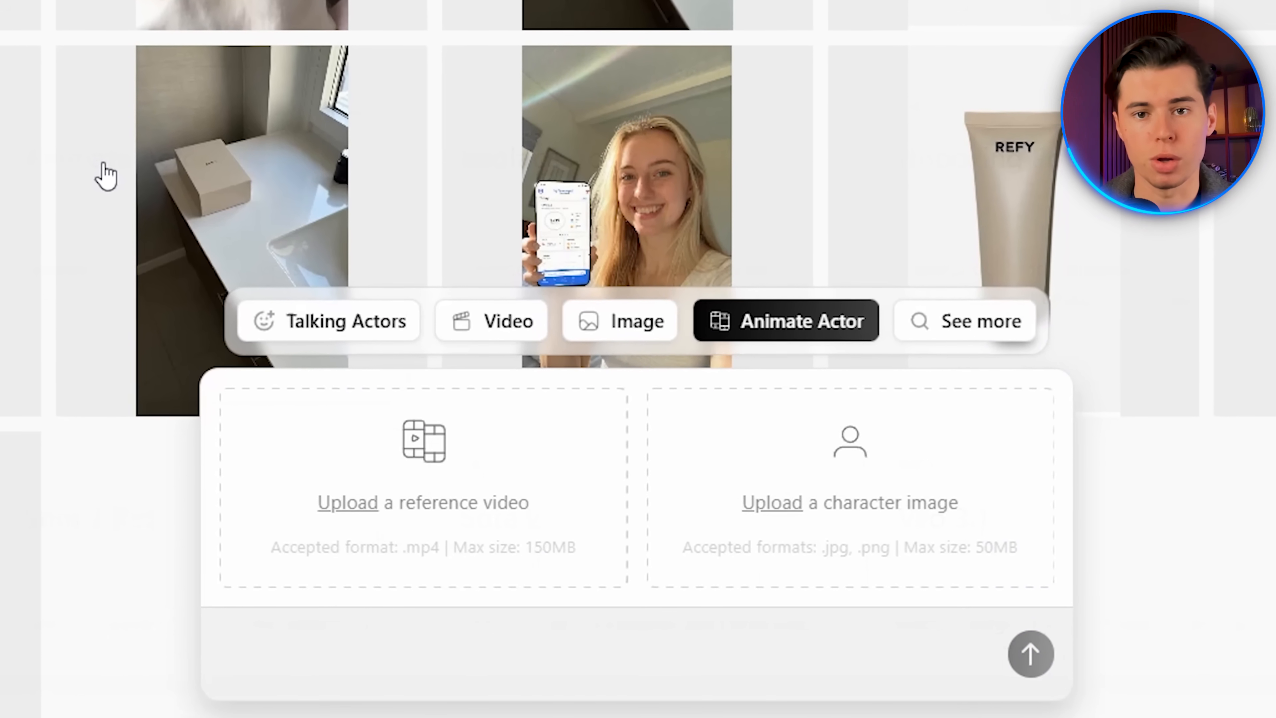
# Choose the Replace Actor tool from the full list of tools and models.
pyautogui.click(969, 321)
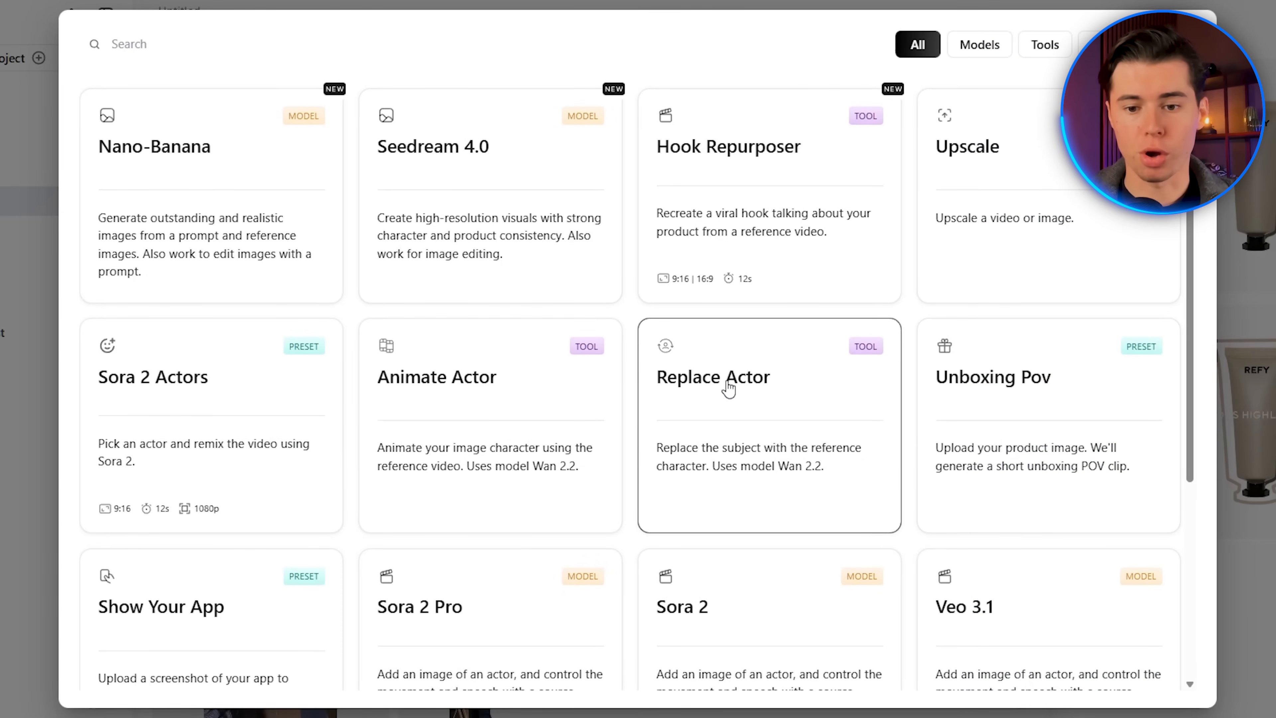
pyautogui.click(725, 385)
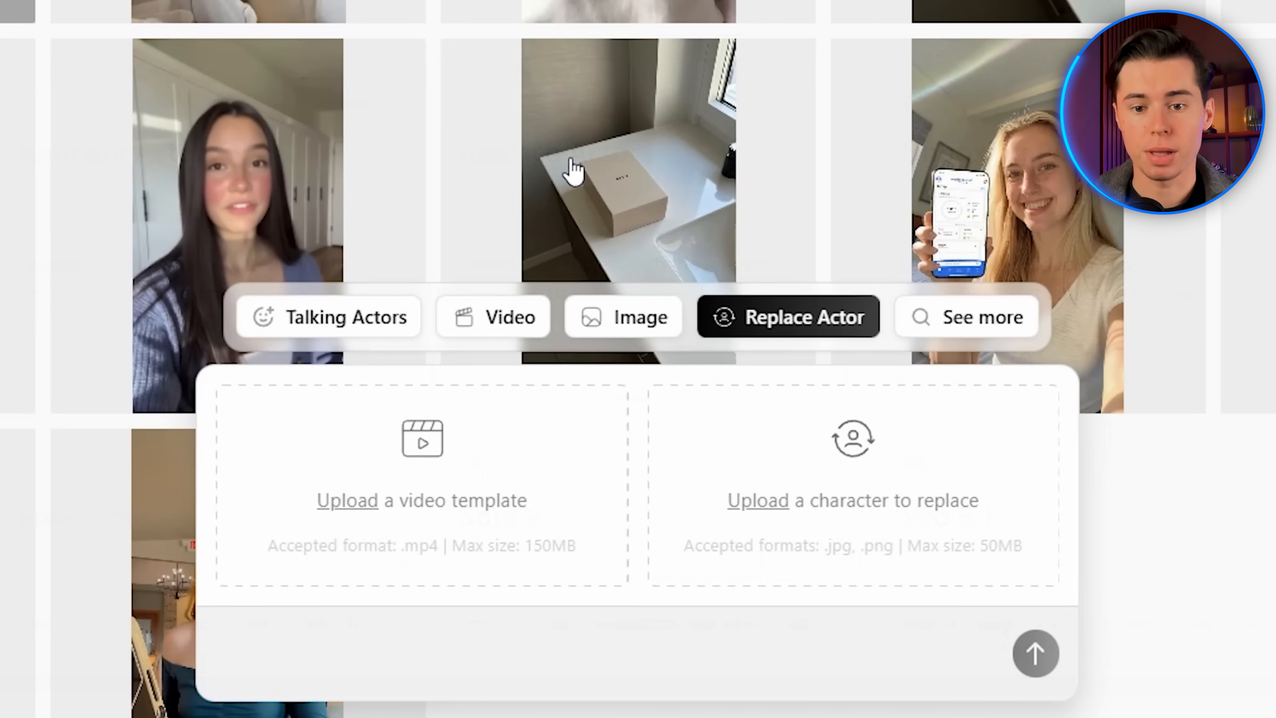
pyautogui.click(784, 321)
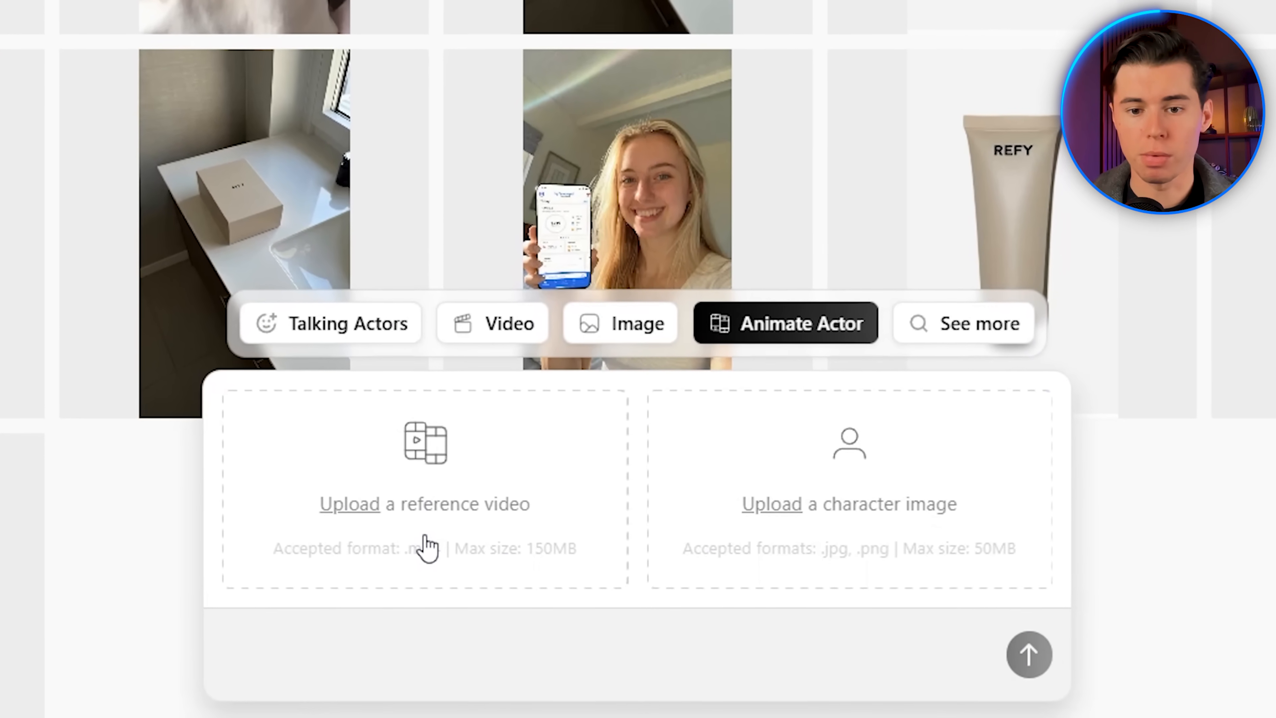
# Load The one.mp4 as reference video and the character photo, then submit the replacement.
pyautogui.click(350, 504)
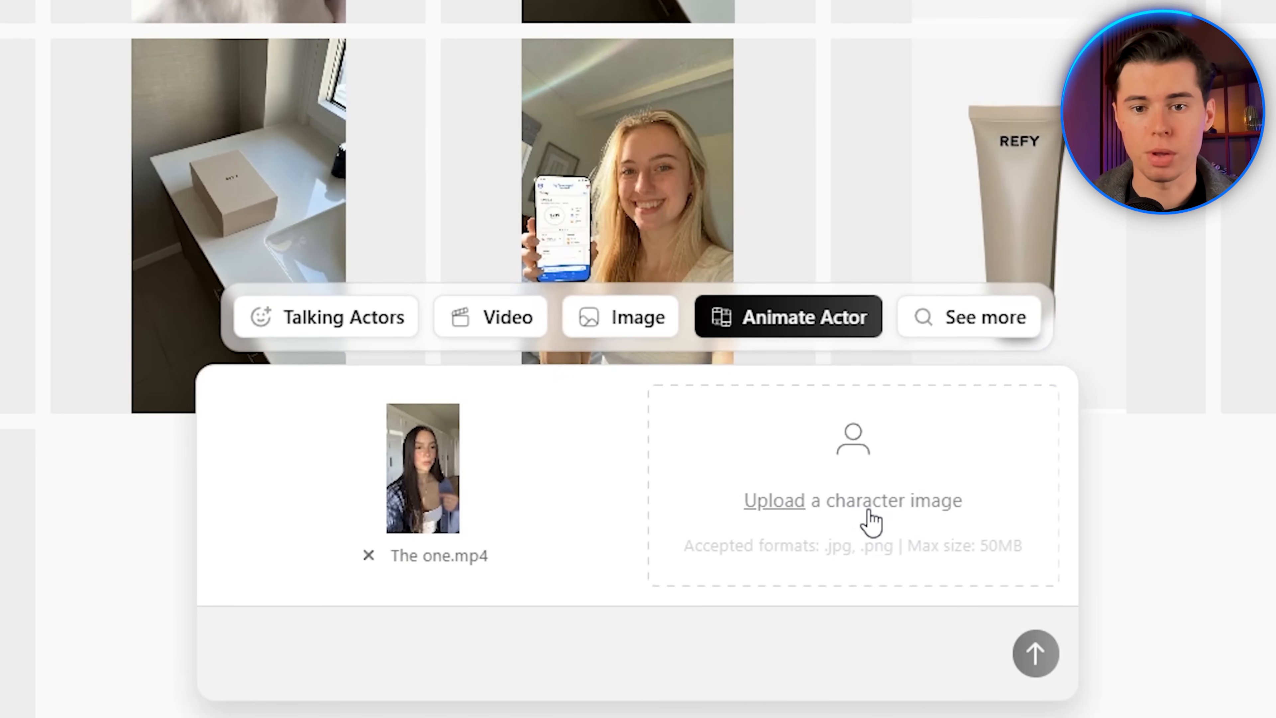
pyautogui.click(777, 499)
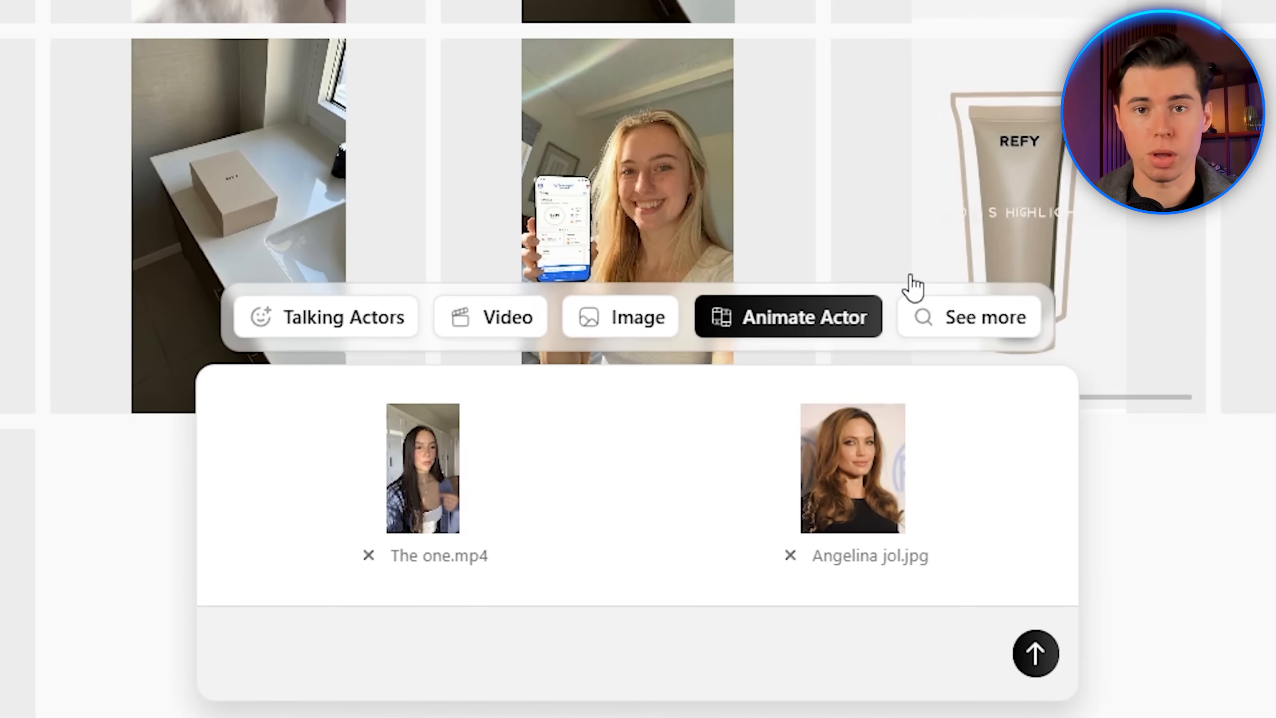
pyautogui.moveTo(1035, 656)
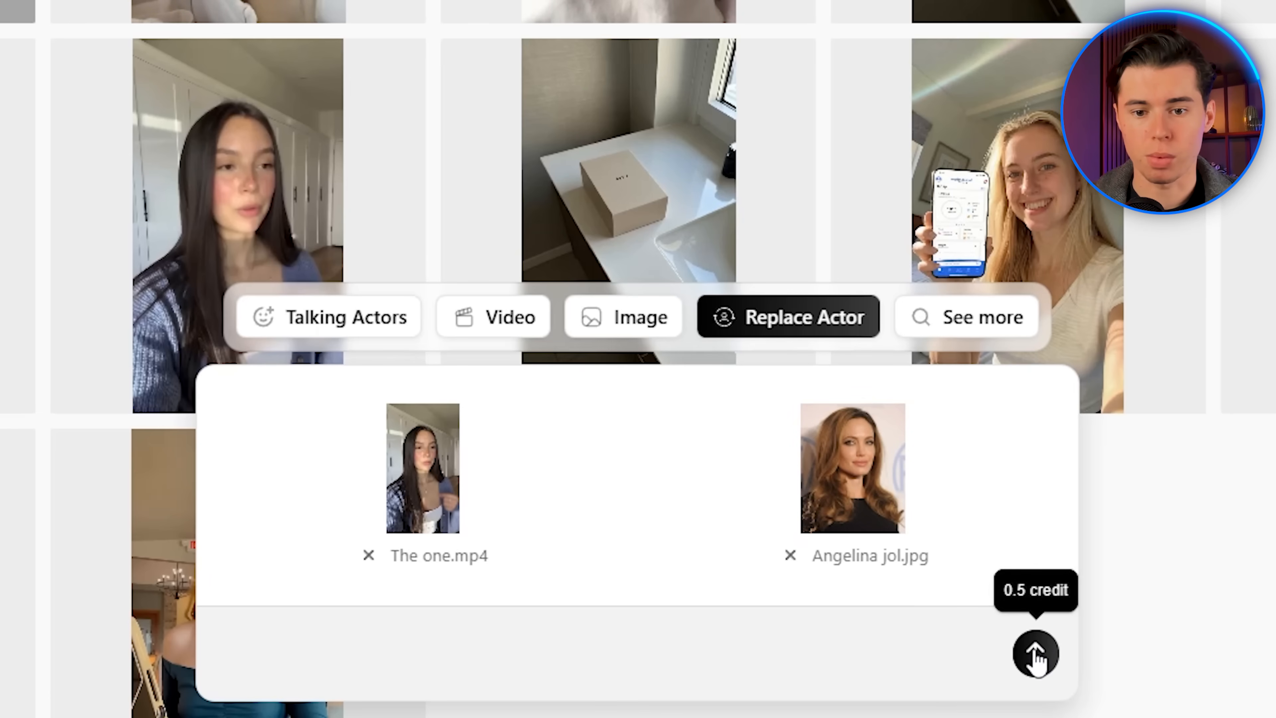
pyautogui.click(1036, 654)
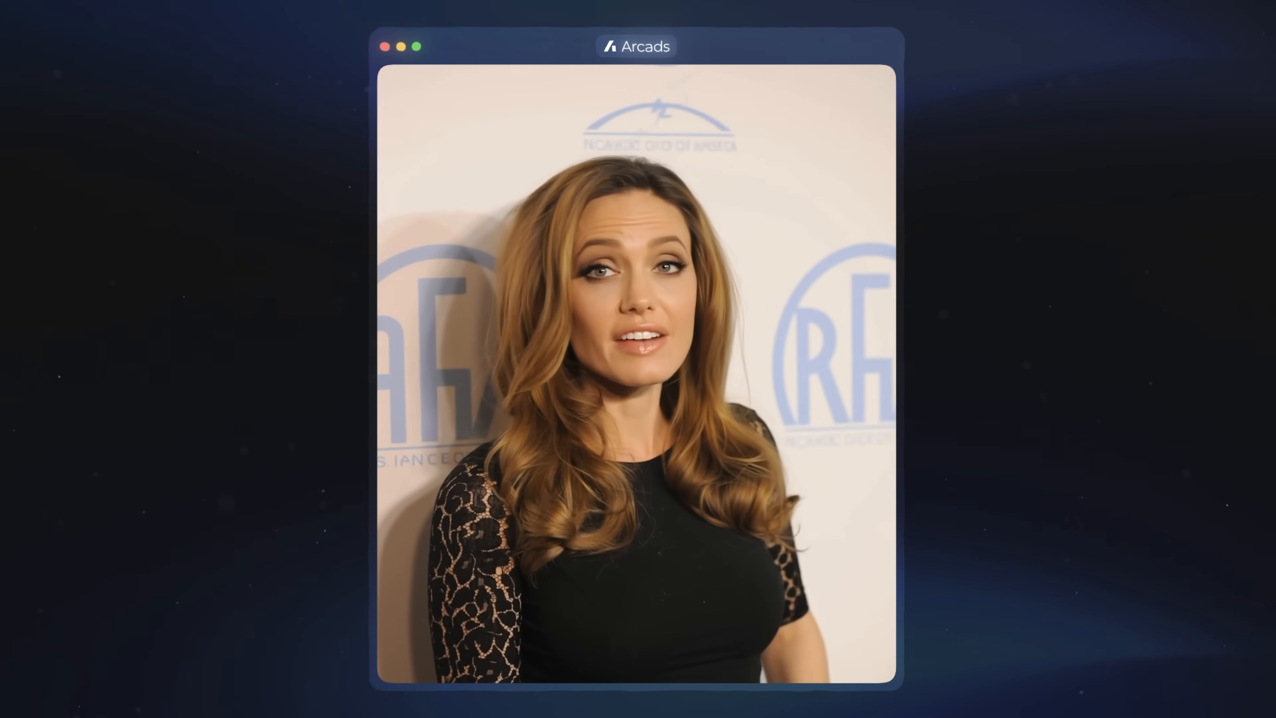